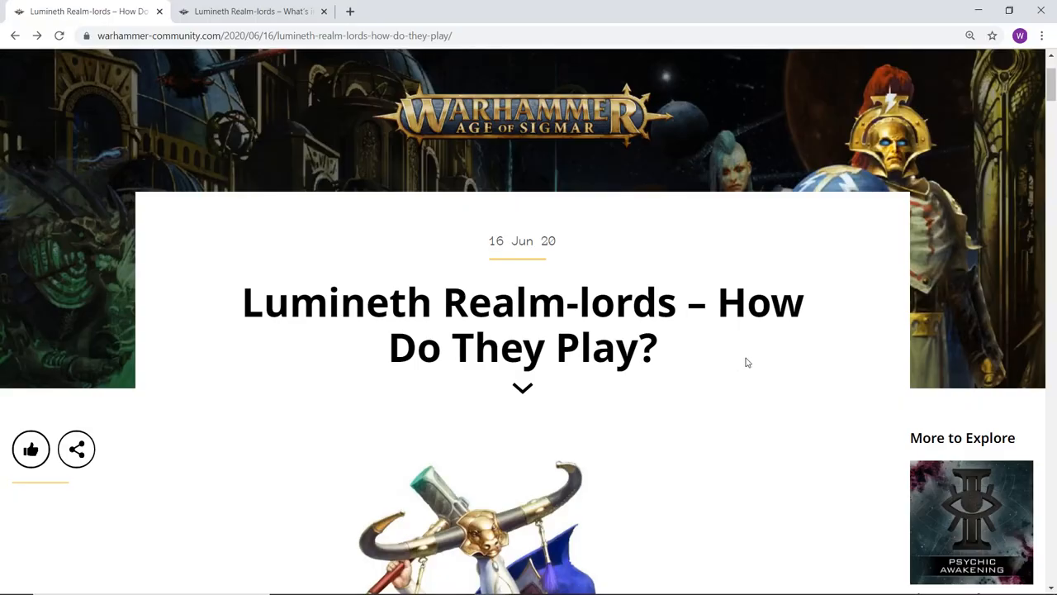
mouse_move(726, 347)
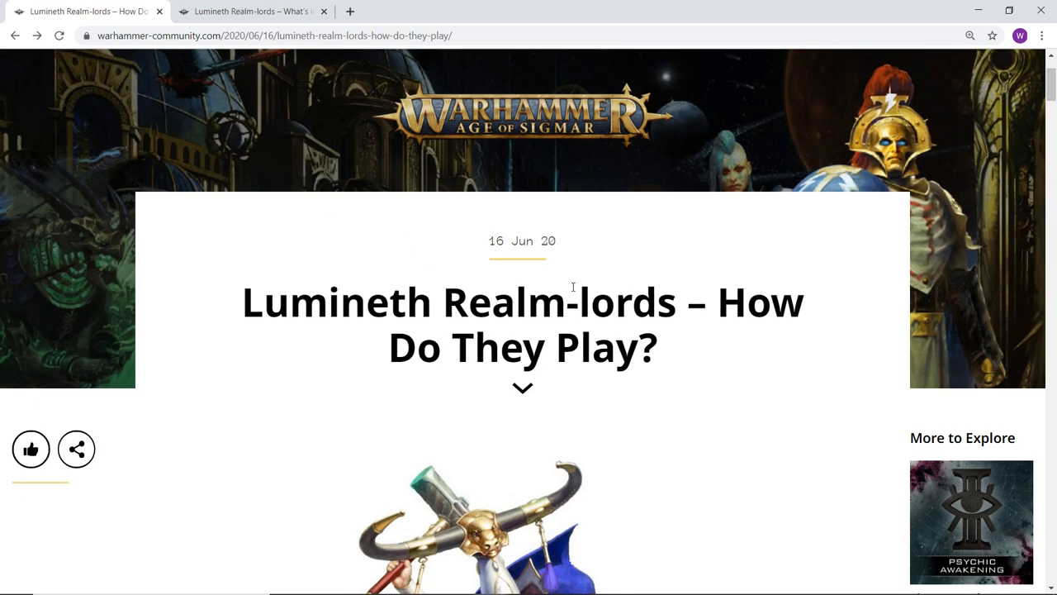
mouse_move(561, 285)
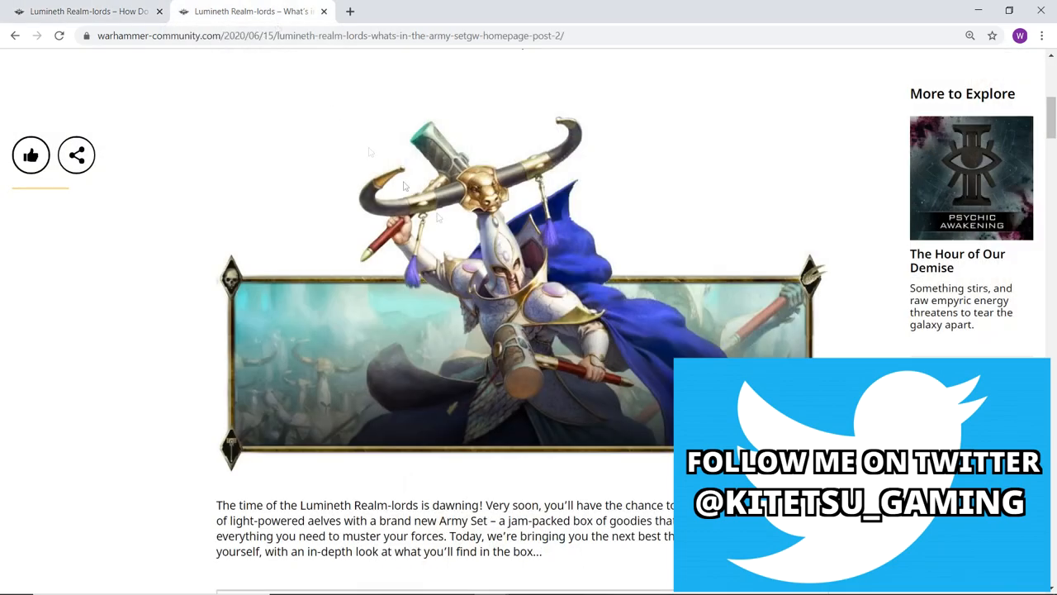
Step: Read down the Army Set article past the box art and The Models! photos to the sprue images
scroll("down", 3)
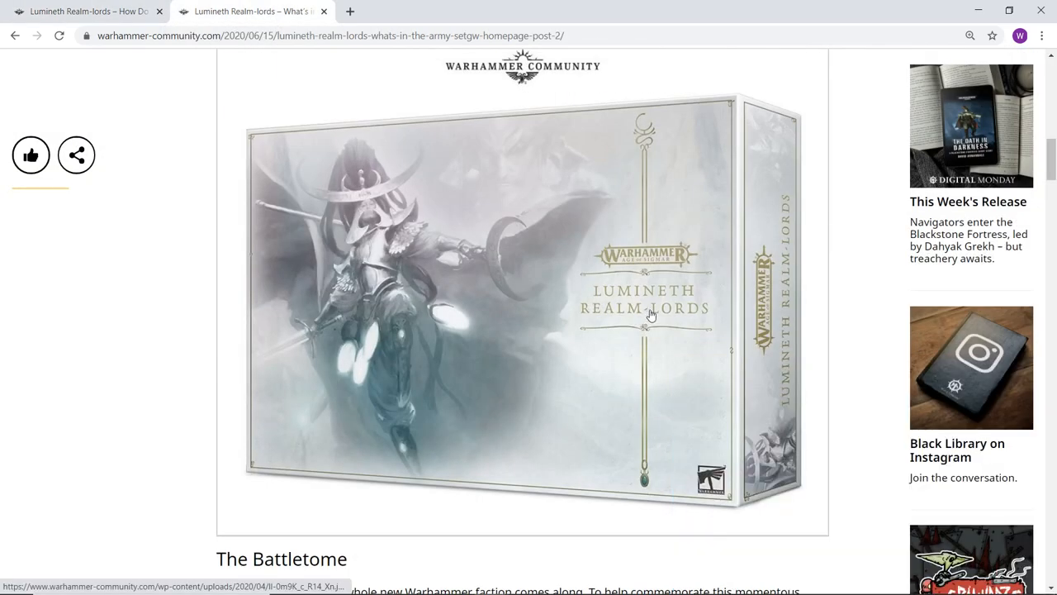
mouse_move(863, 243)
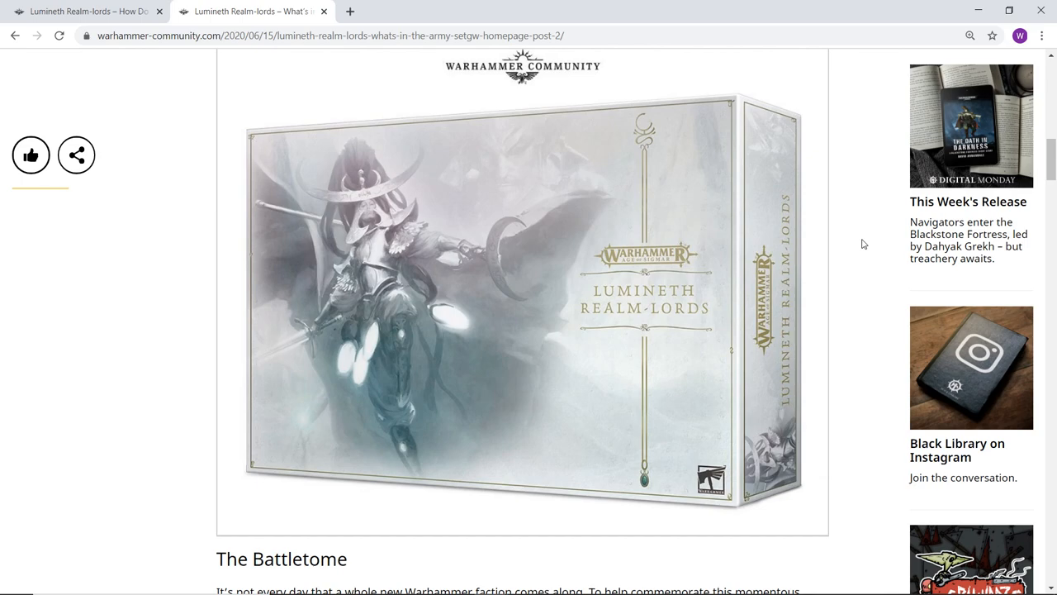
mouse_move(854, 242)
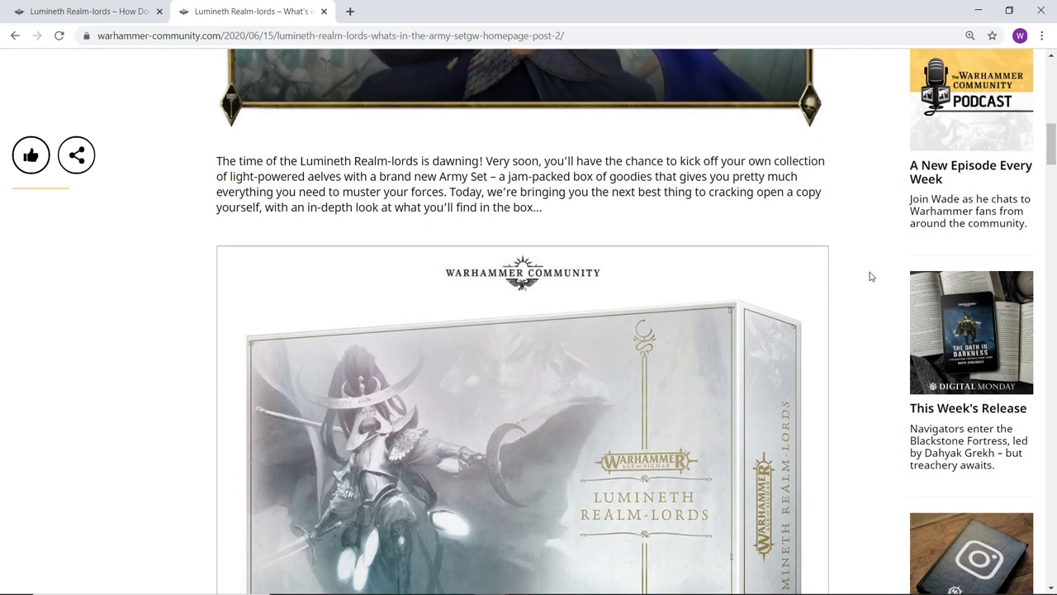
scroll("down", 3)
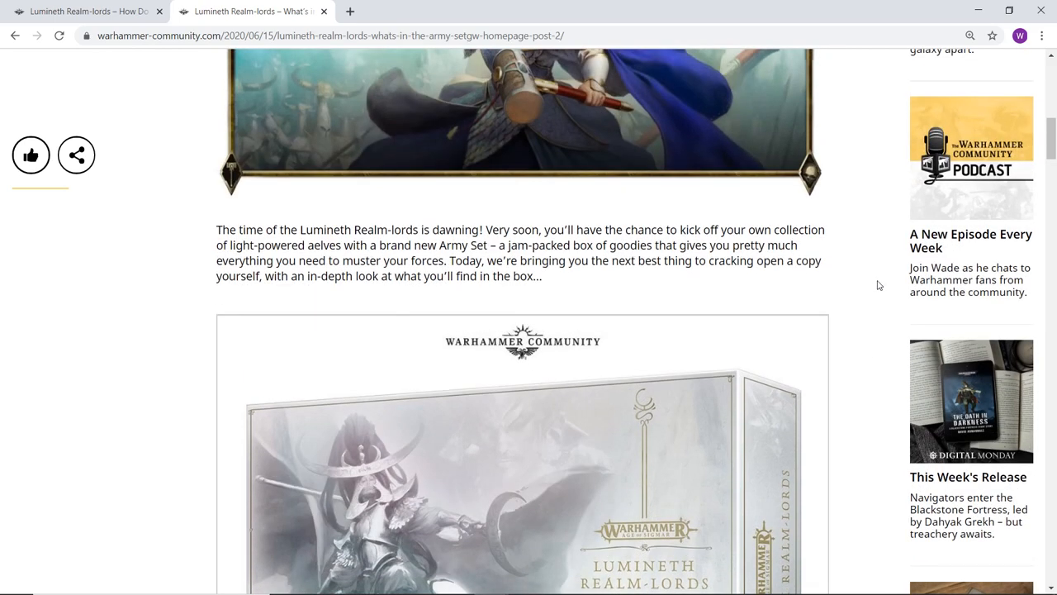
mouse_move(867, 305)
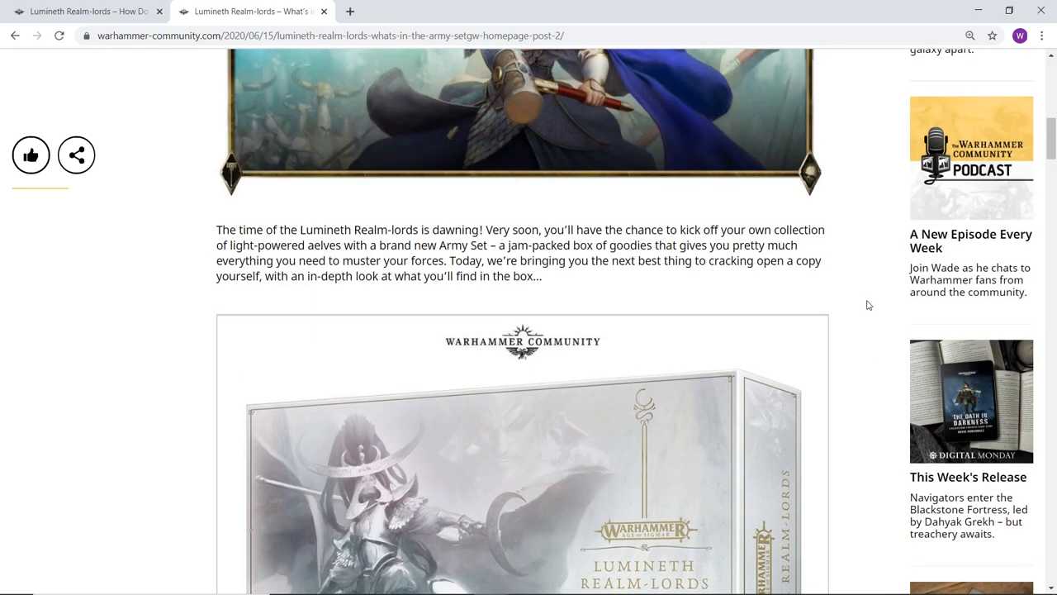
scroll("down", 3)
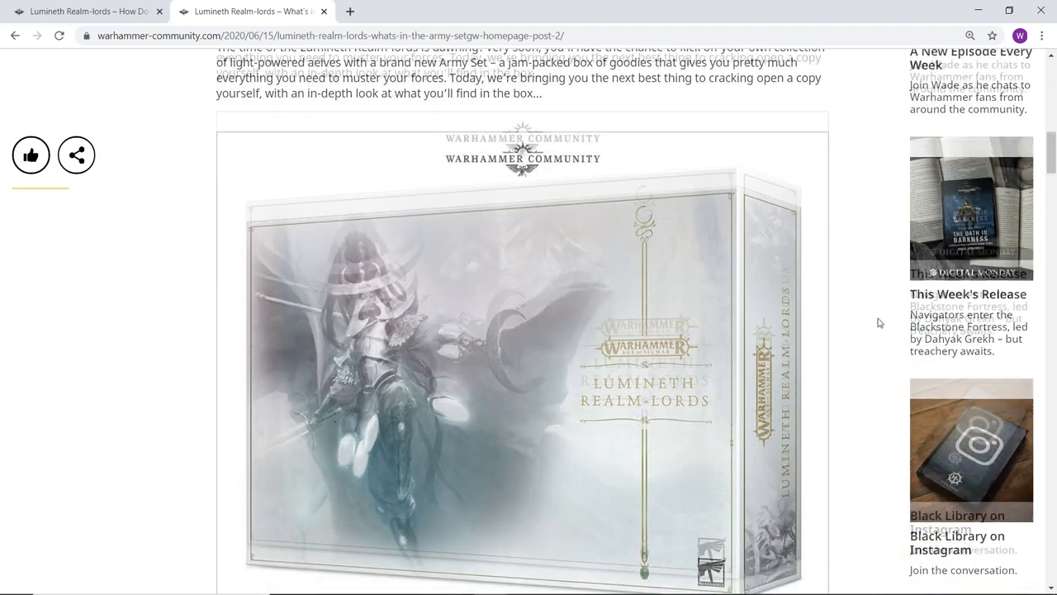
scroll("down", 3)
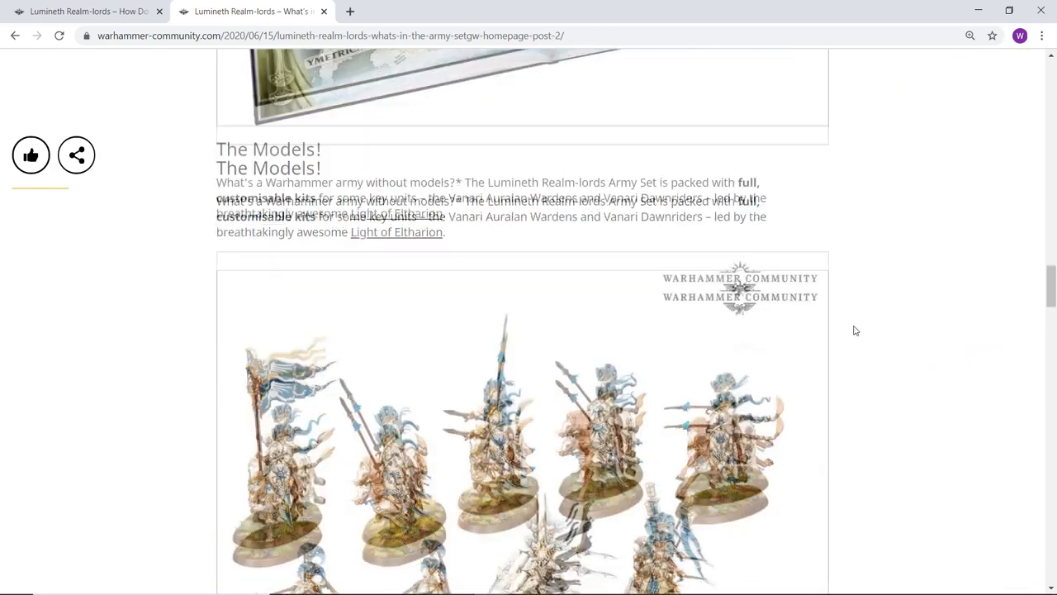
scroll("down", 3)
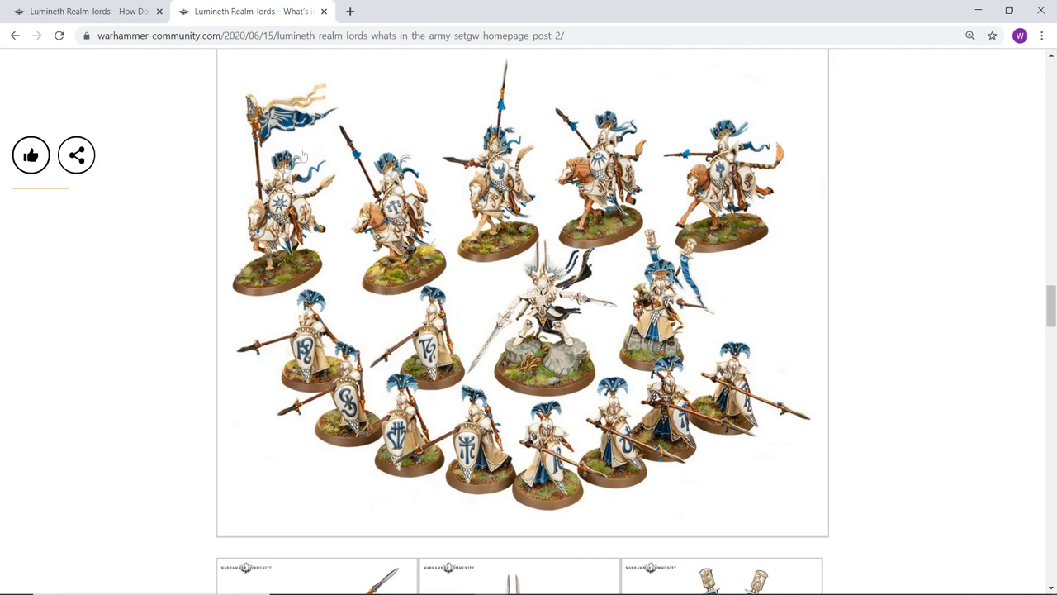
mouse_move(341, 197)
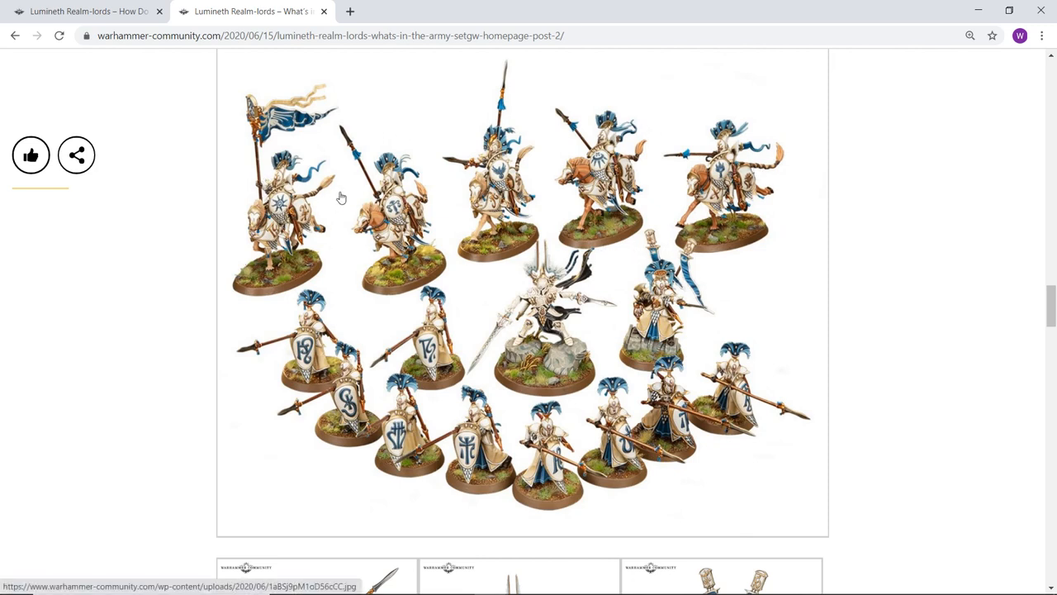
mouse_move(501, 388)
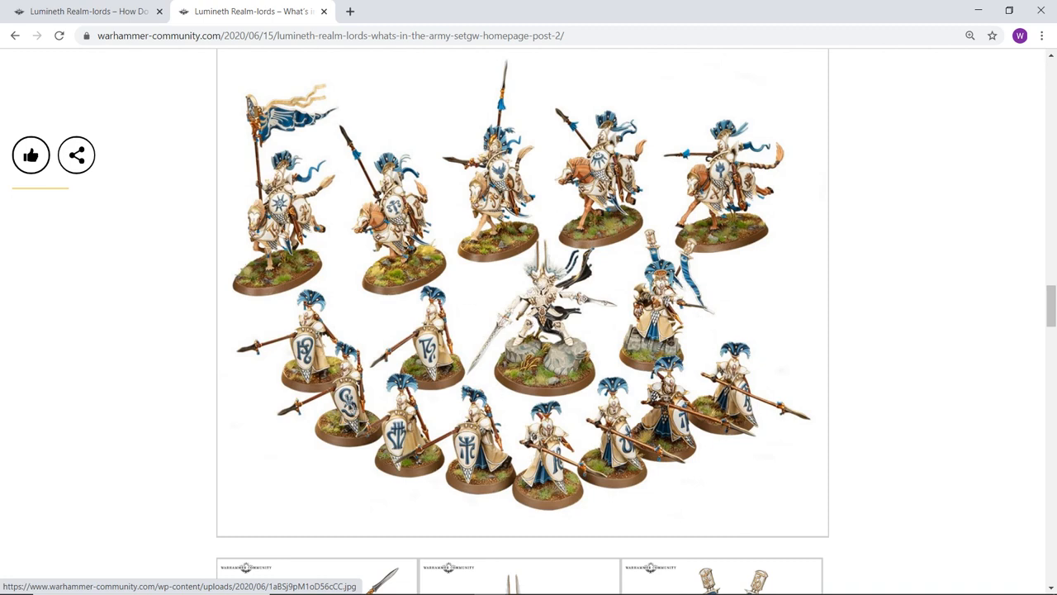
mouse_move(815, 379)
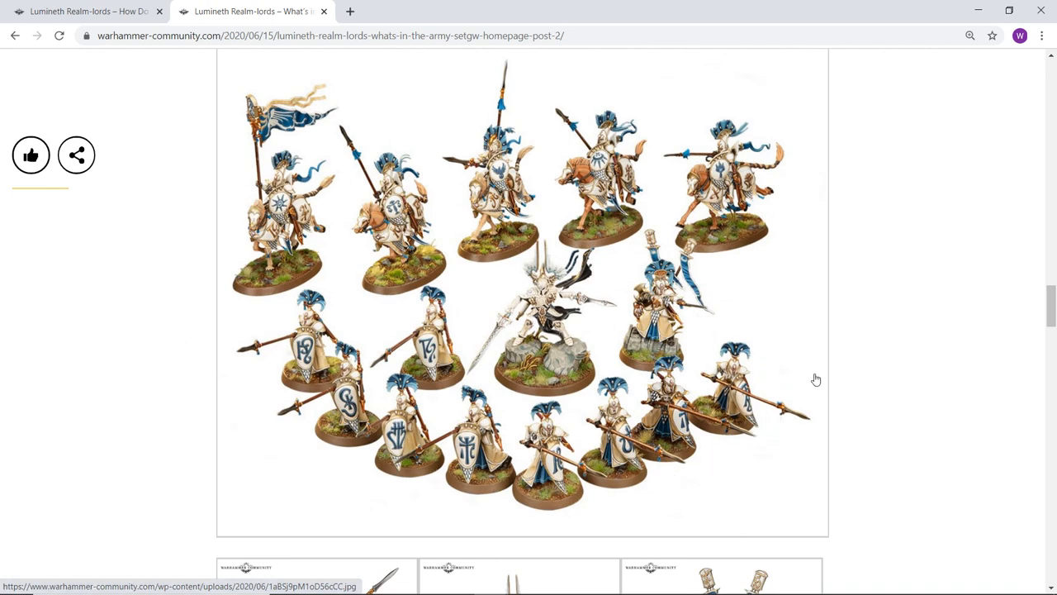
scroll("up", 3)
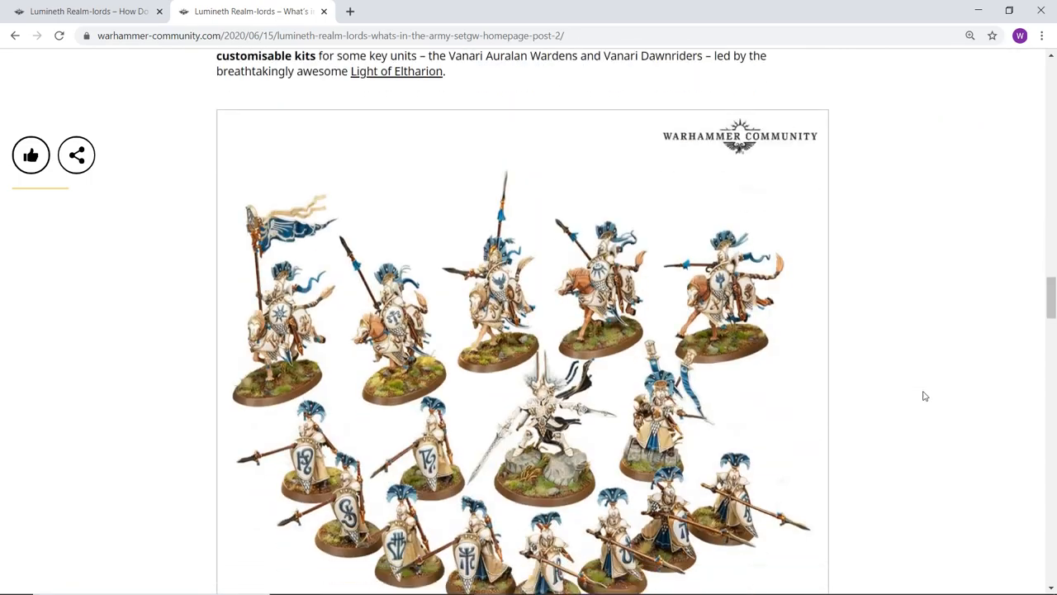
scroll("down", 3)
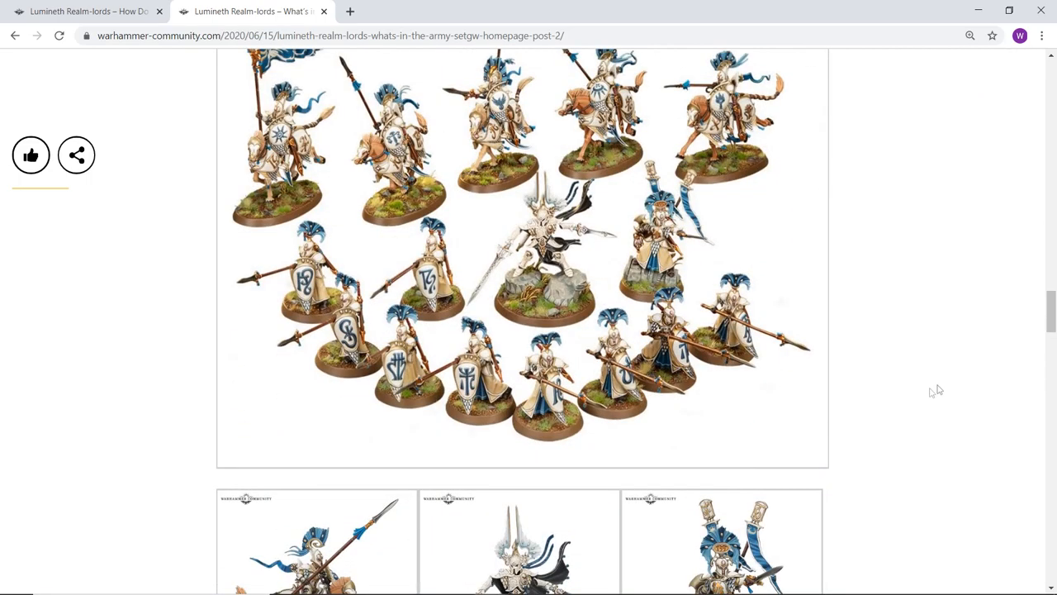
scroll("down", 3)
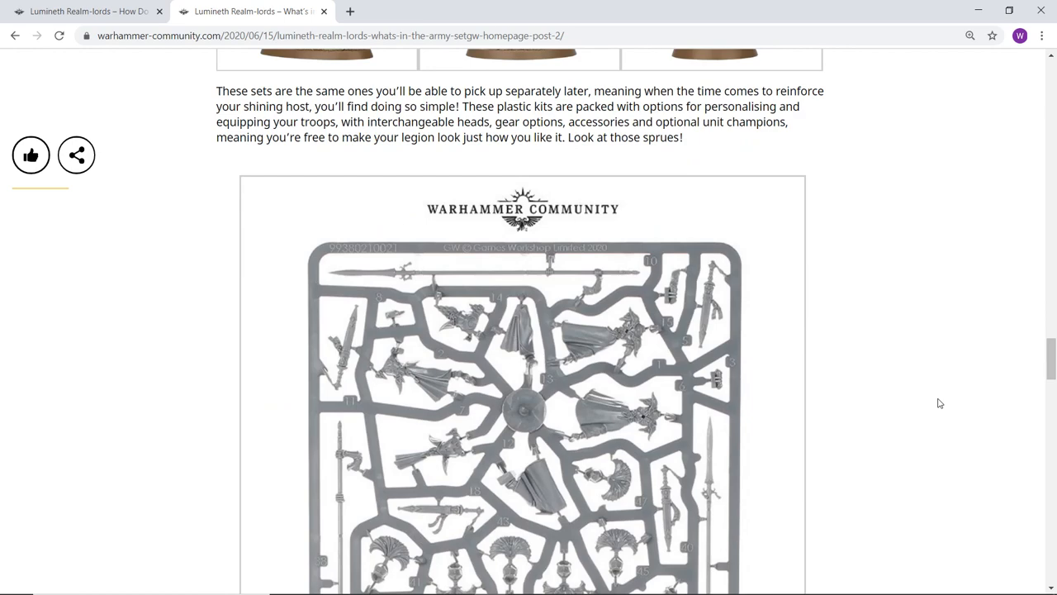
Step: Switch back to the How Do They Play tab and read toward the Aetherquartz Reserve rule
left_click(86, 11)
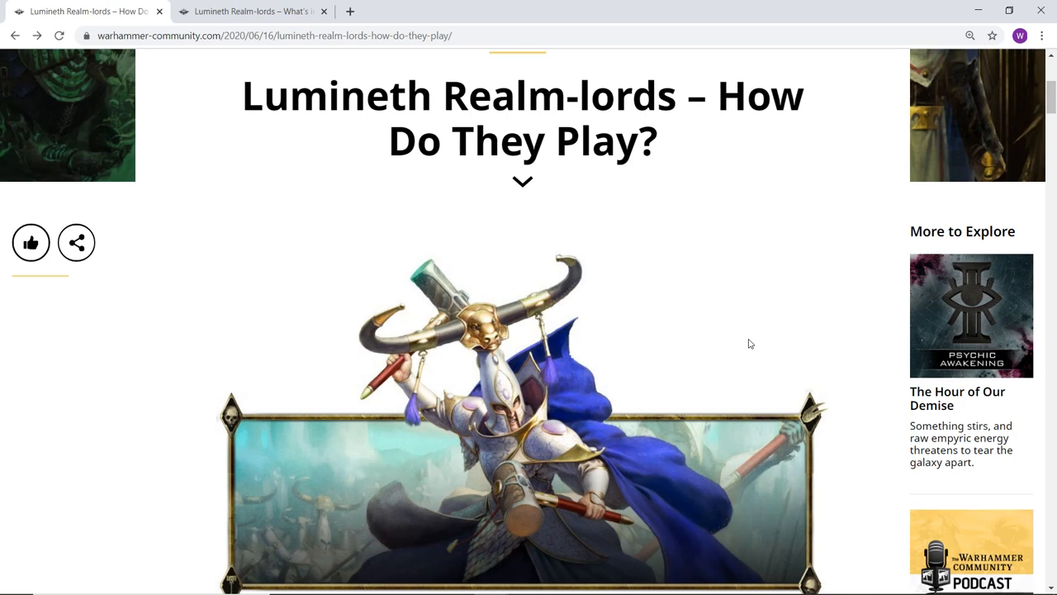
mouse_move(763, 242)
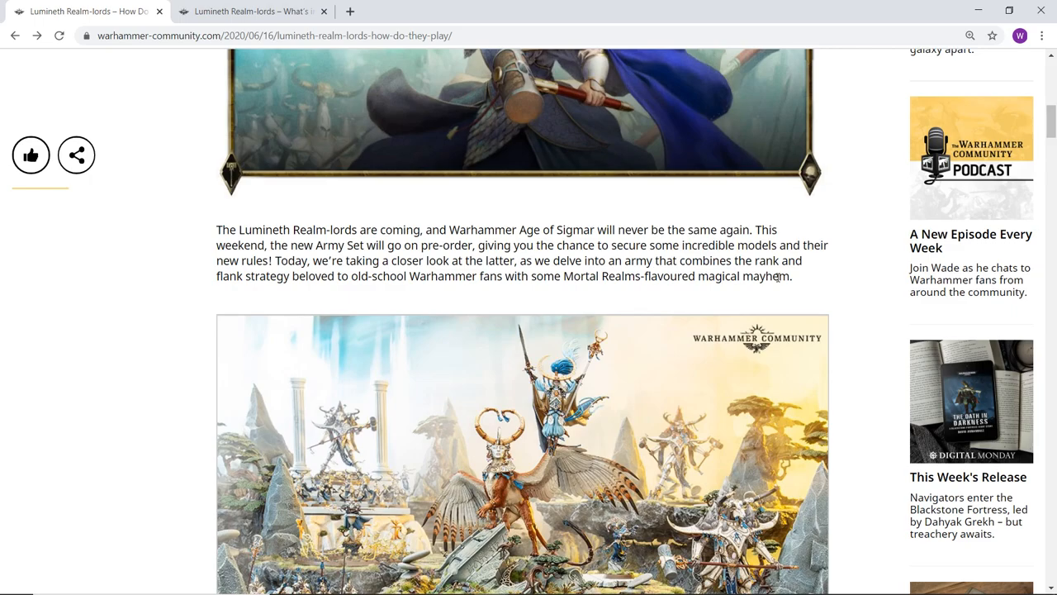
scroll("down", 3)
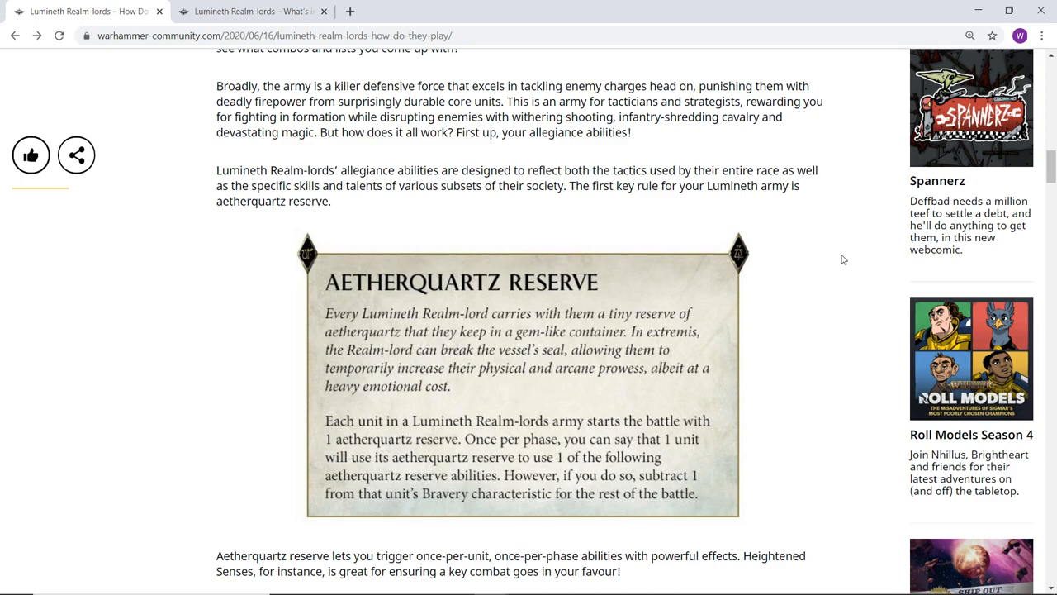
Step: Read past the intro into Heightened Senses and Lightning Reactions, then return to Aetherquartz Reserve
scroll("down", 3)
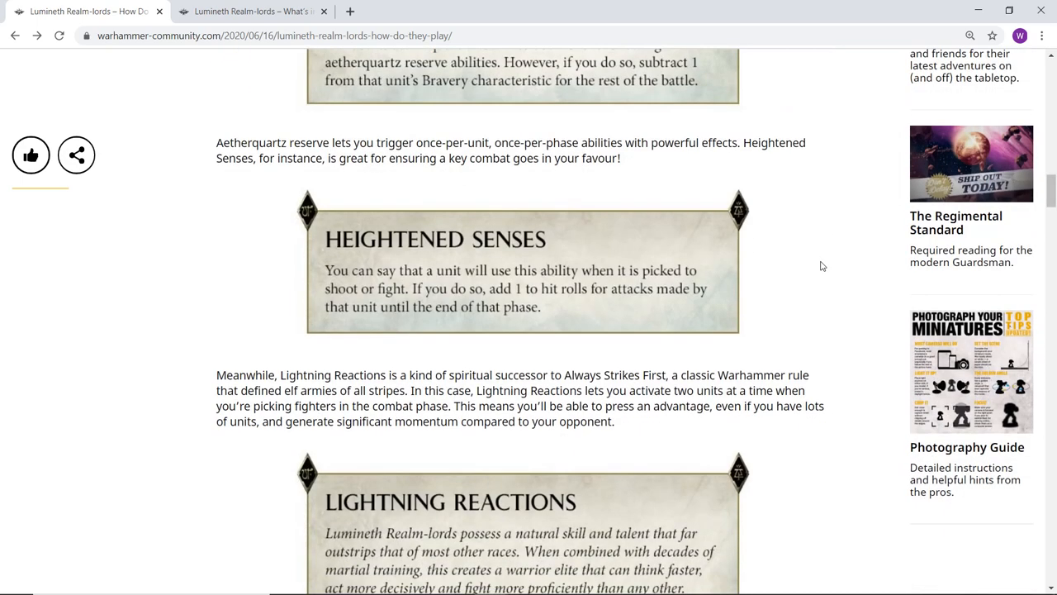
mouse_move(760, 275)
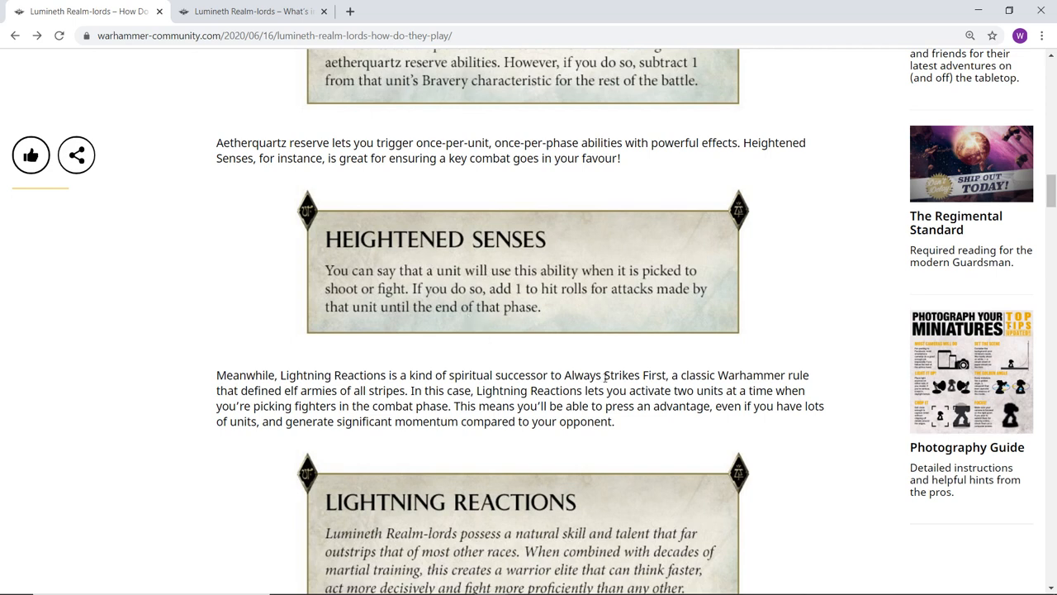
mouse_move(621, 313)
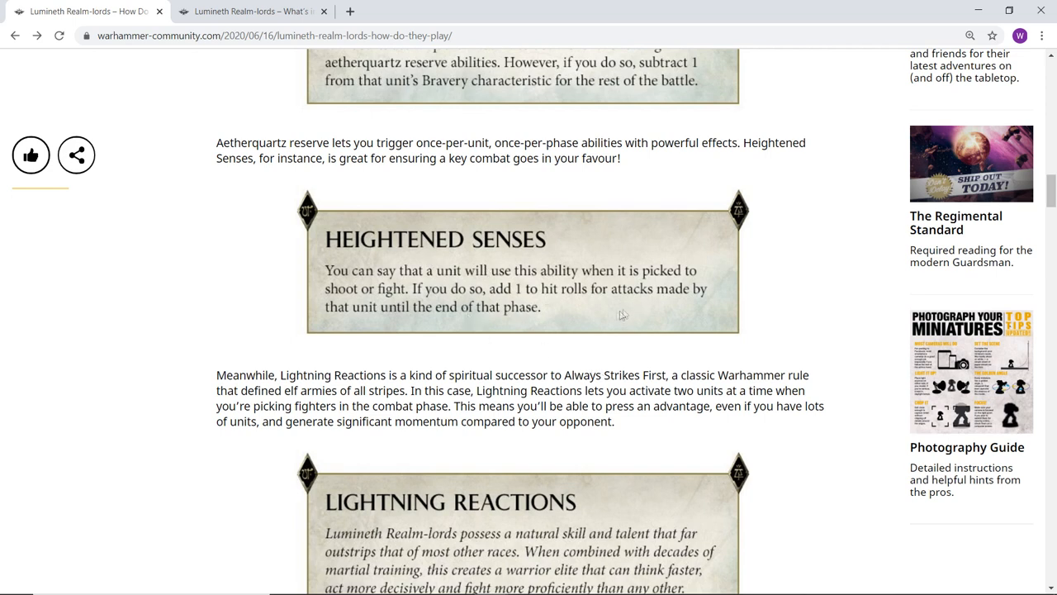
mouse_move(597, 321)
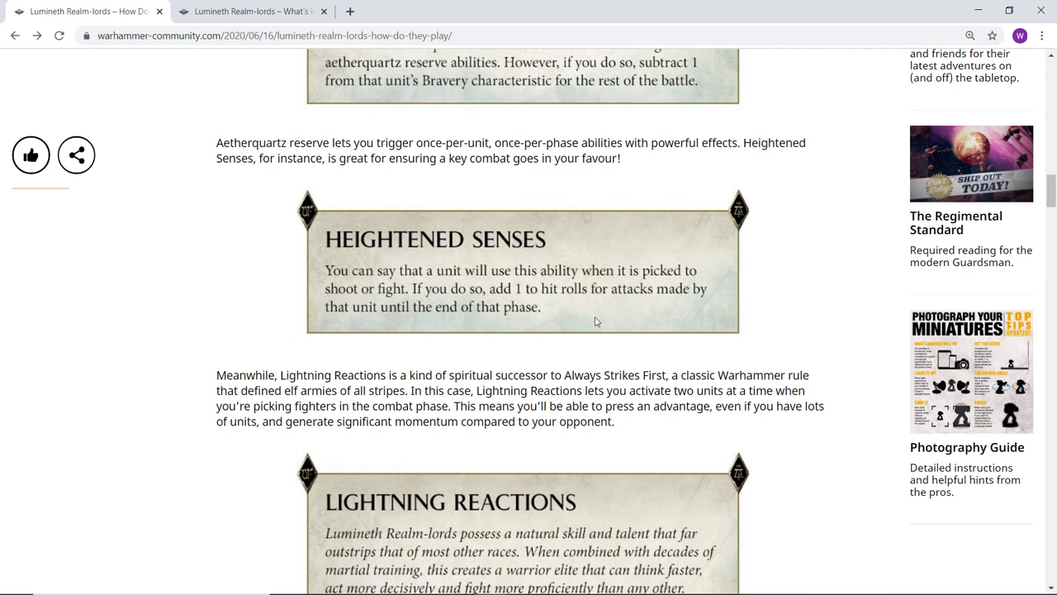
mouse_move(715, 269)
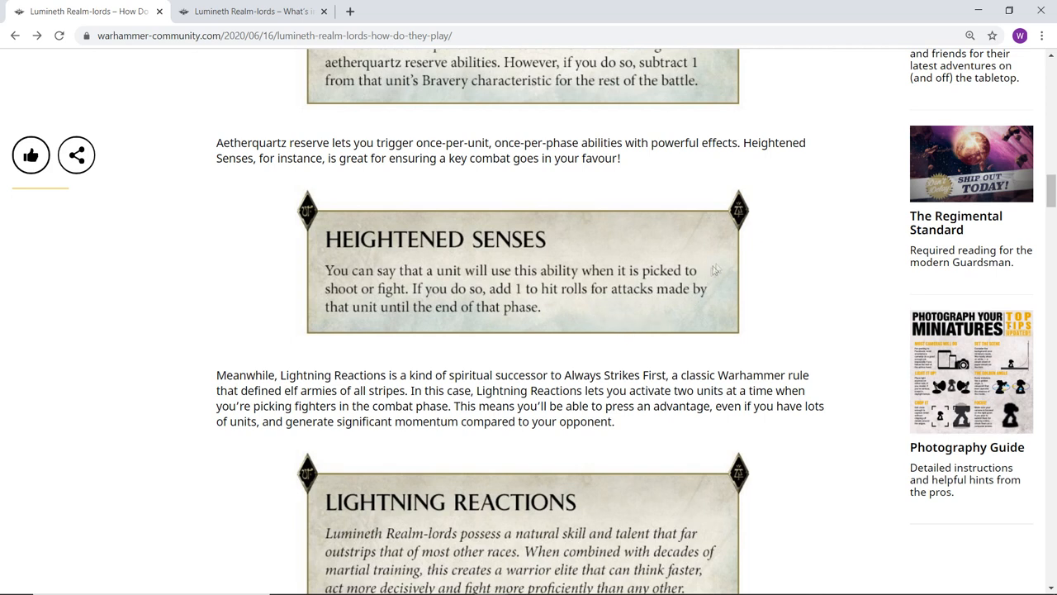
mouse_move(823, 291)
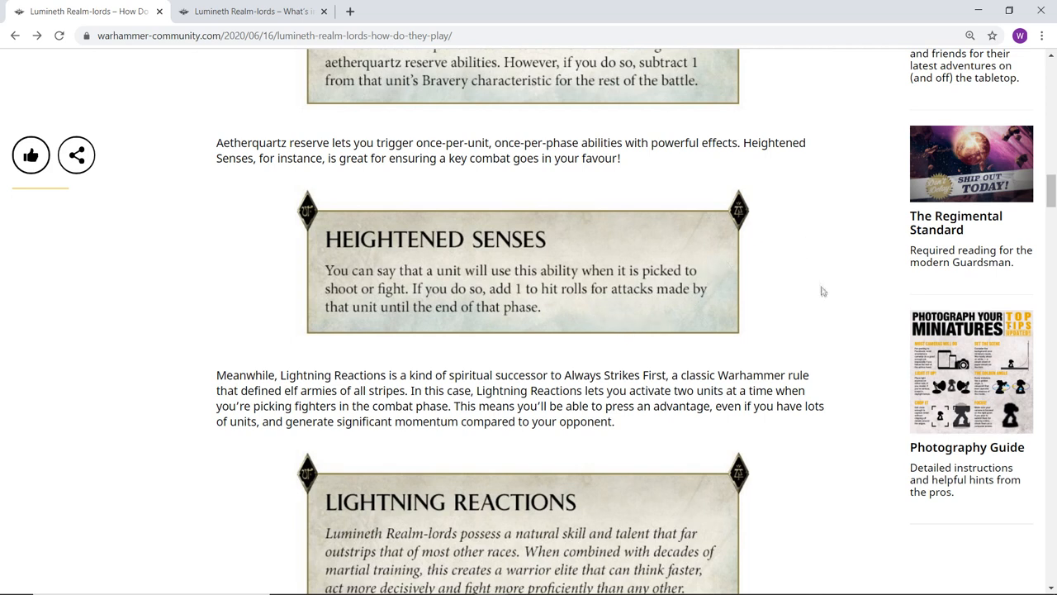
mouse_move(798, 334)
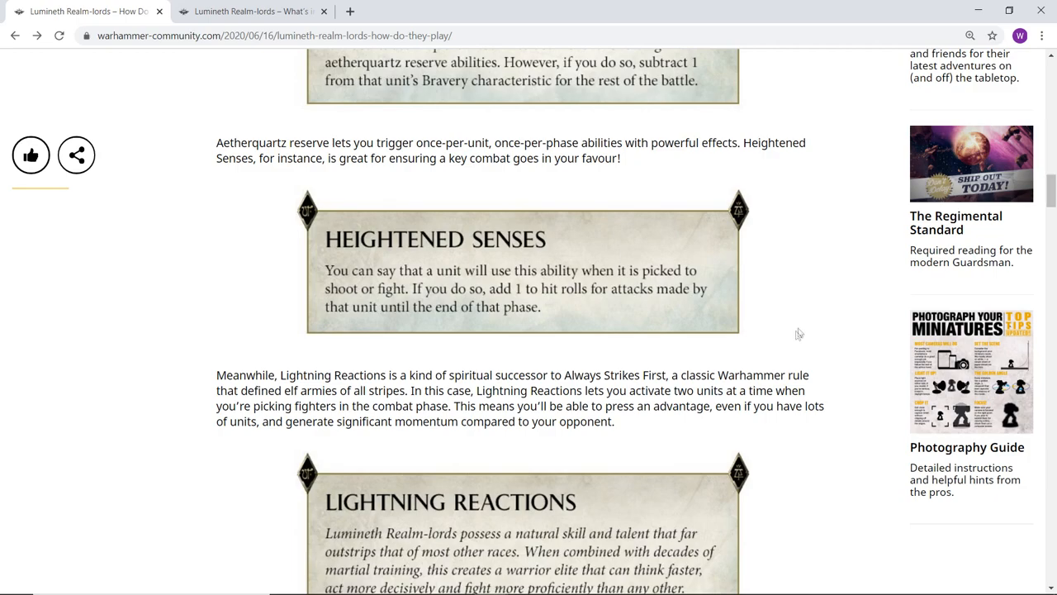
mouse_move(831, 360)
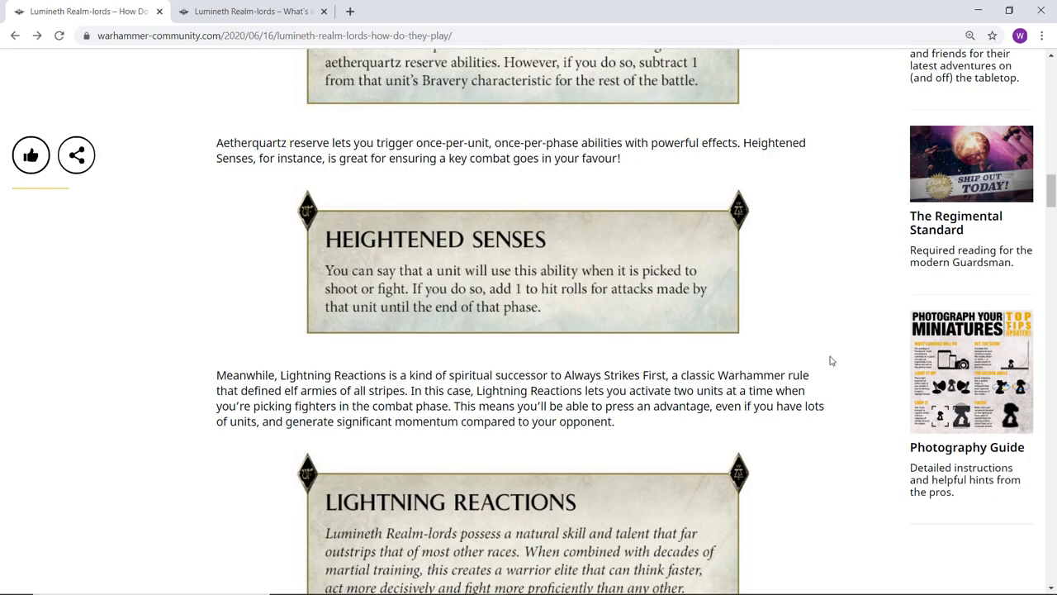
scroll("up", 3)
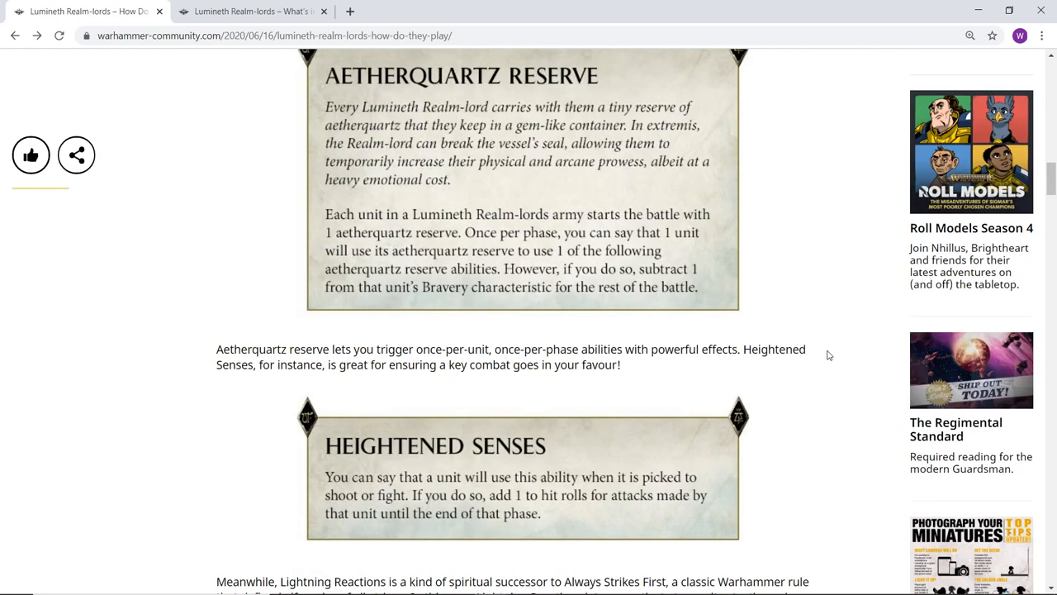
scroll("up", 3)
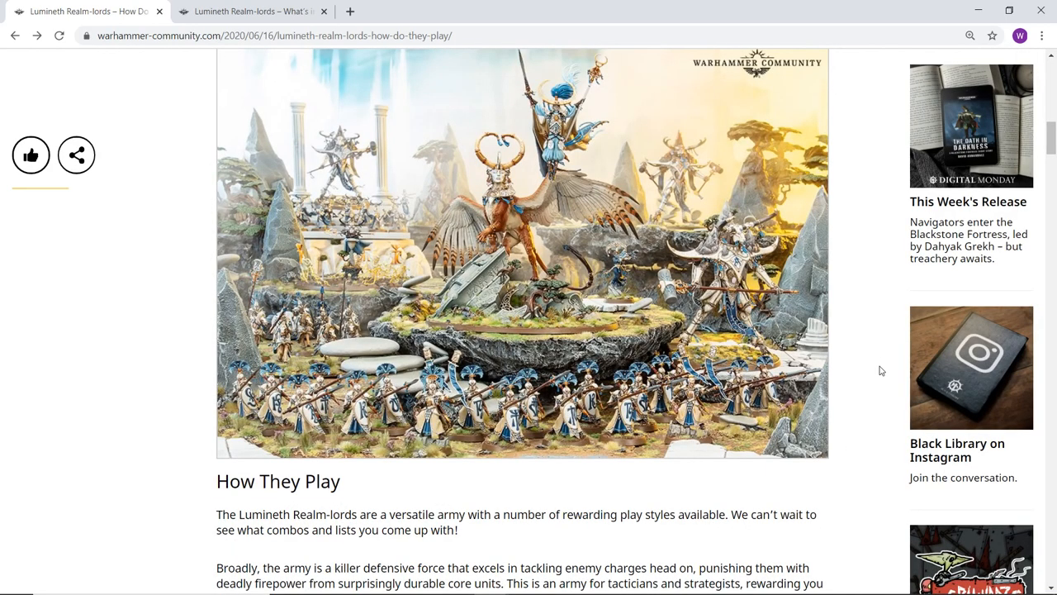
mouse_move(880, 367)
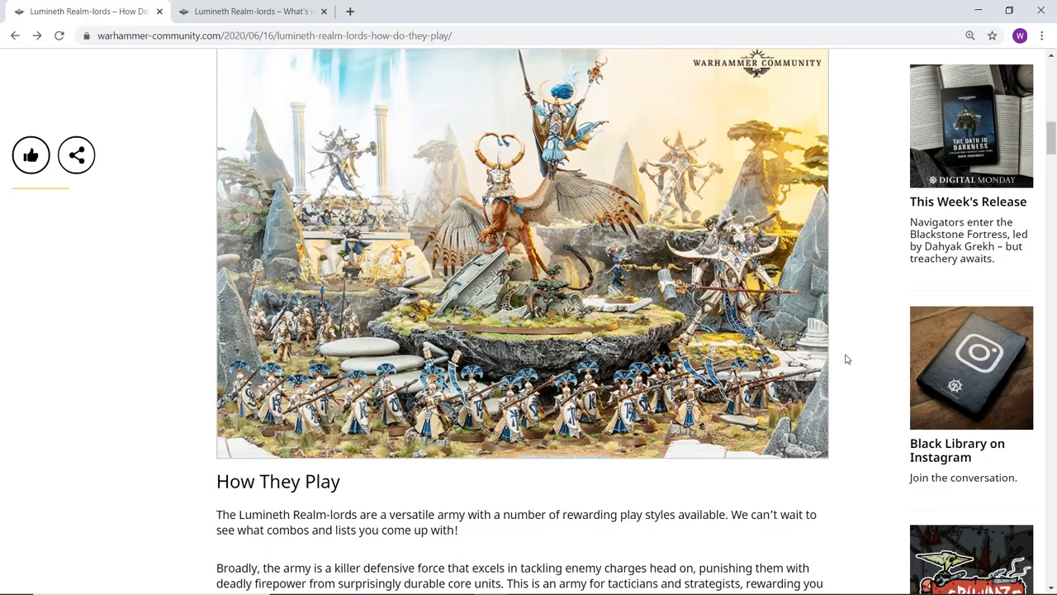
scroll("down", 3)
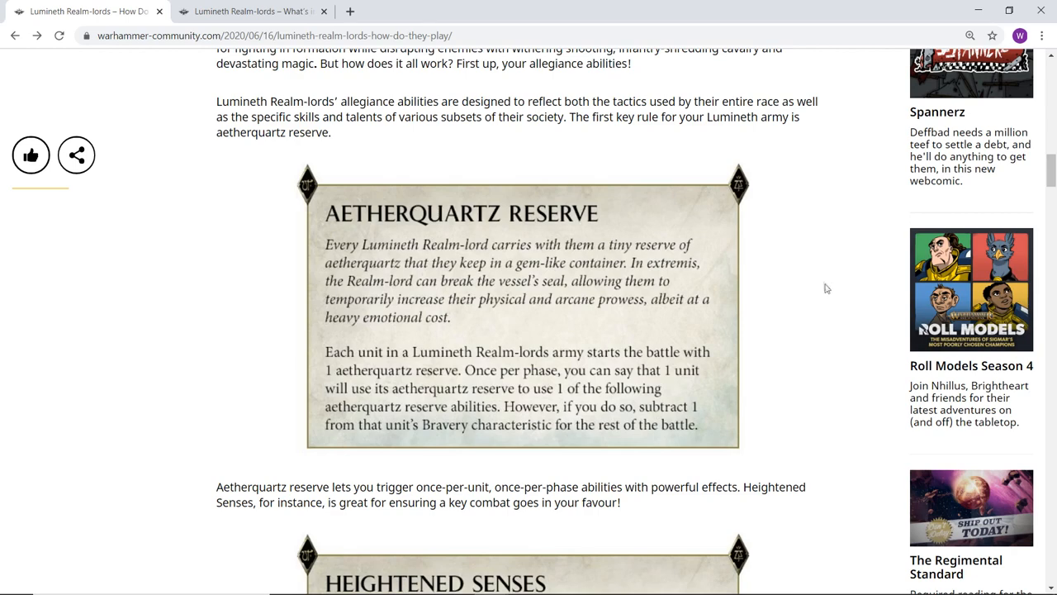
Step: Read the Heightened Senses and Lightning Reactions rules down to The Vanari heading
scroll("down", 3)
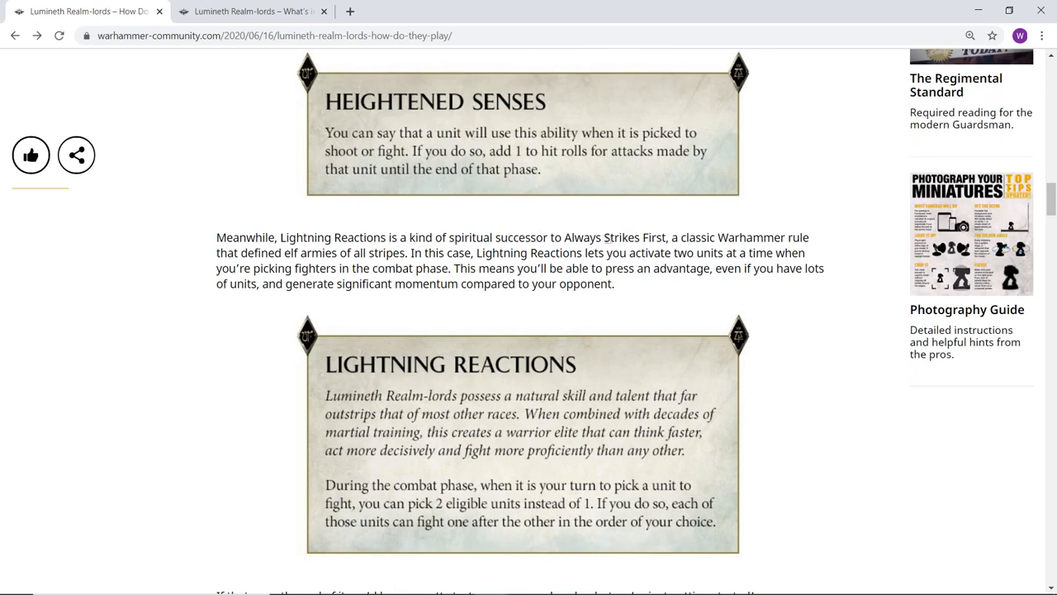
mouse_move(578, 370)
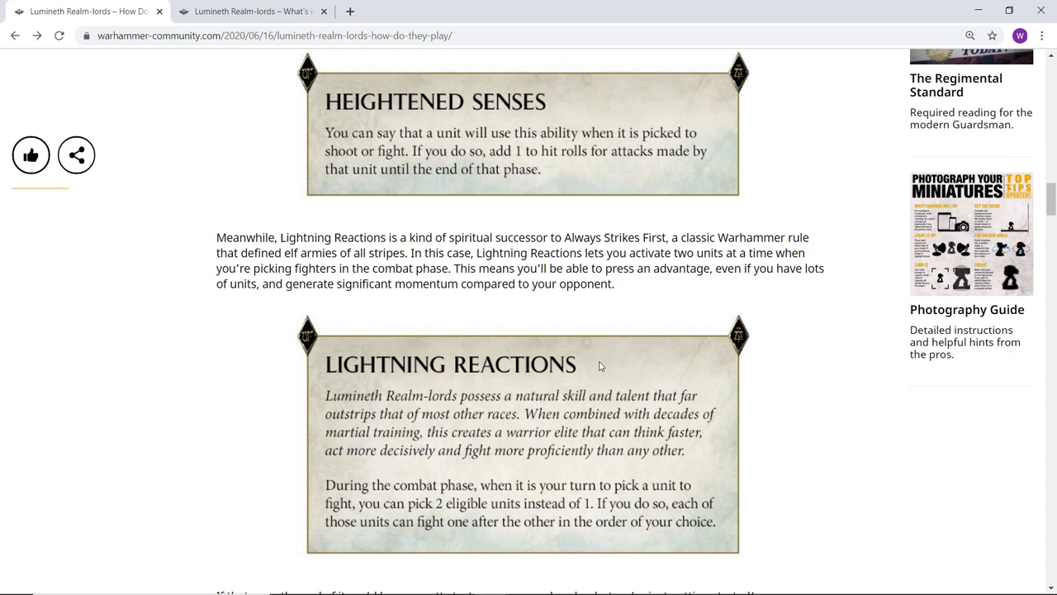
mouse_move(675, 257)
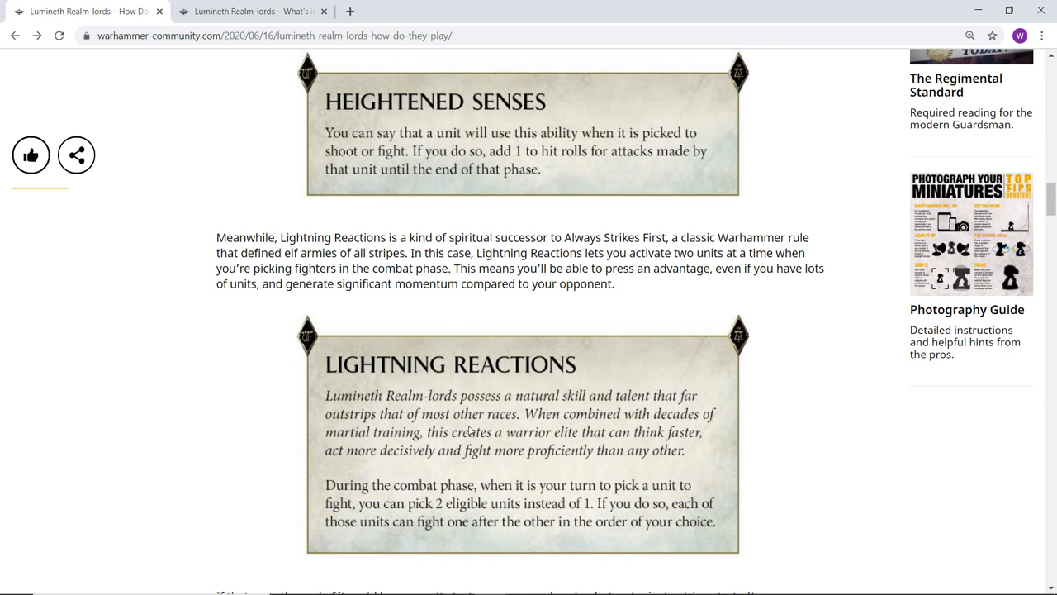
mouse_move(790, 493)
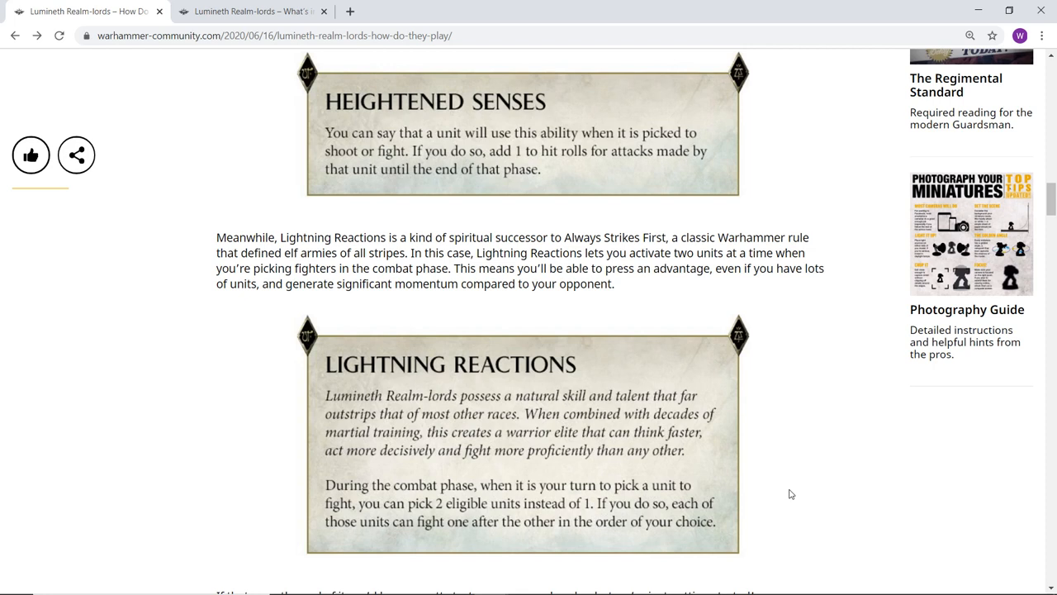
mouse_move(785, 314)
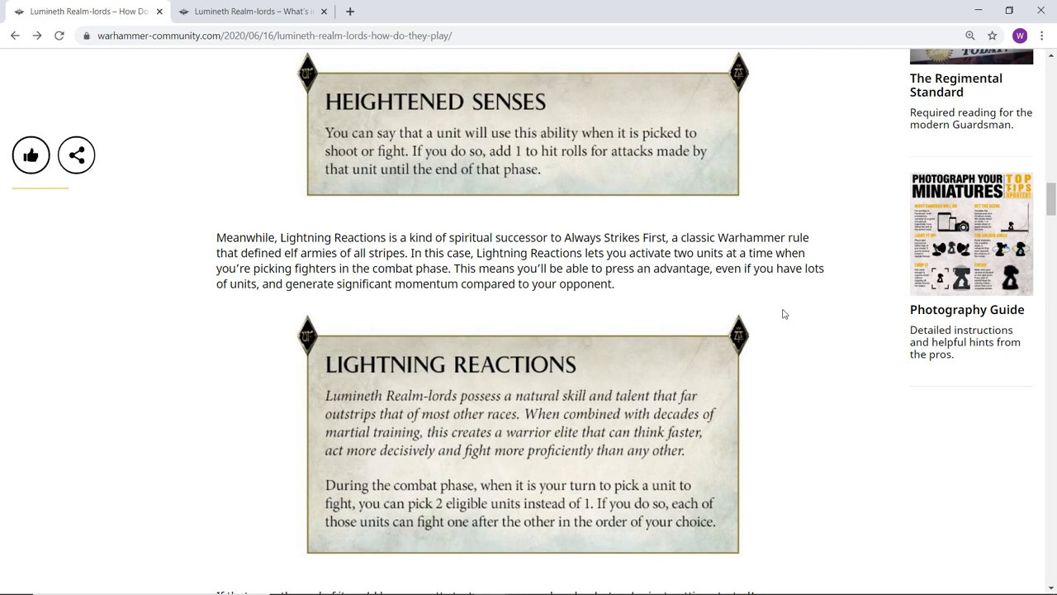
scroll("down", 3)
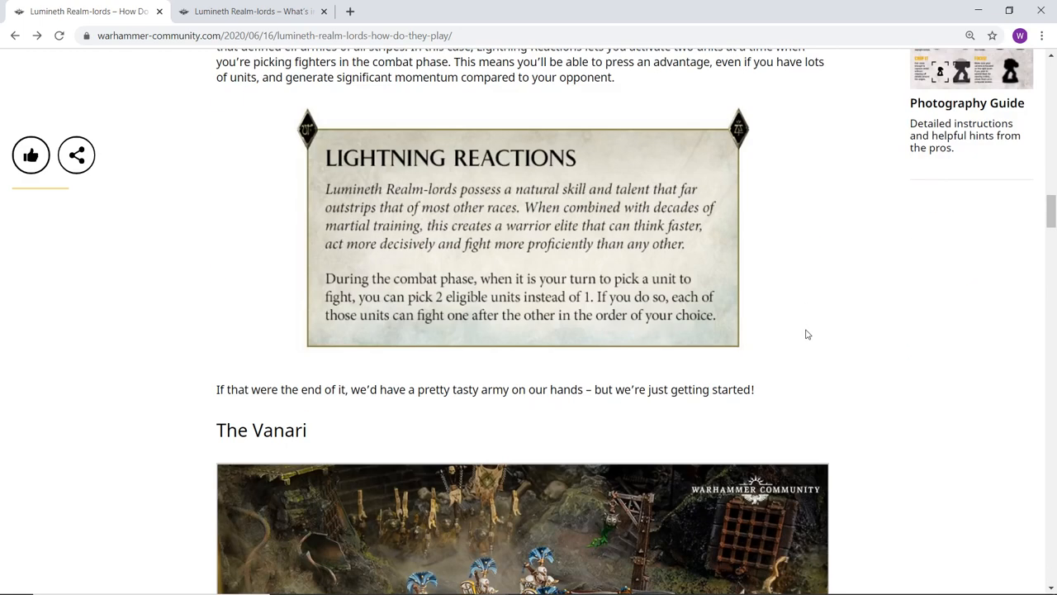
mouse_move(807, 341)
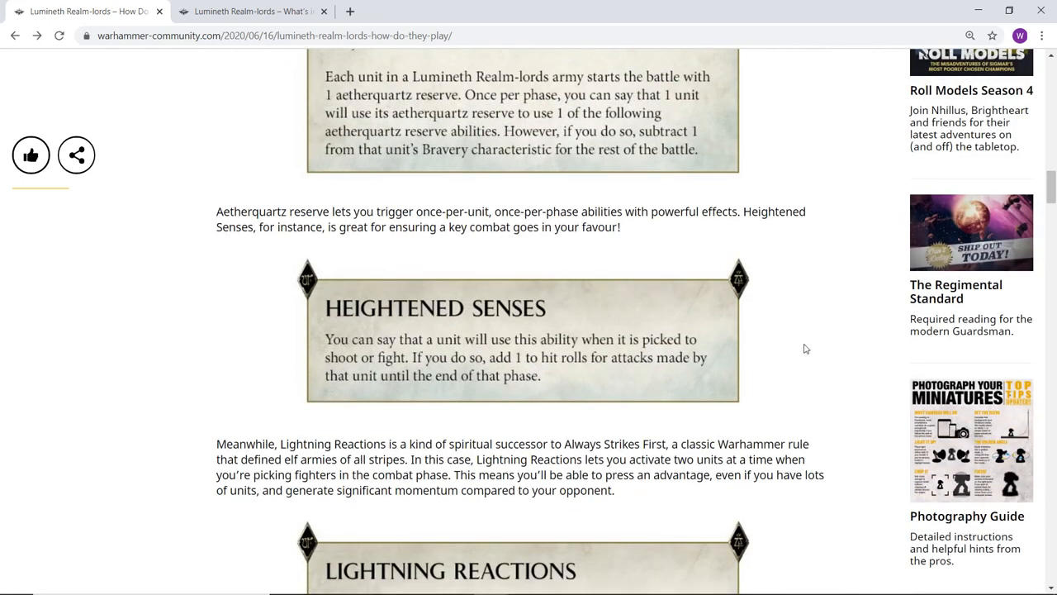
mouse_move(720, 410)
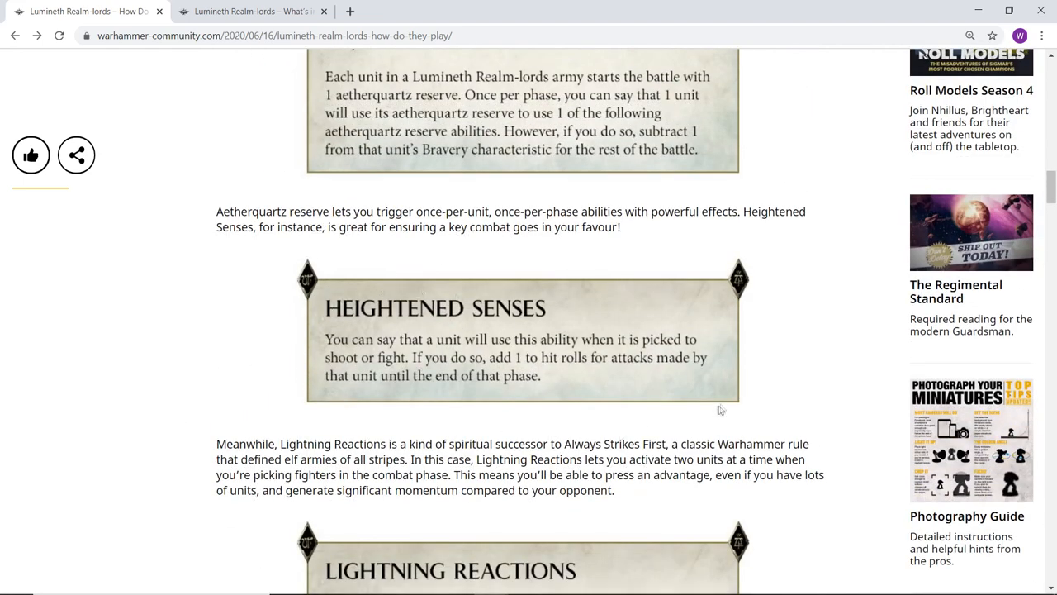
Step: Read The Vanari section, highlighting 'Sentinels' and 'Wardens', down to the Shining Company card
scroll("down", 3)
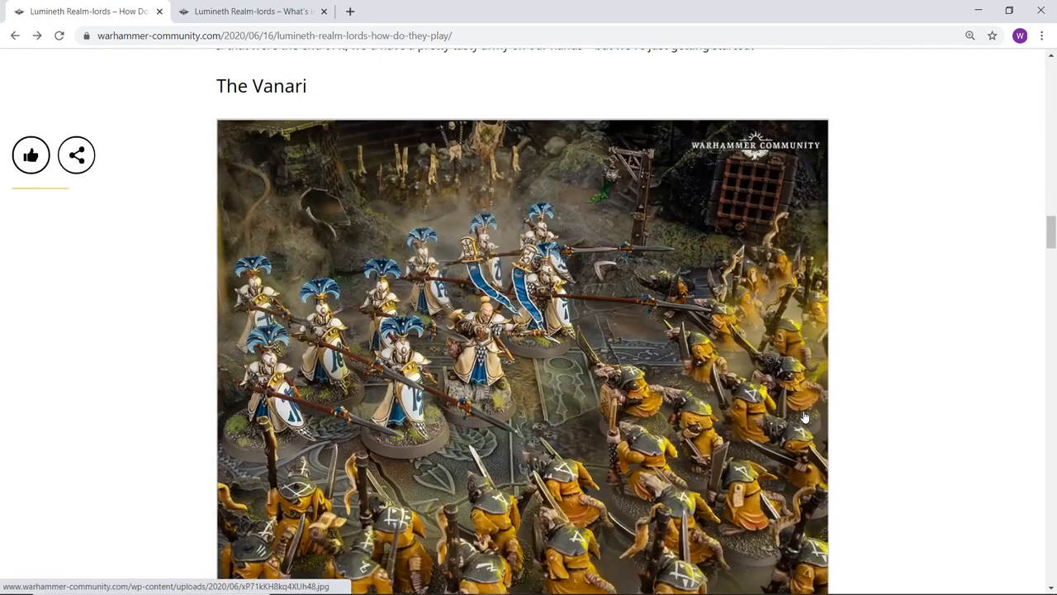
mouse_move(879, 299)
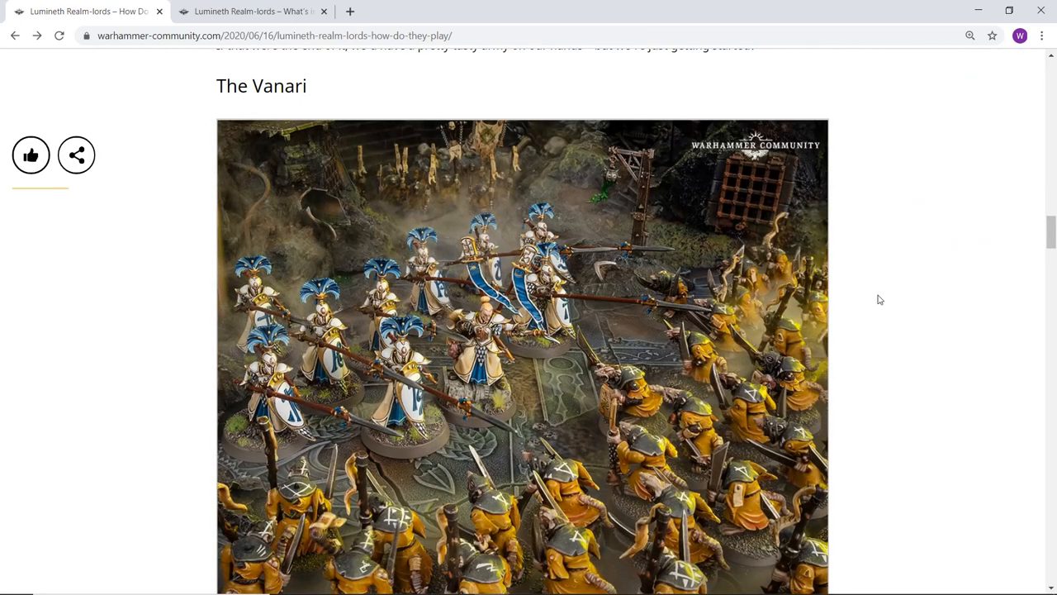
mouse_move(890, 299)
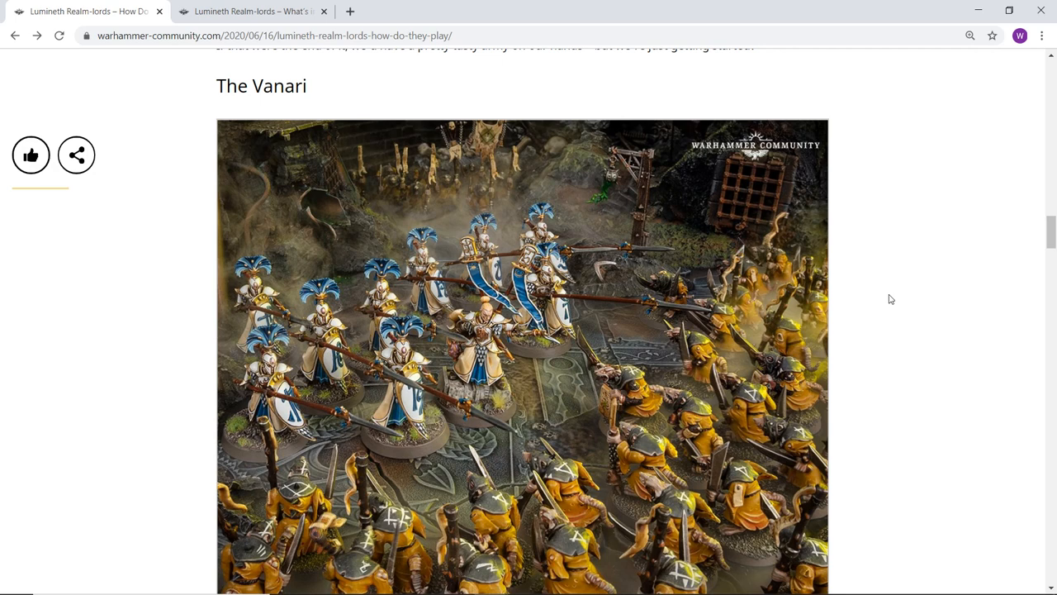
mouse_move(882, 296)
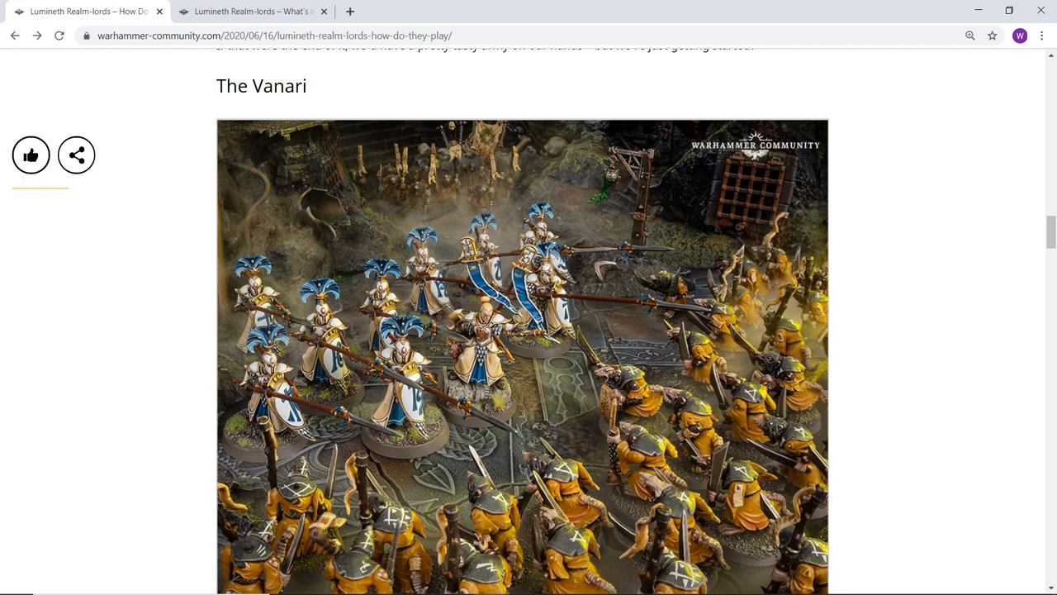
mouse_move(882, 227)
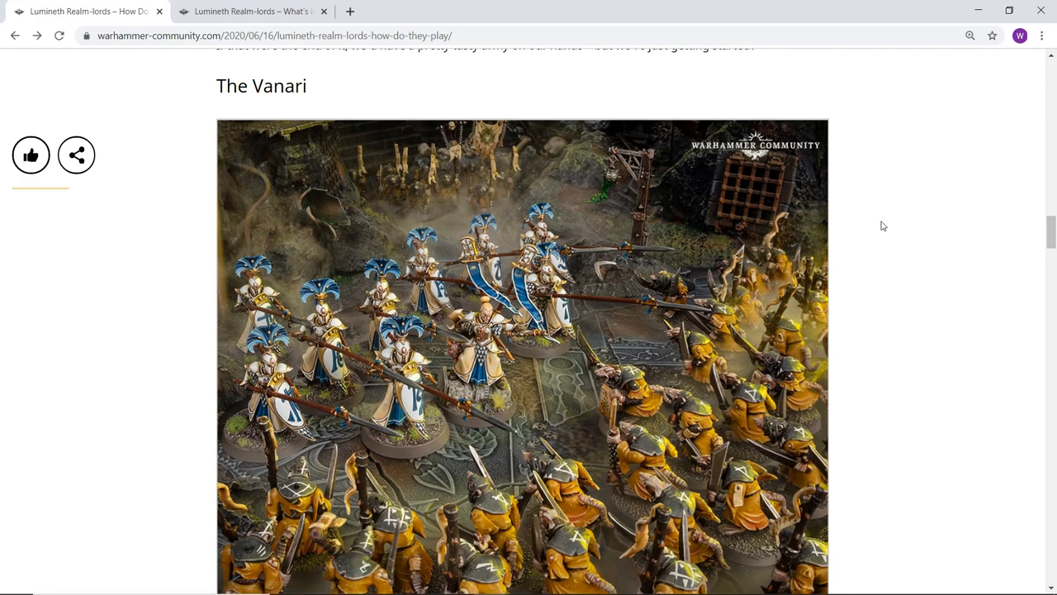
scroll("down", 3)
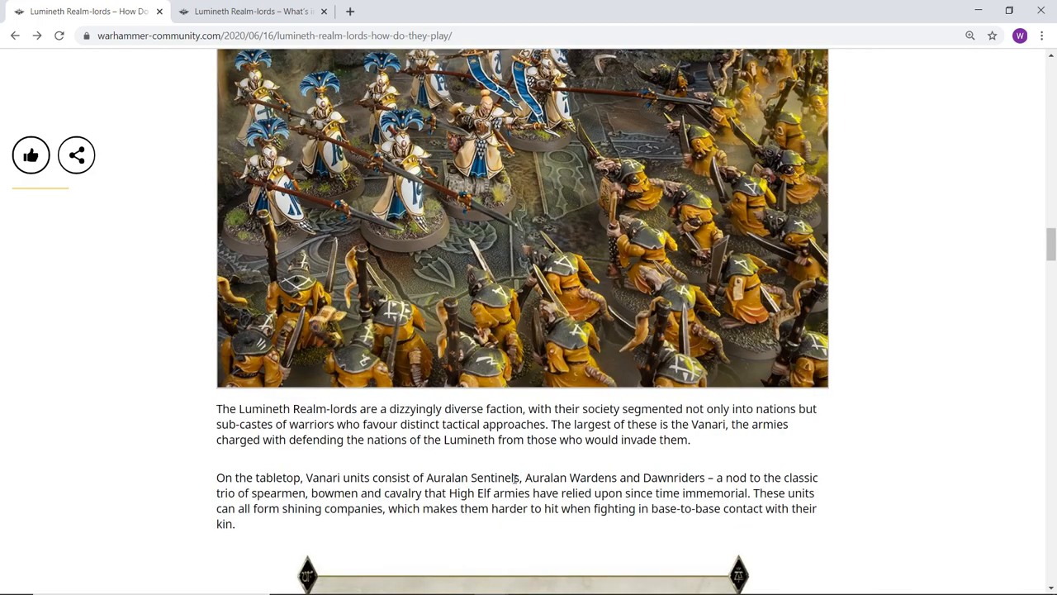
double_click(674, 477)
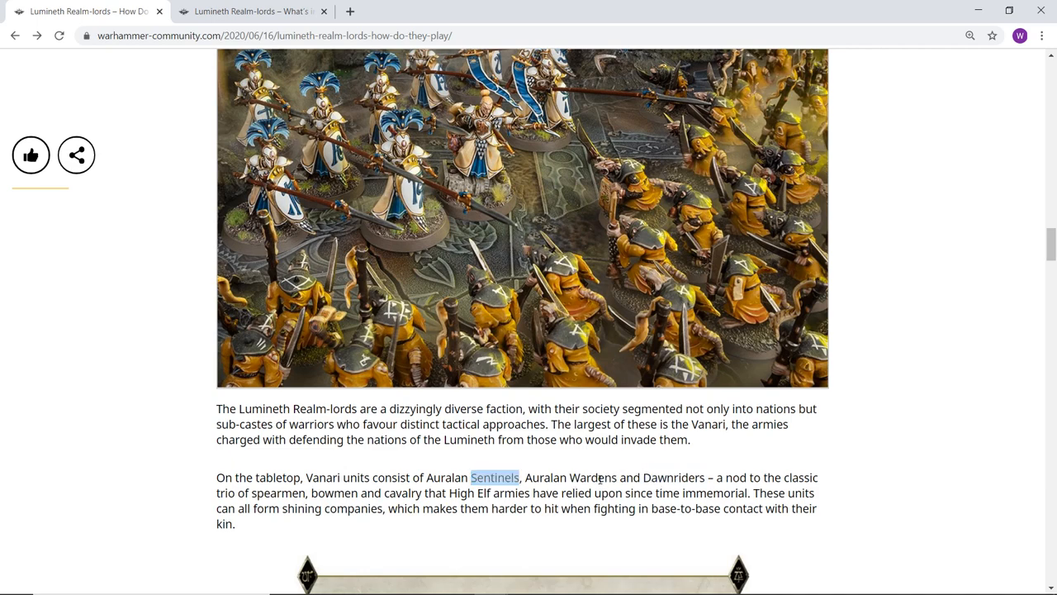
double_click(593, 478)
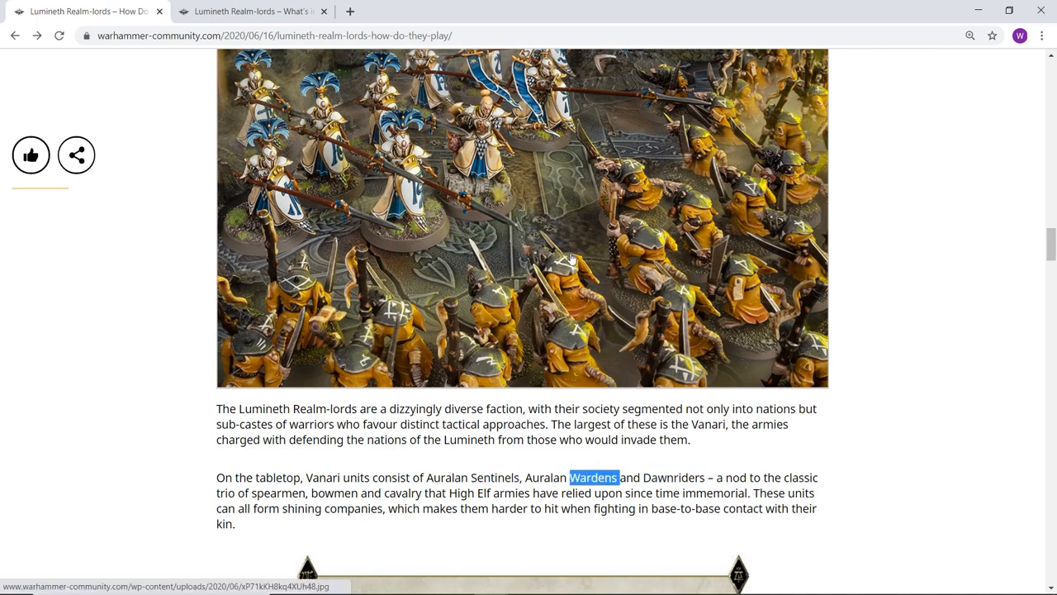
scroll("down", 3)
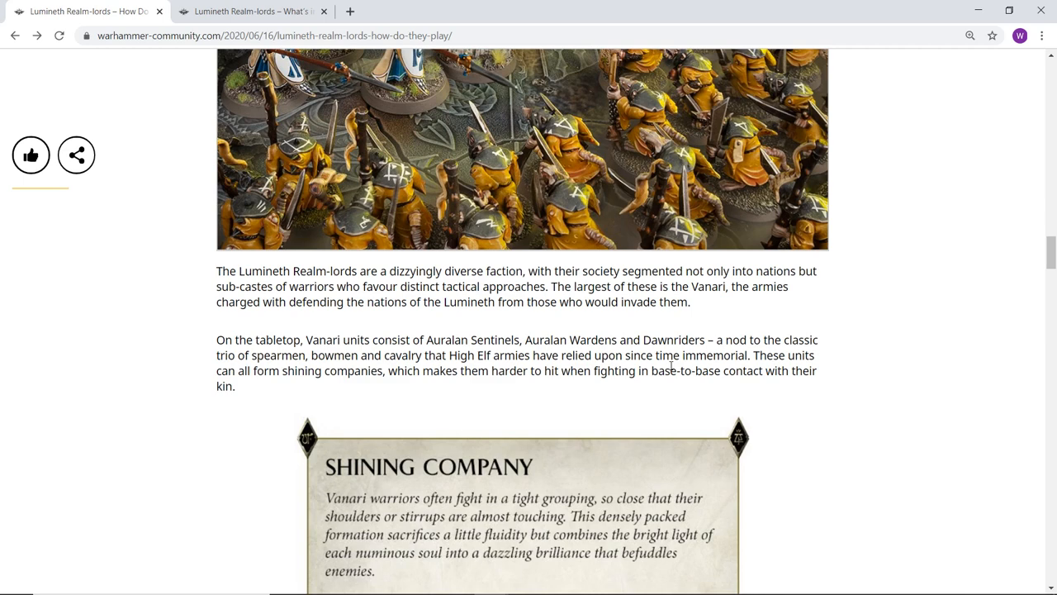
scroll("down", 3)
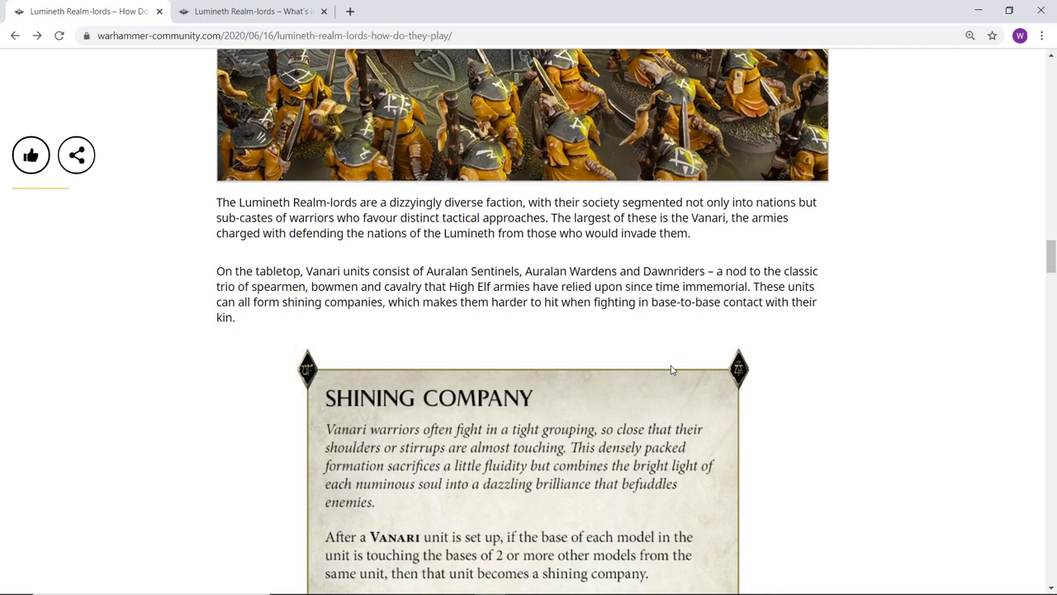
Step: Scroll until the full Shining Company rule card and its pile-in restriction are visible
scroll("down", 3)
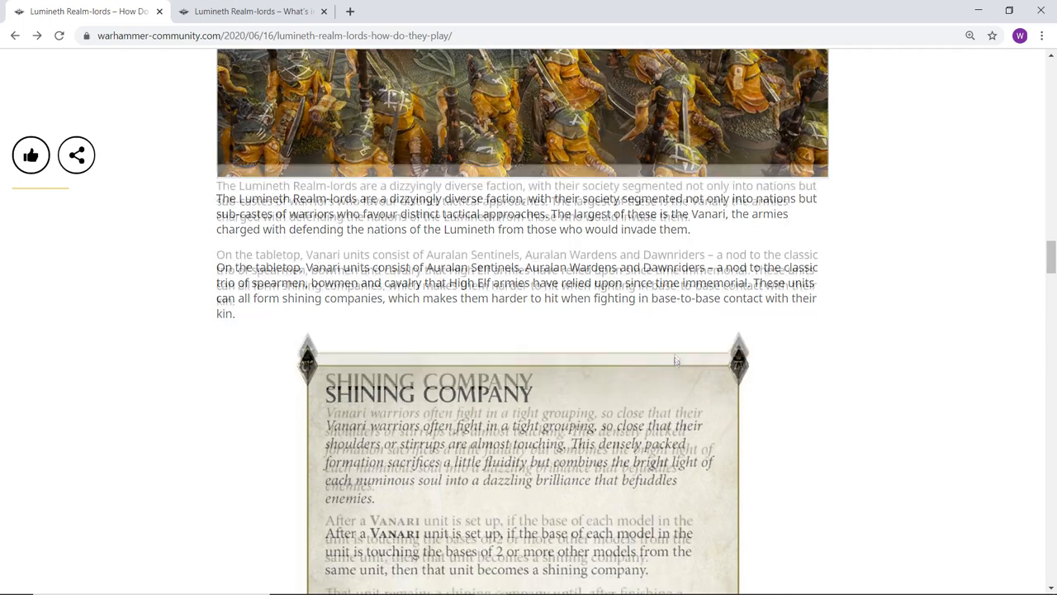
scroll("down", 3)
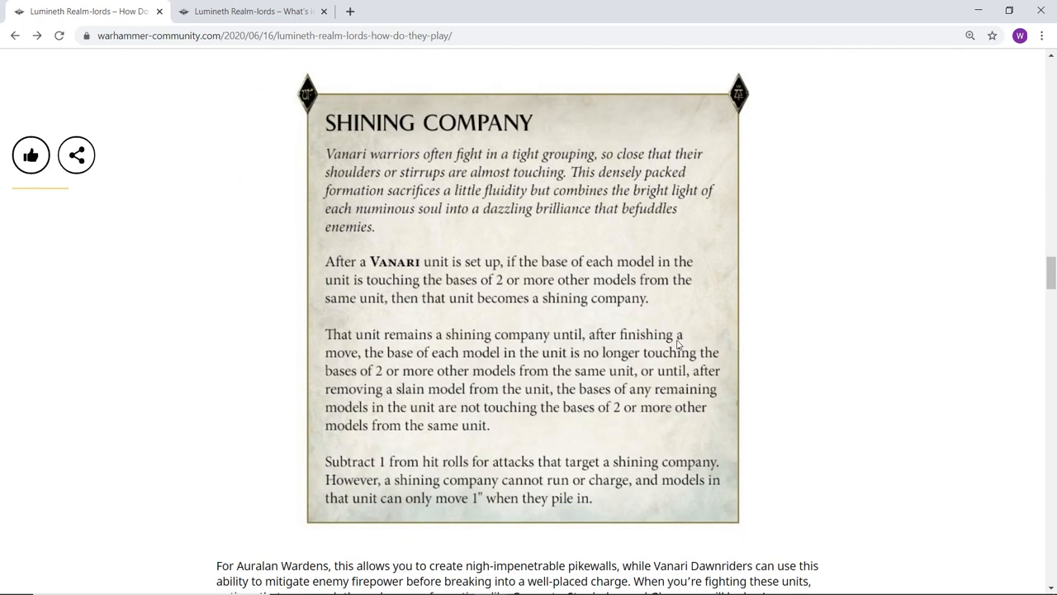
mouse_move(514, 353)
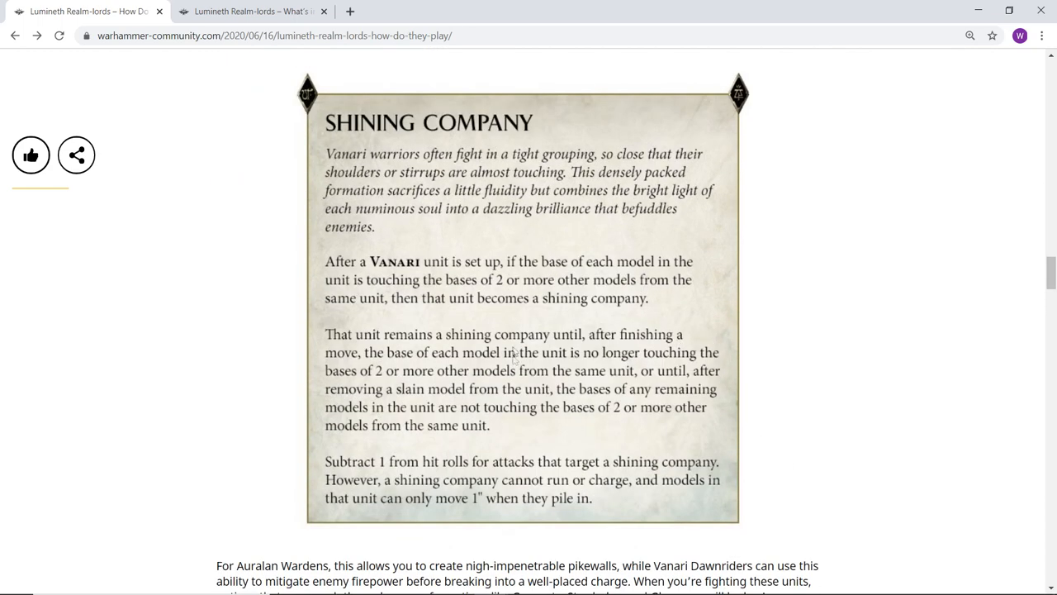
mouse_move(553, 349)
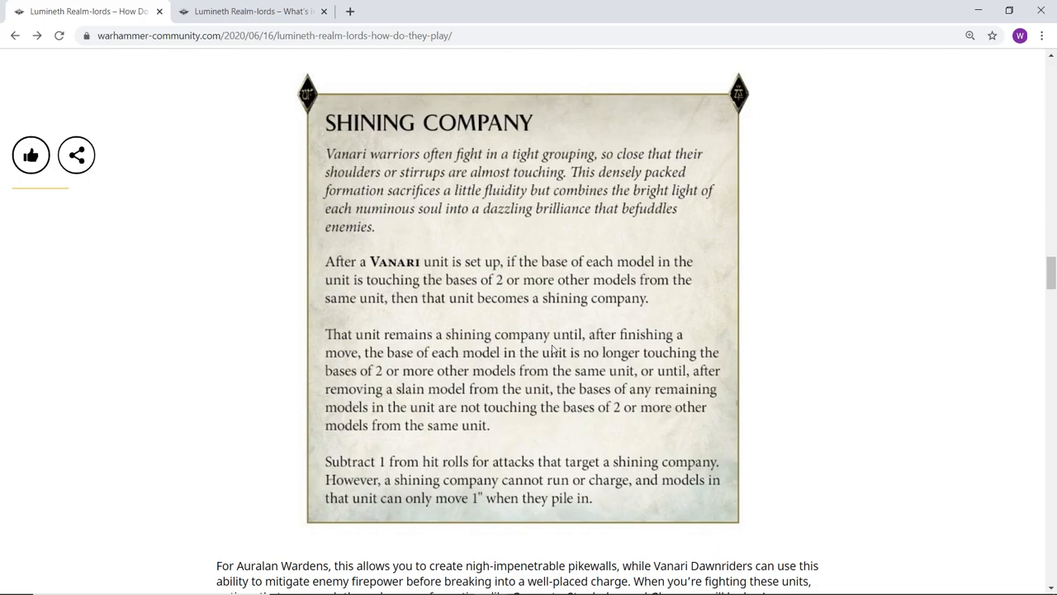
scroll("down", 3)
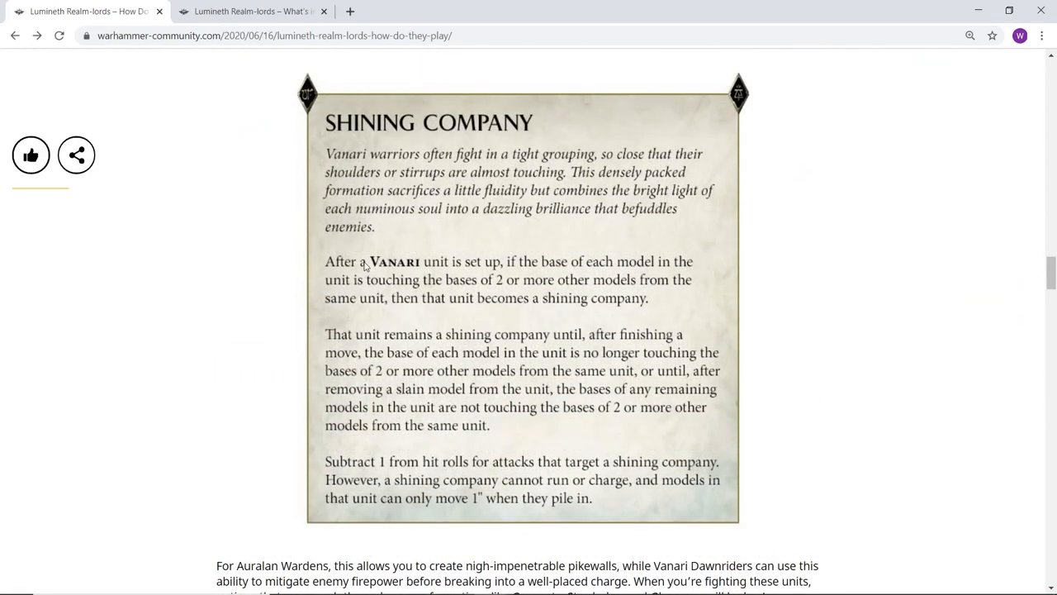
mouse_move(377, 264)
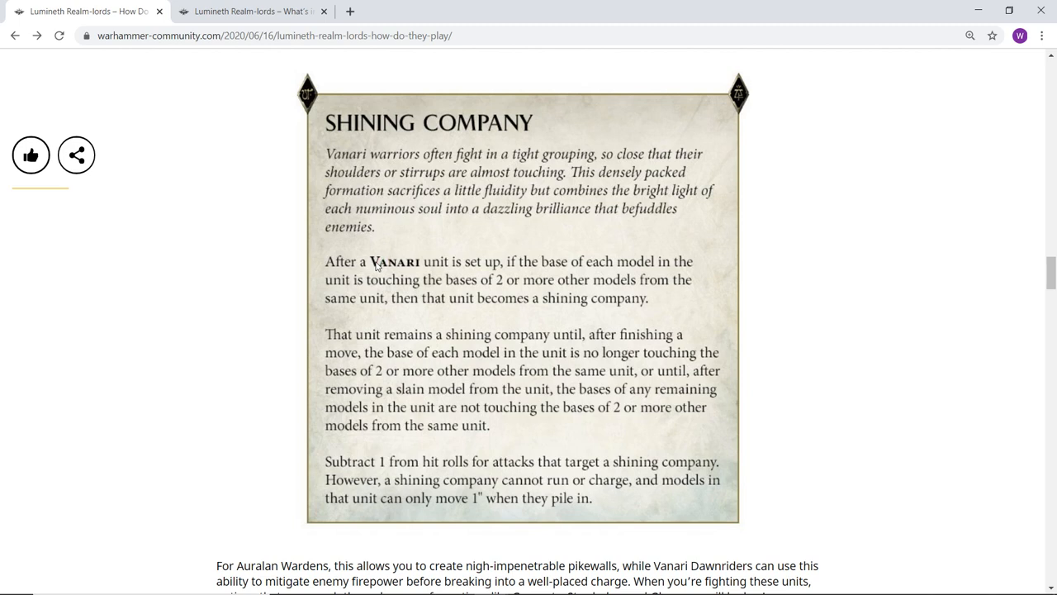
mouse_move(927, 260)
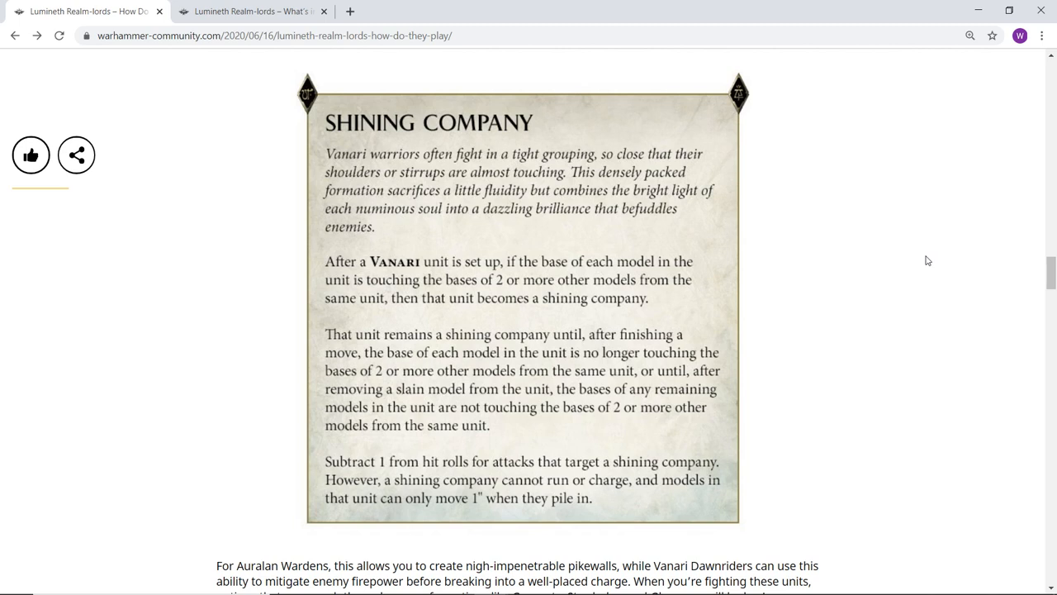
mouse_move(898, 241)
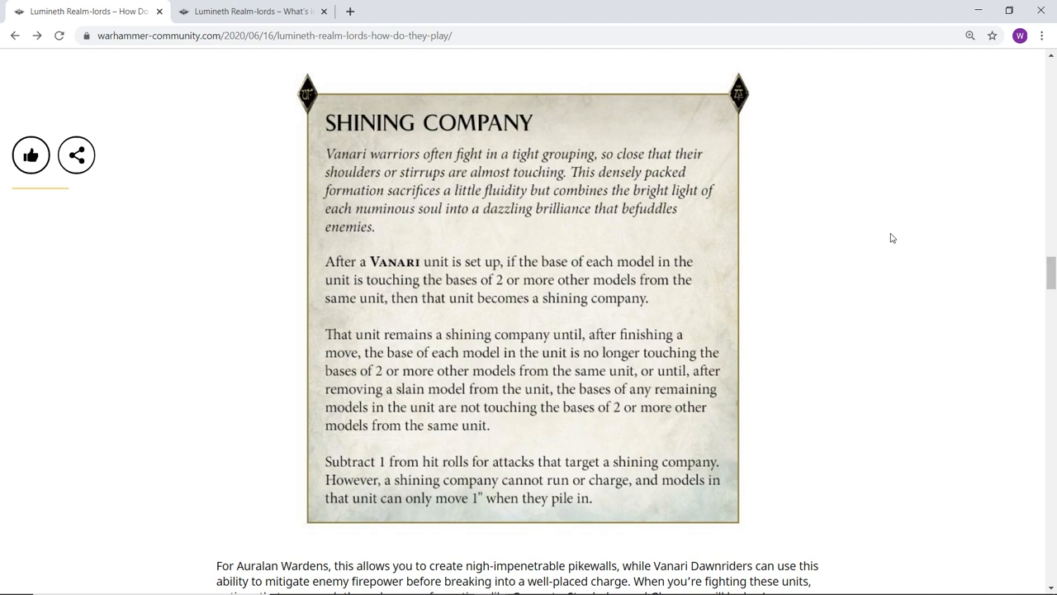
mouse_move(797, 293)
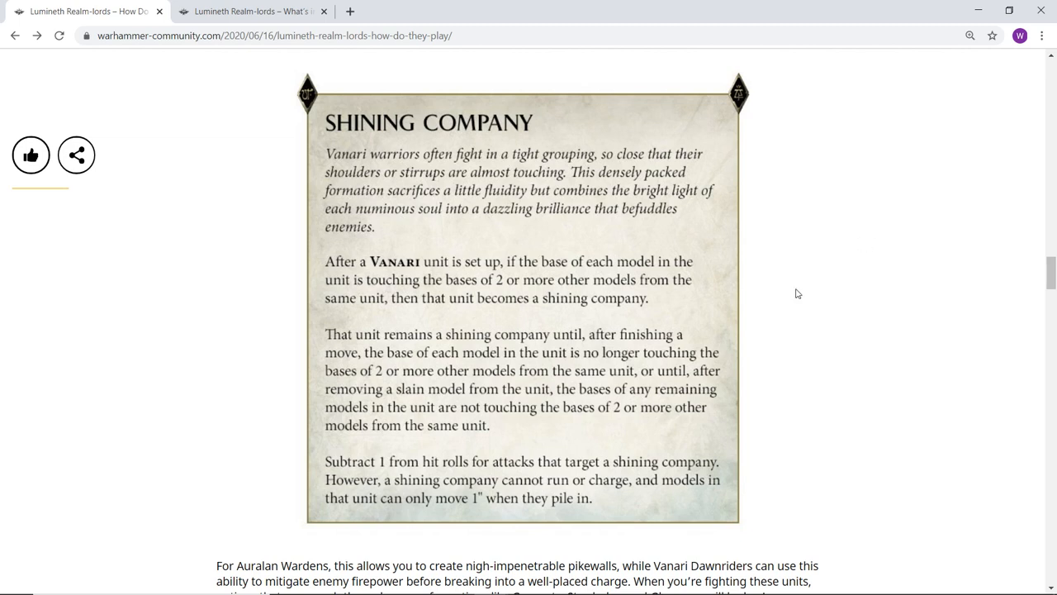
mouse_move(843, 171)
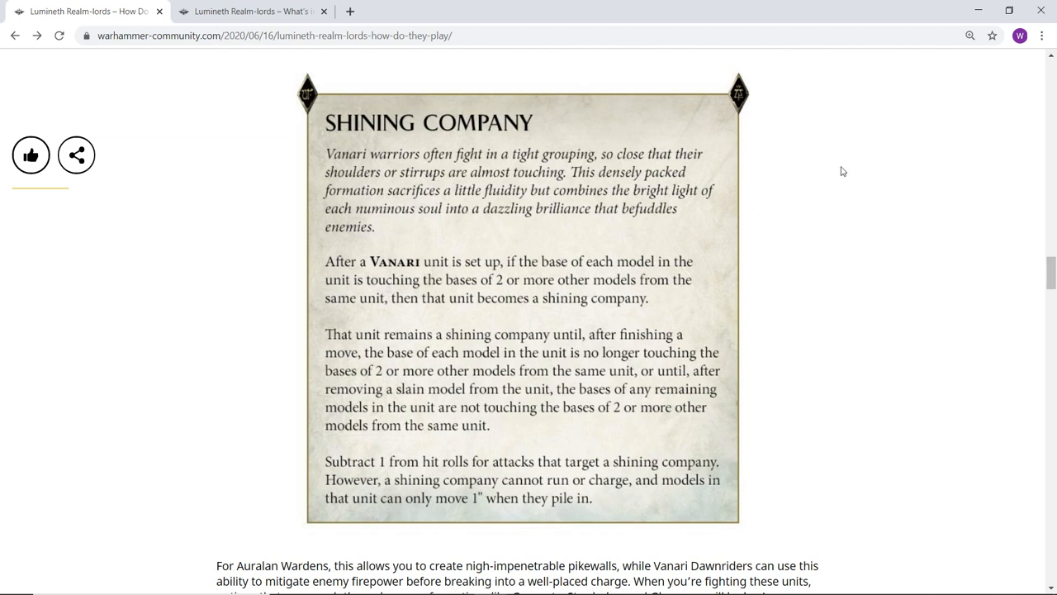
Step: Read the paragraph below the Shining Company card and highlight the word 'Dawnriders'
scroll("down", 3)
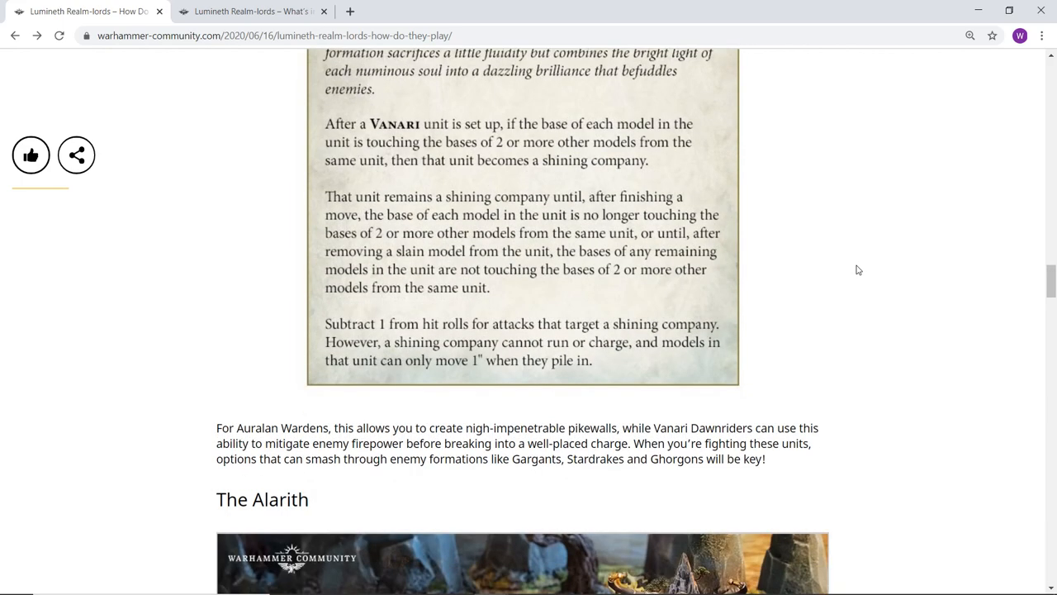
scroll("down", 3)
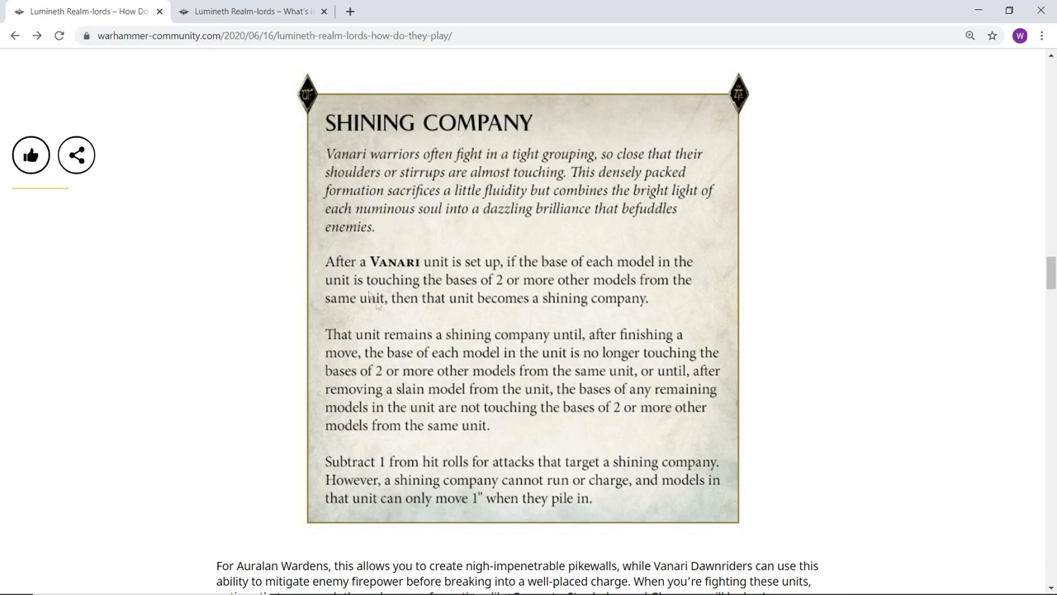
scroll("down", 3)
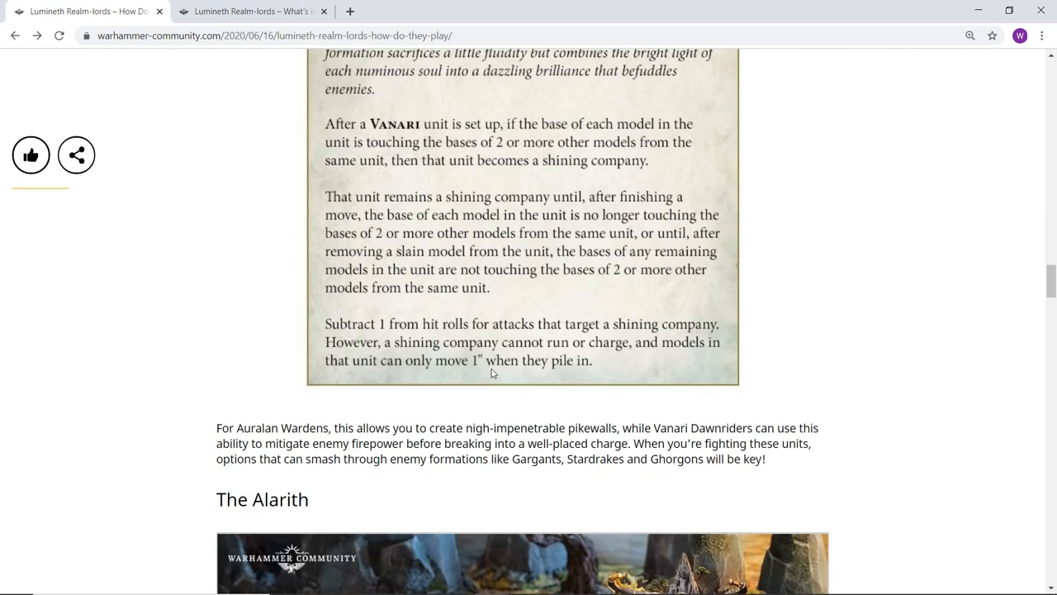
mouse_move(715, 312)
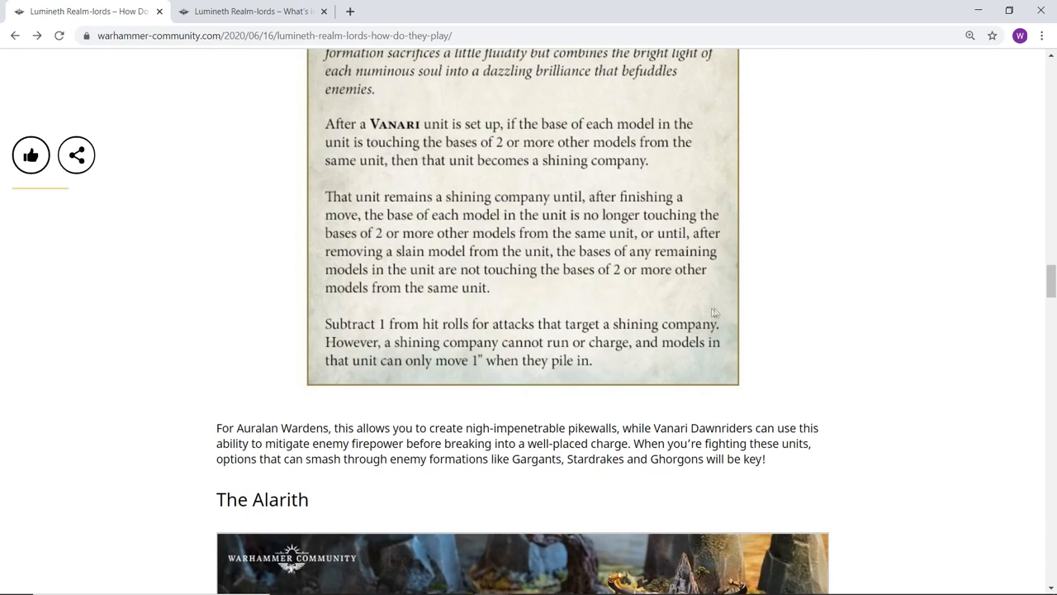
mouse_move(750, 419)
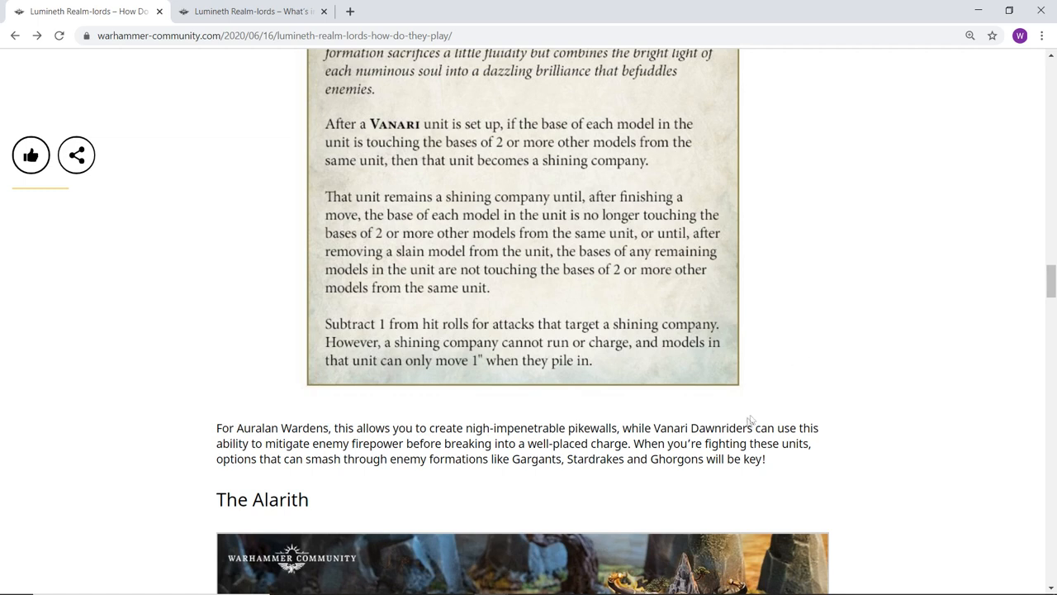
double_click(722, 426)
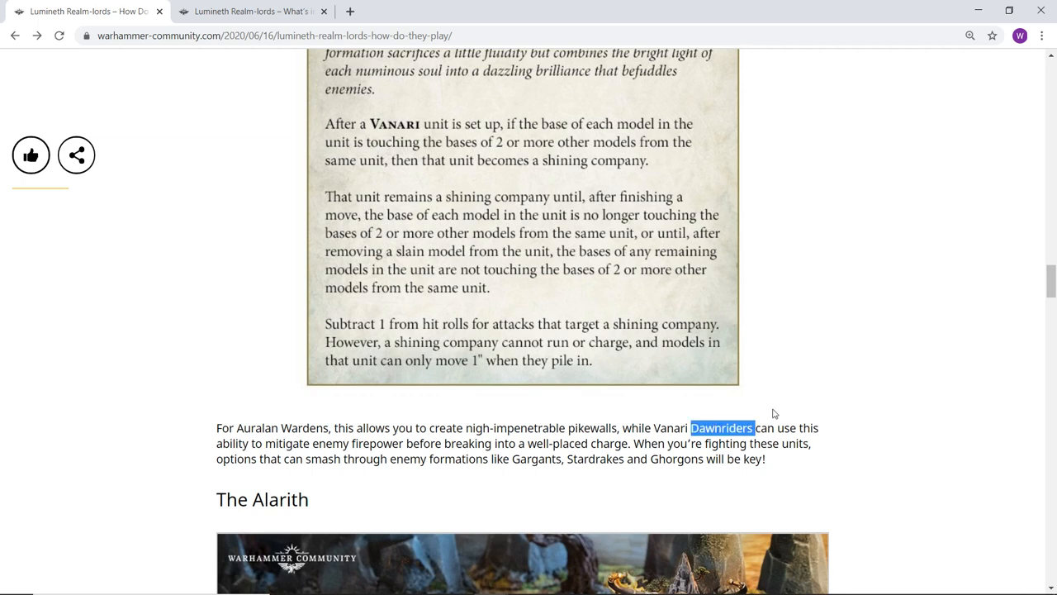
mouse_move(781, 419)
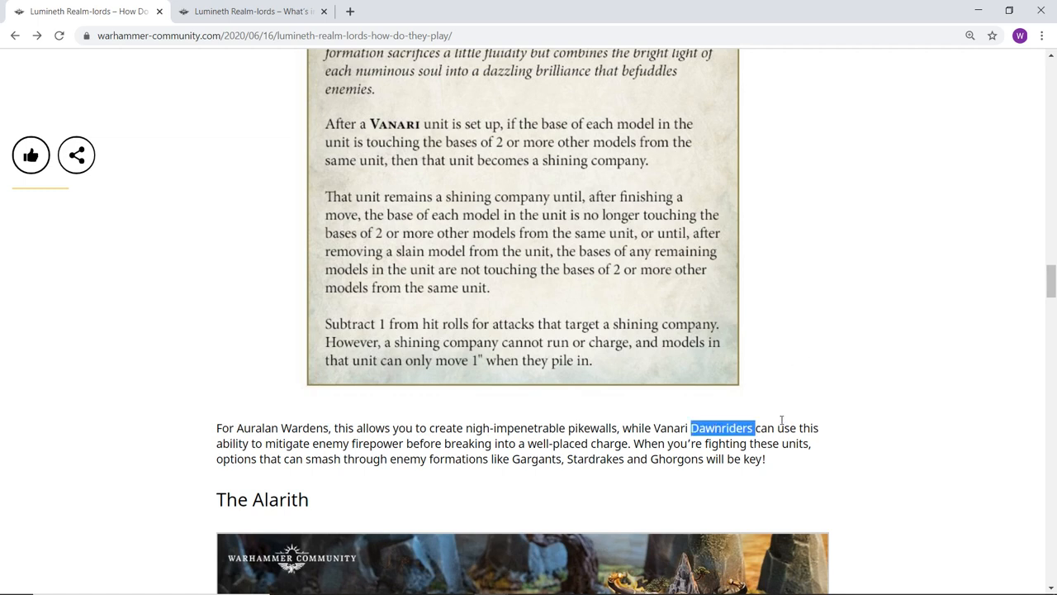
mouse_move(784, 409)
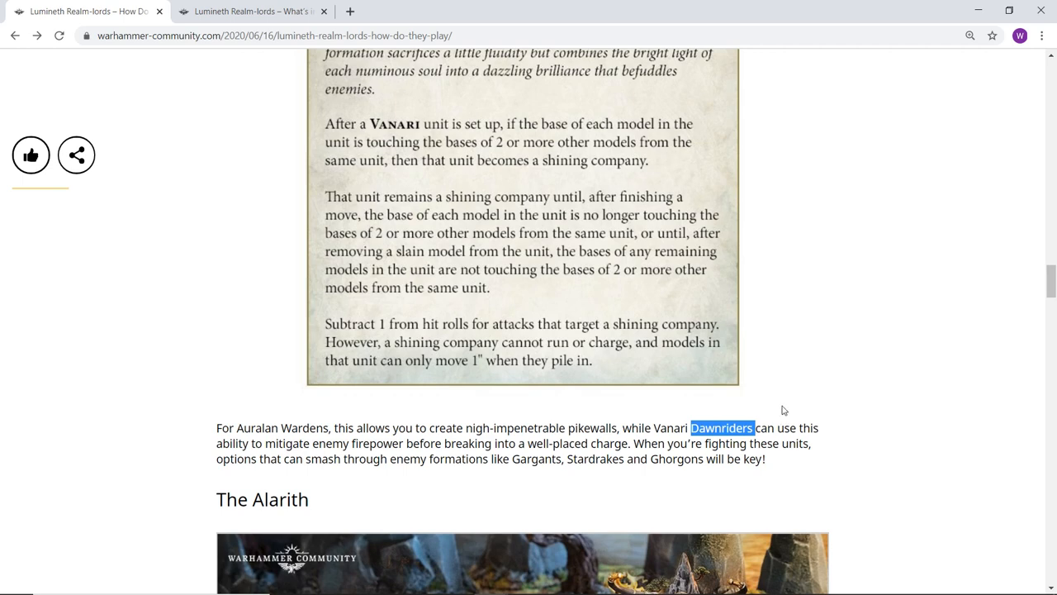
mouse_move(783, 417)
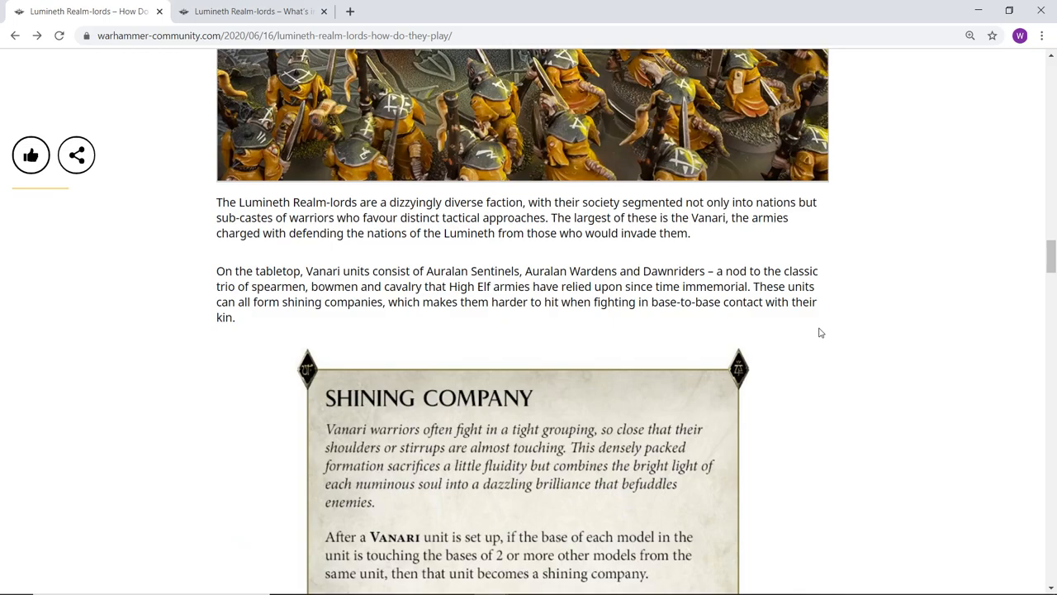
Step: Read The Alarith paragraph and Enduring As Rock card, clearing the highlighted Rend text
scroll("down", 3)
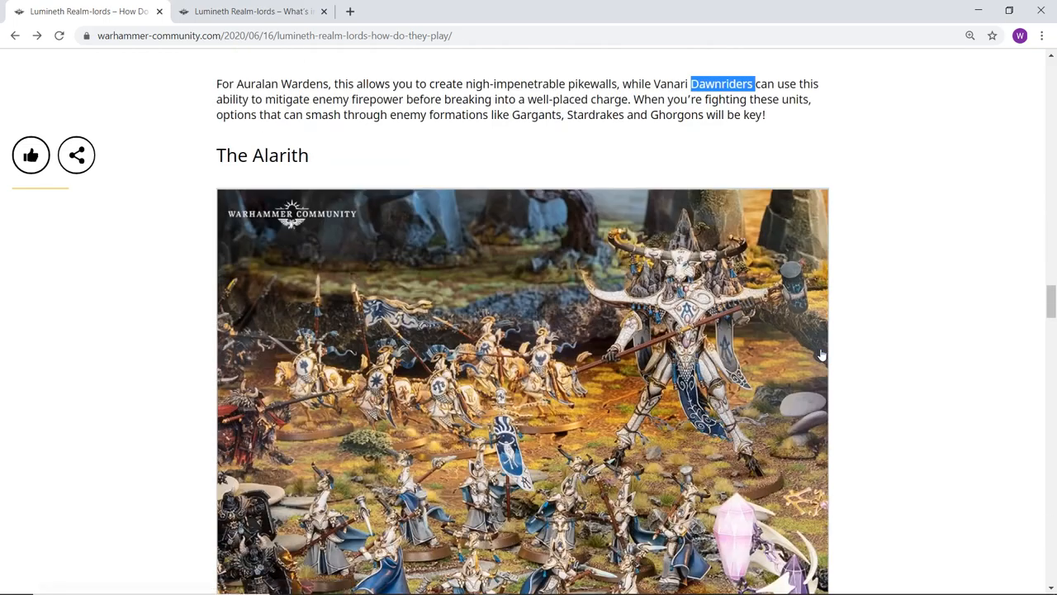
scroll("down", 3)
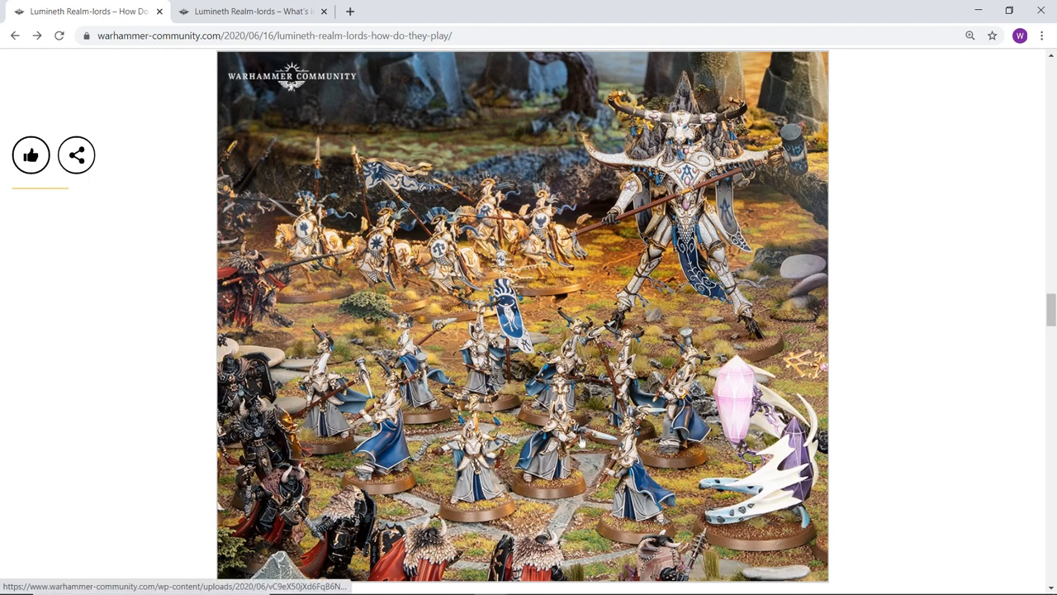
mouse_move(384, 438)
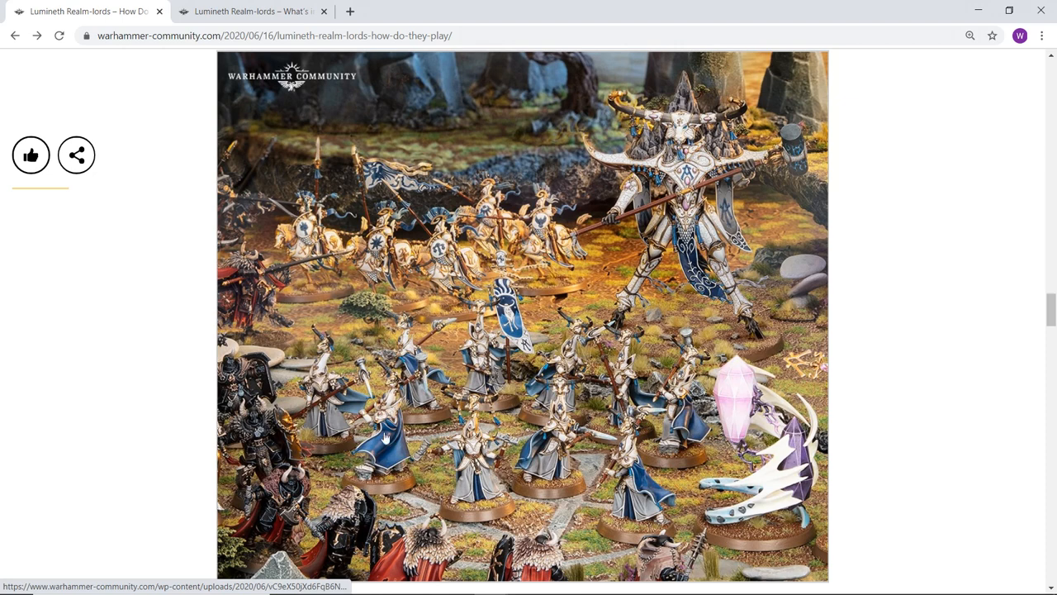
mouse_move(336, 447)
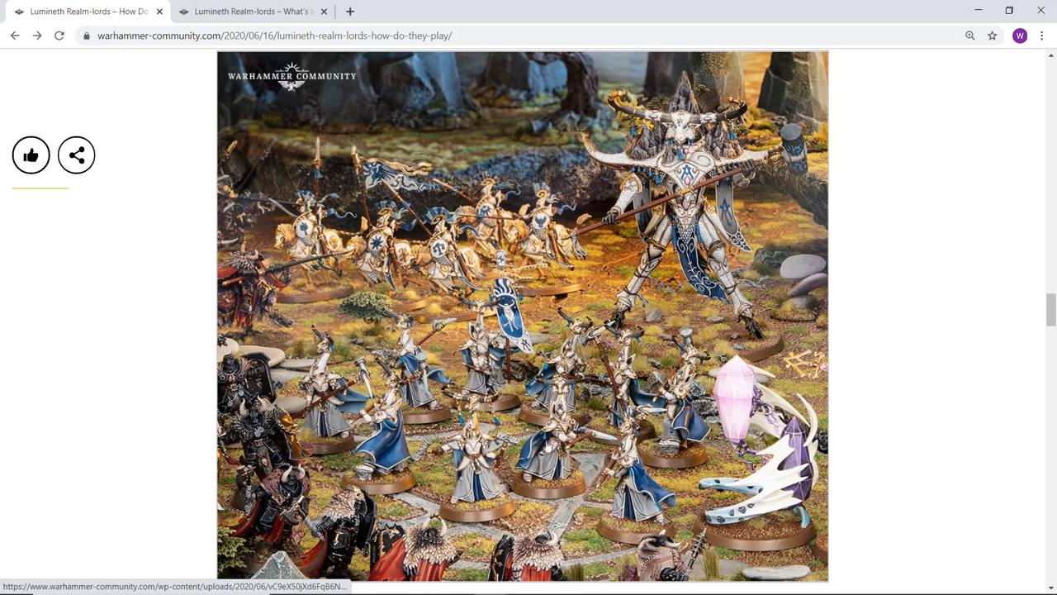
mouse_move(549, 459)
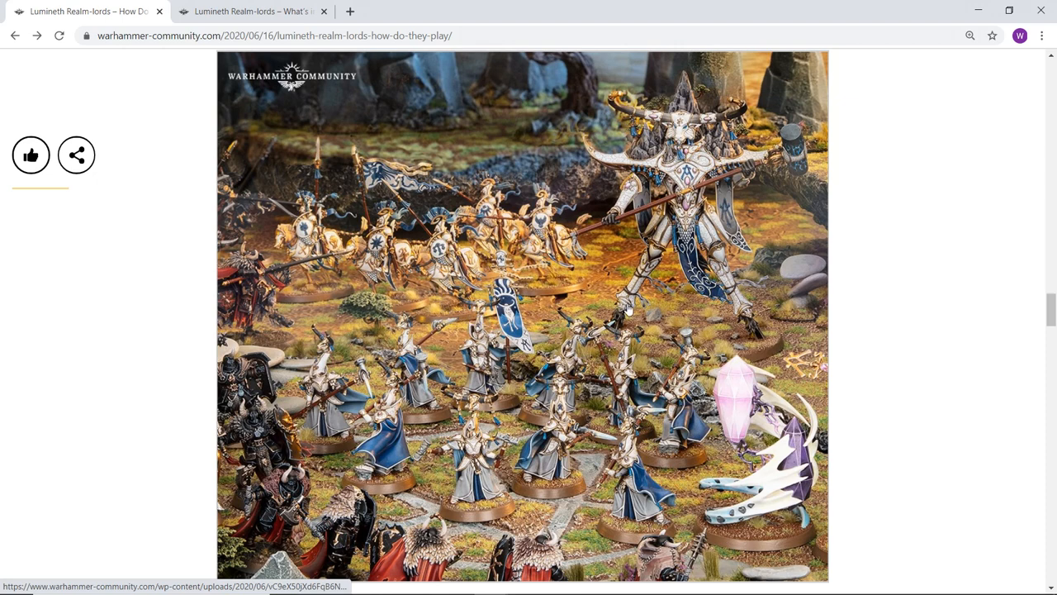
mouse_move(865, 289)
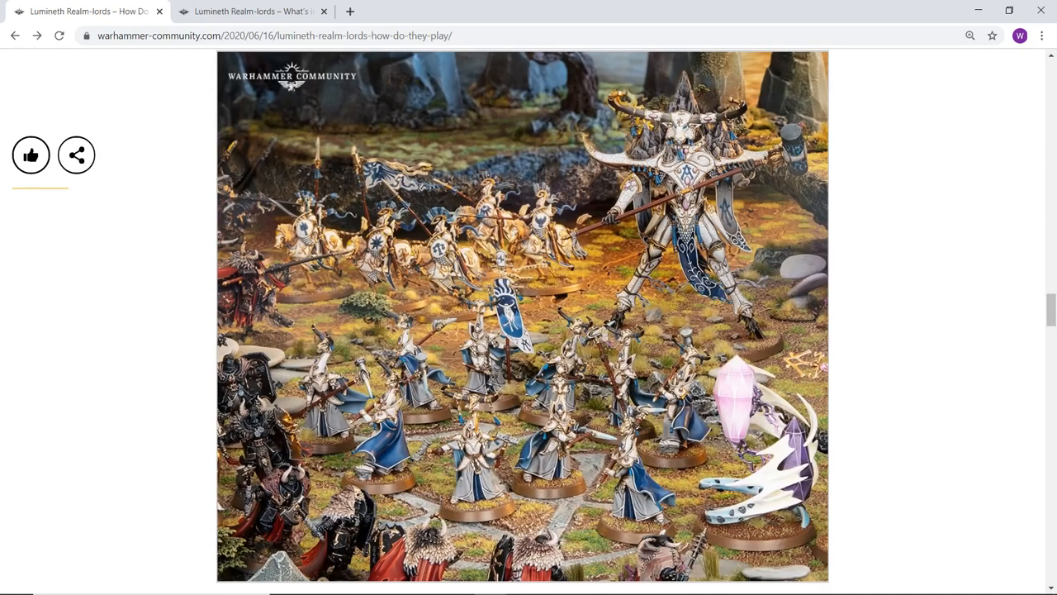
mouse_move(947, 345)
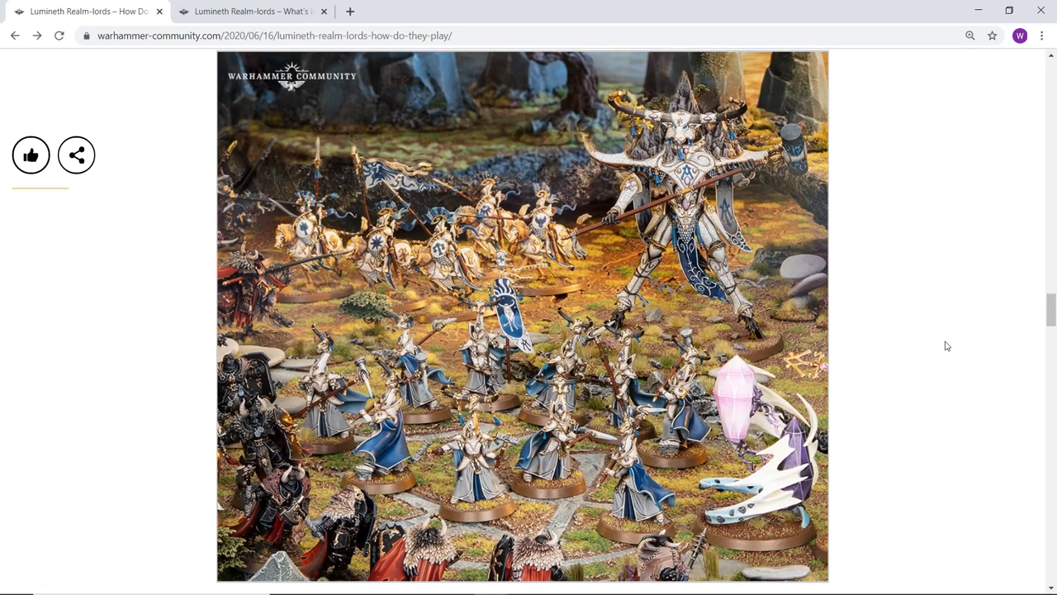
scroll("down", 3)
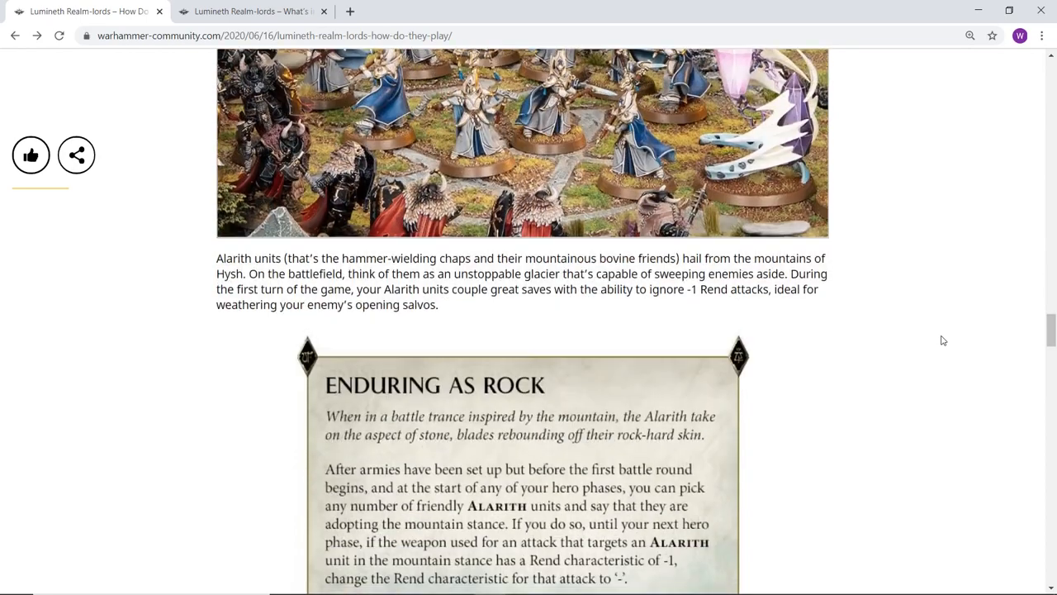
scroll("down", 3)
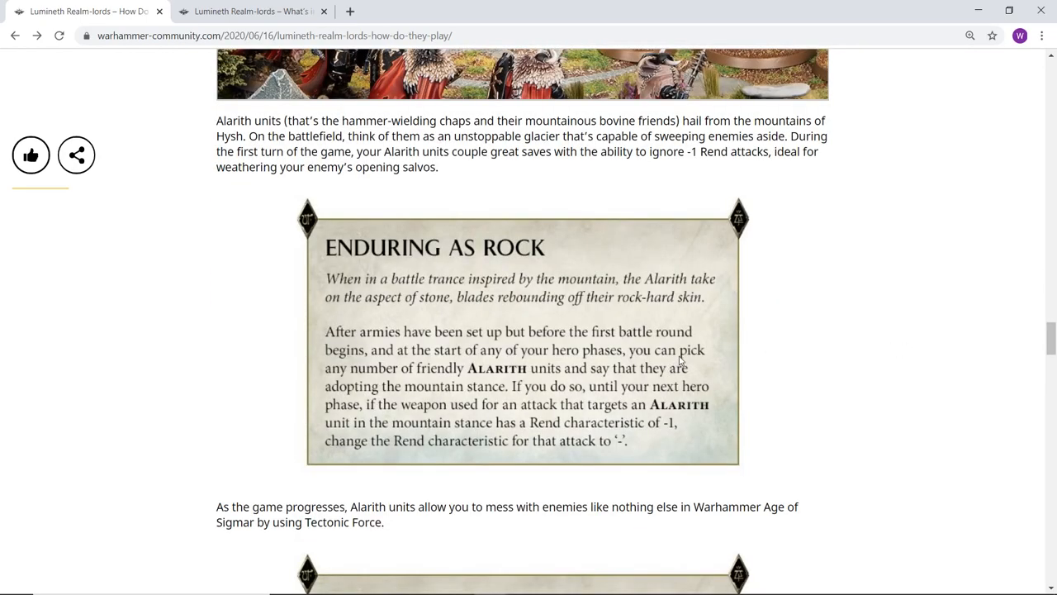
mouse_move(555, 260)
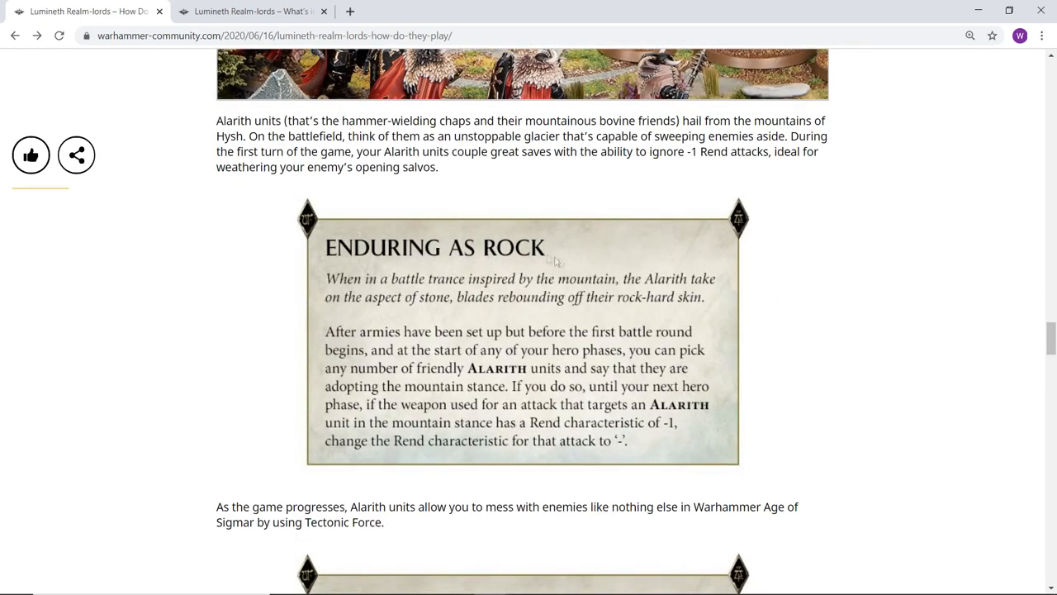
mouse_move(580, 273)
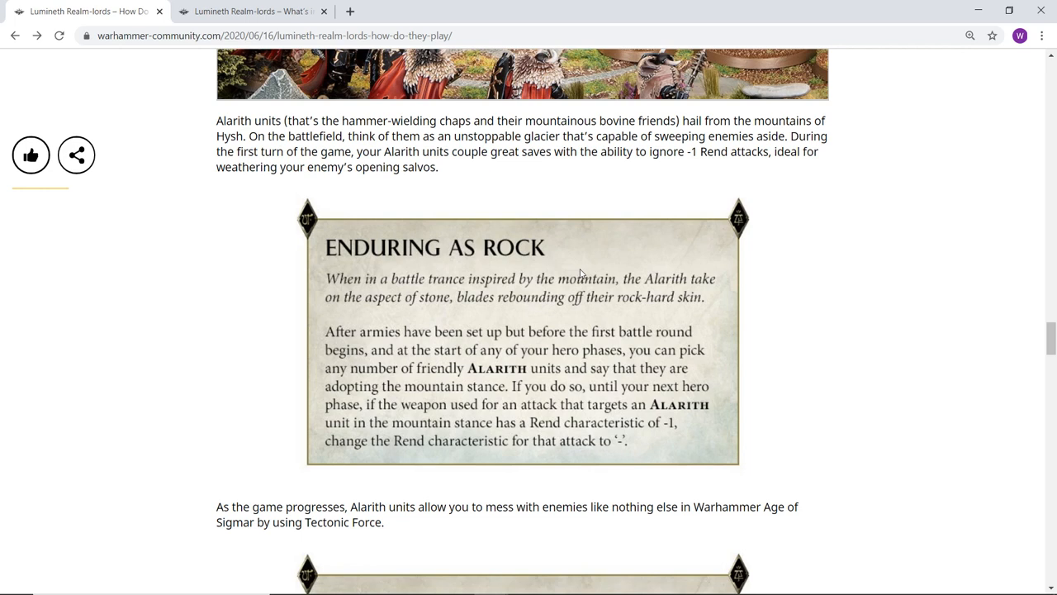
mouse_move(652, 226)
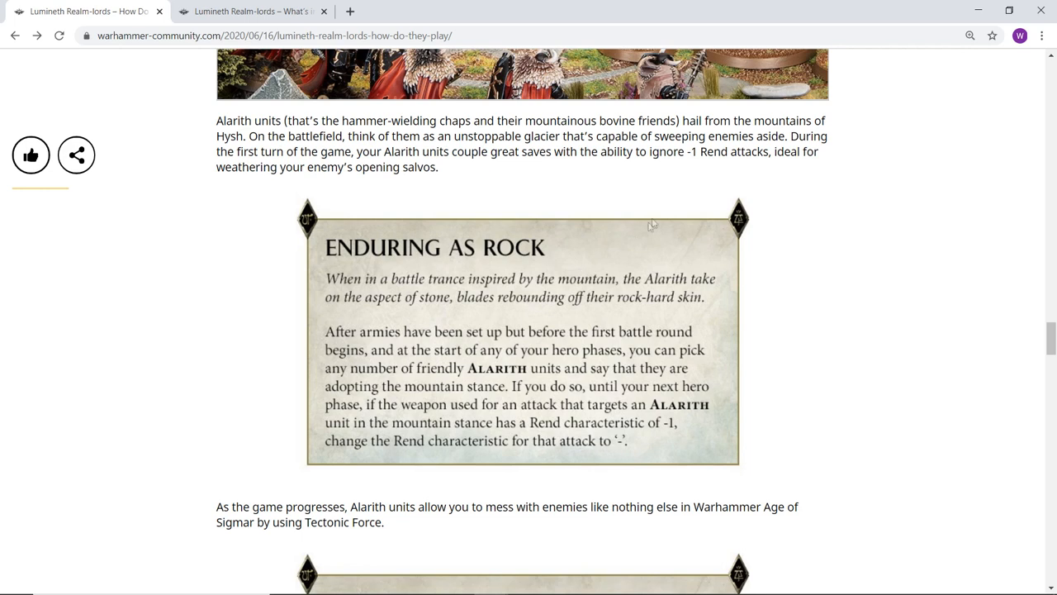
mouse_move(468, 332)
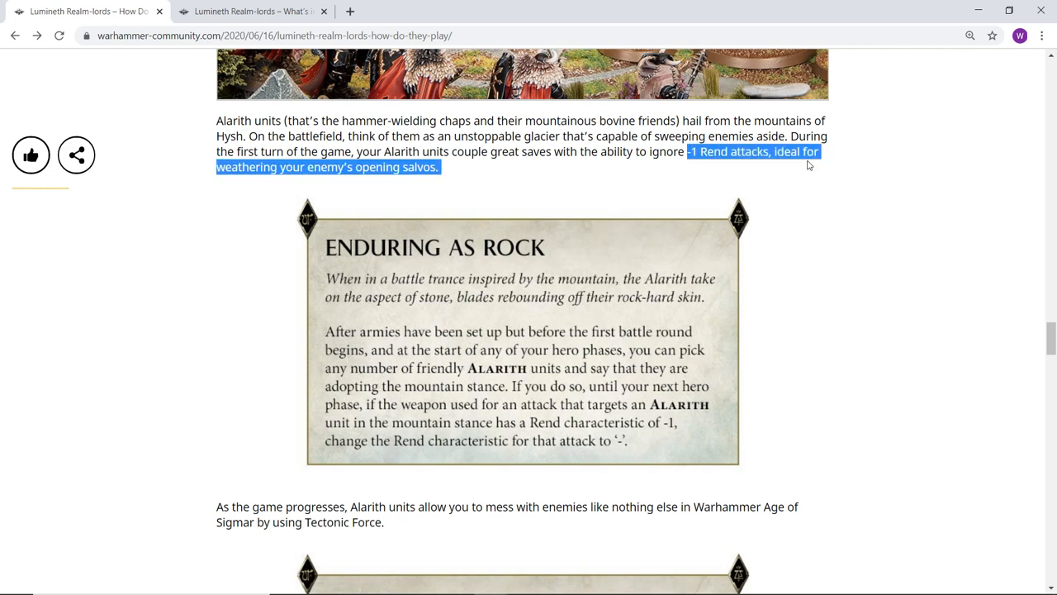
left_click(799, 242)
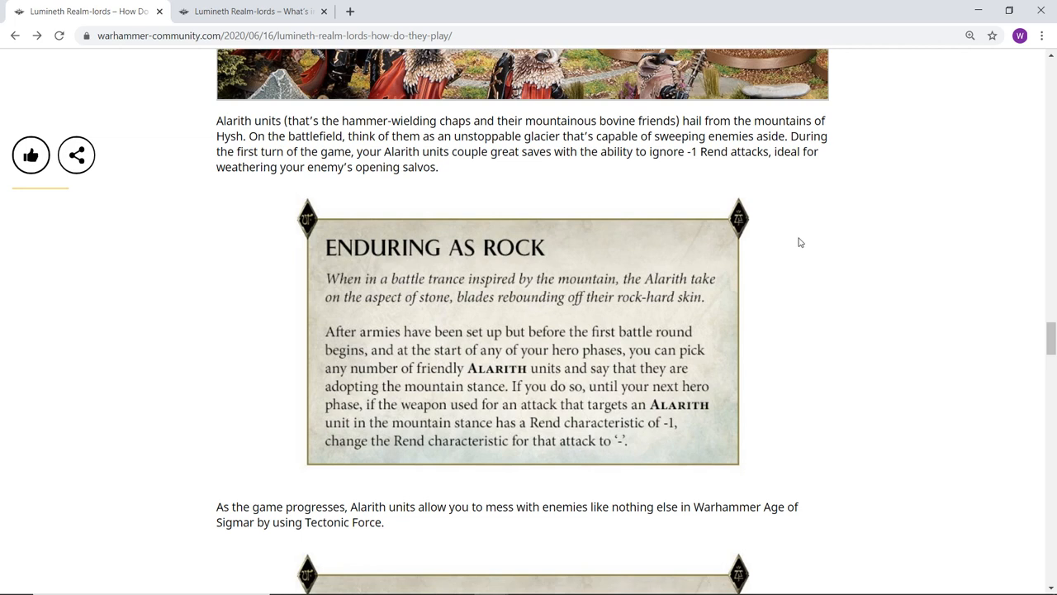
mouse_move(824, 265)
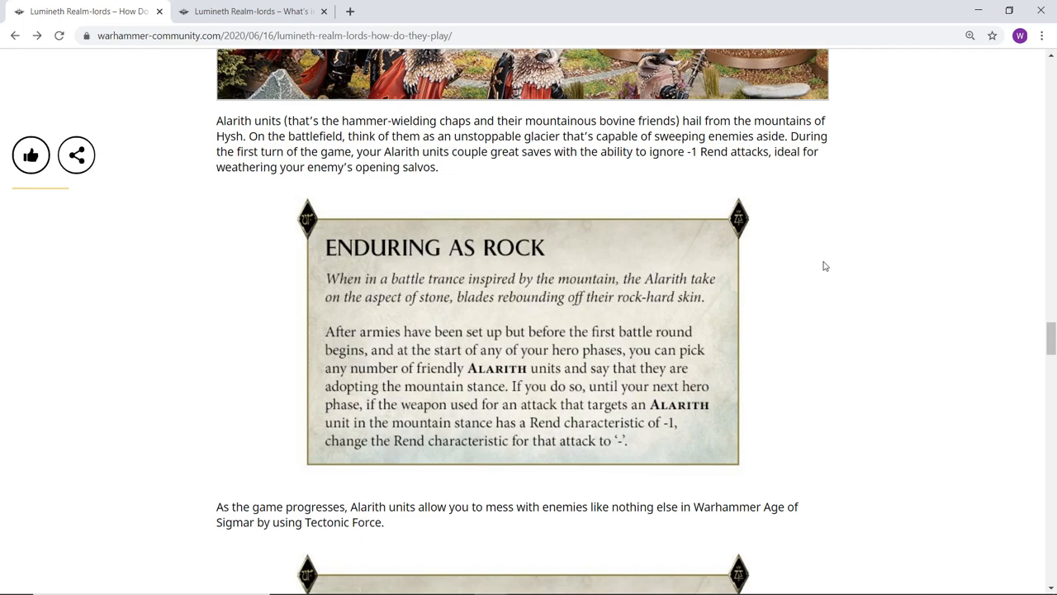
Step: Read the Tectonic Force card and hammer-and-anvil paragraph until the Sub-factions heading appears
scroll("down", 3)
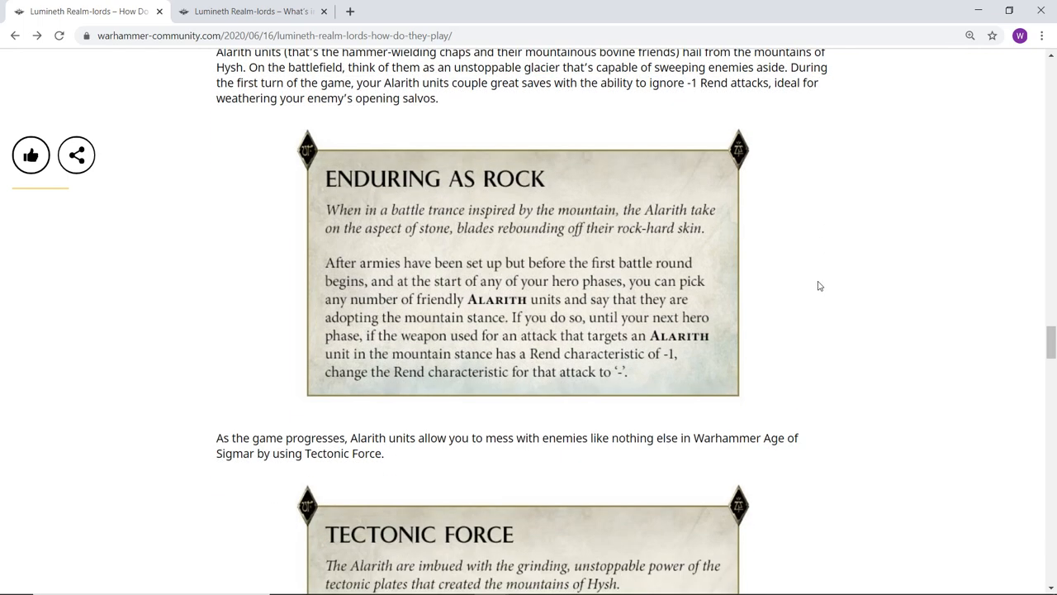
scroll("down", 3)
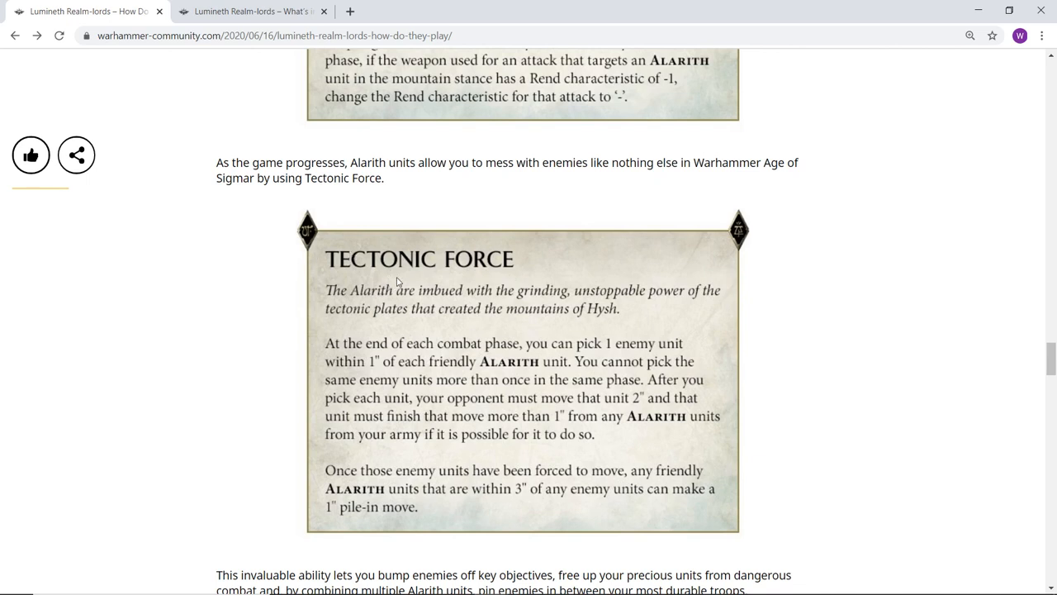
mouse_move(507, 292)
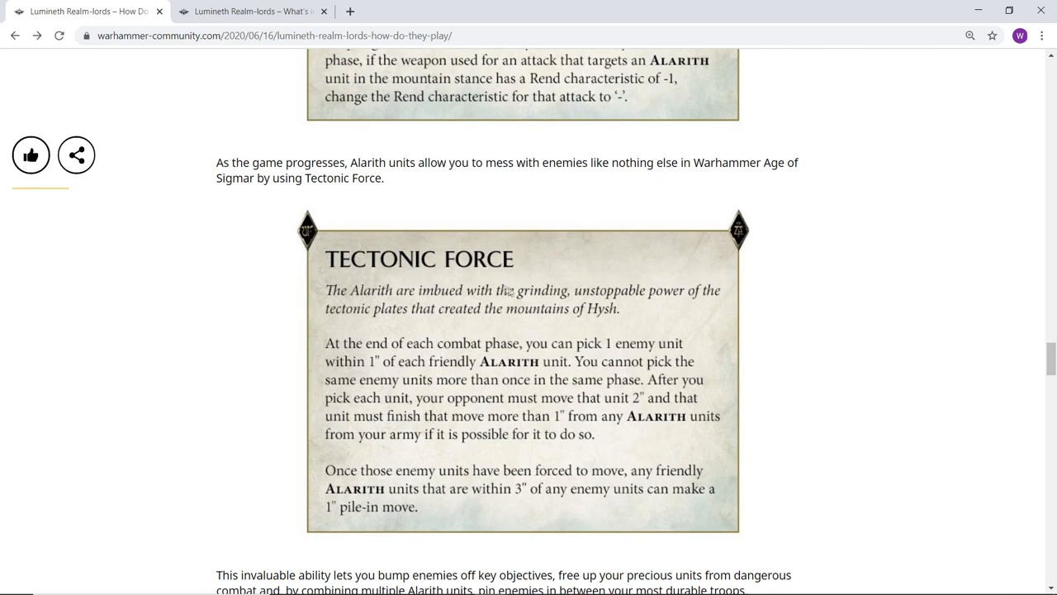
mouse_move(785, 371)
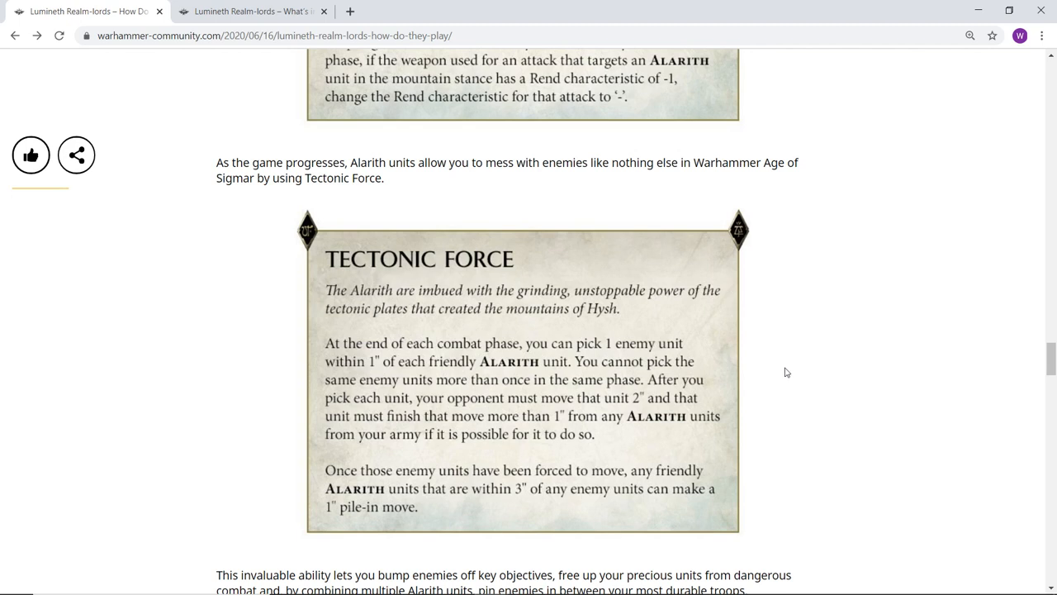
mouse_move(730, 382)
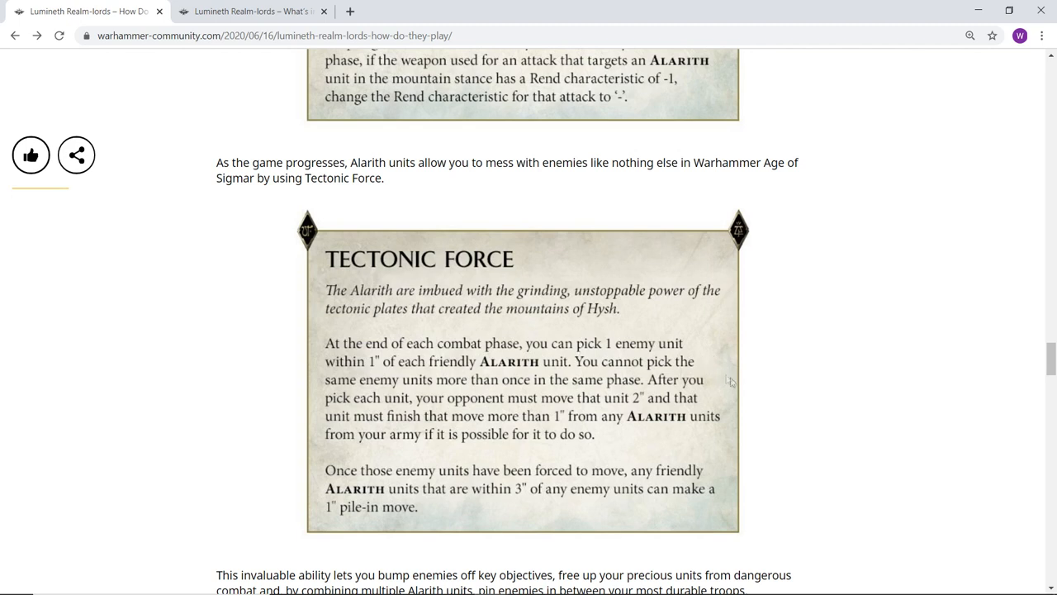
mouse_move(842, 404)
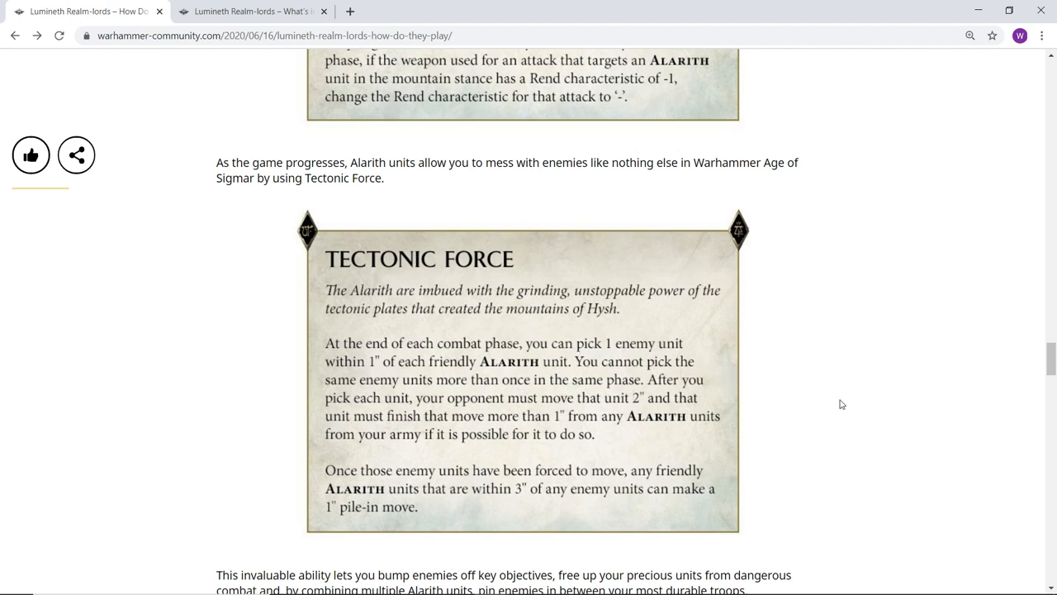
mouse_move(800, 403)
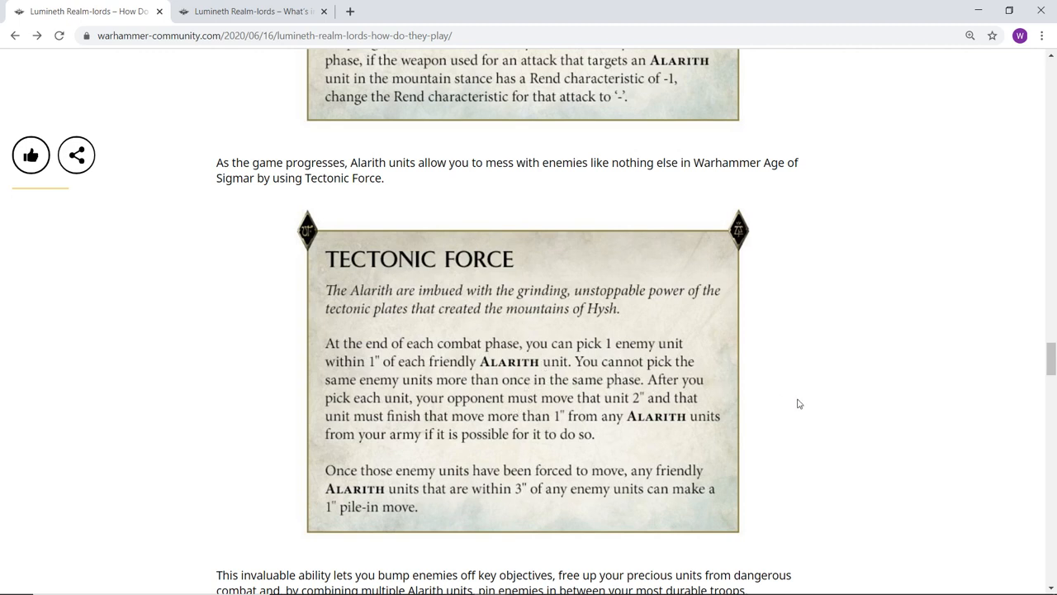
mouse_move(807, 273)
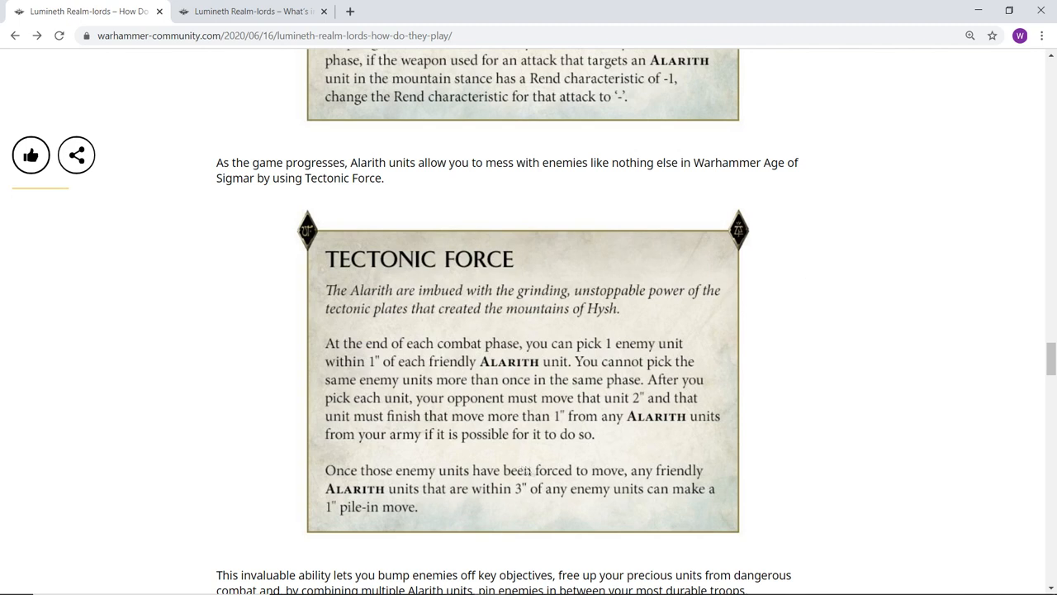
mouse_move(336, 450)
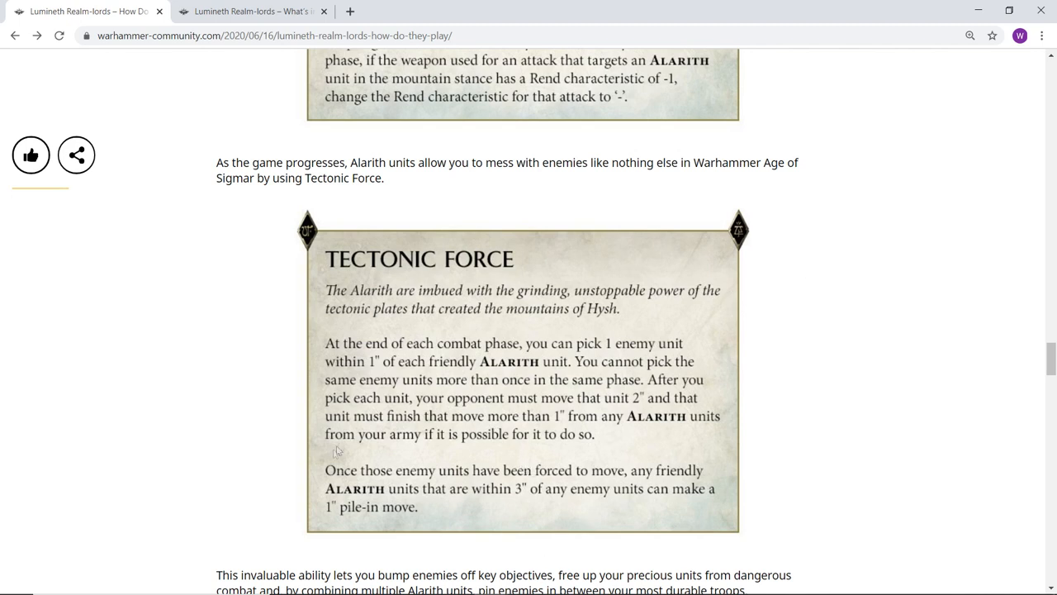
mouse_move(475, 385)
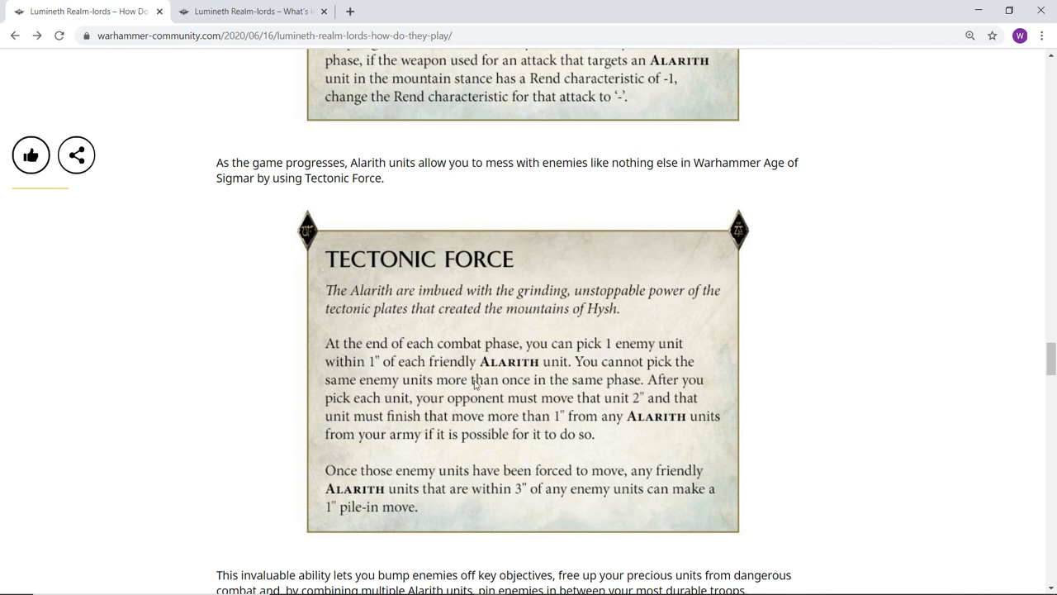
scroll("down", 3)
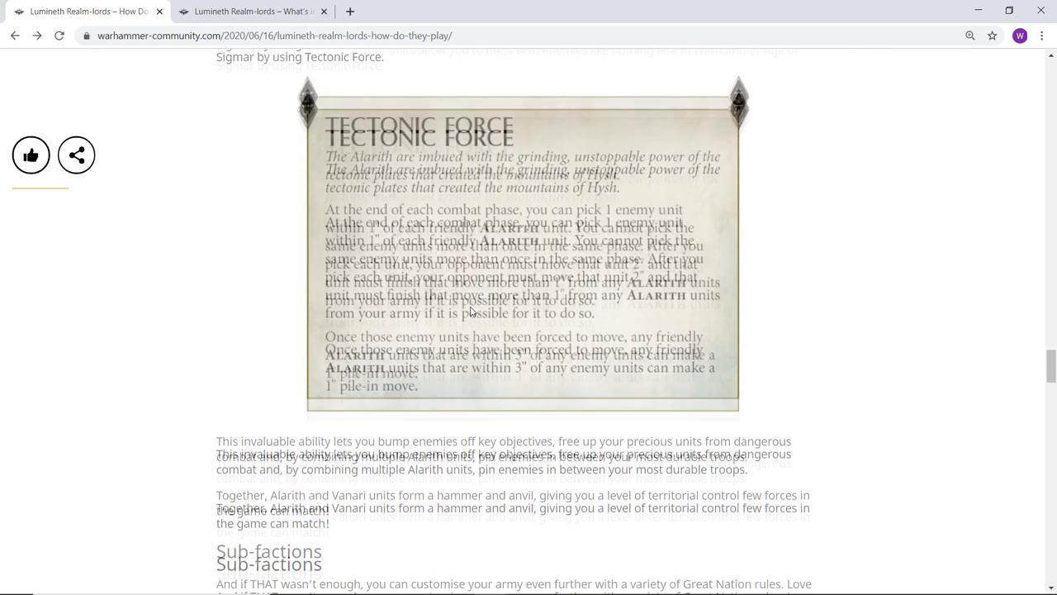
scroll("down", 3)
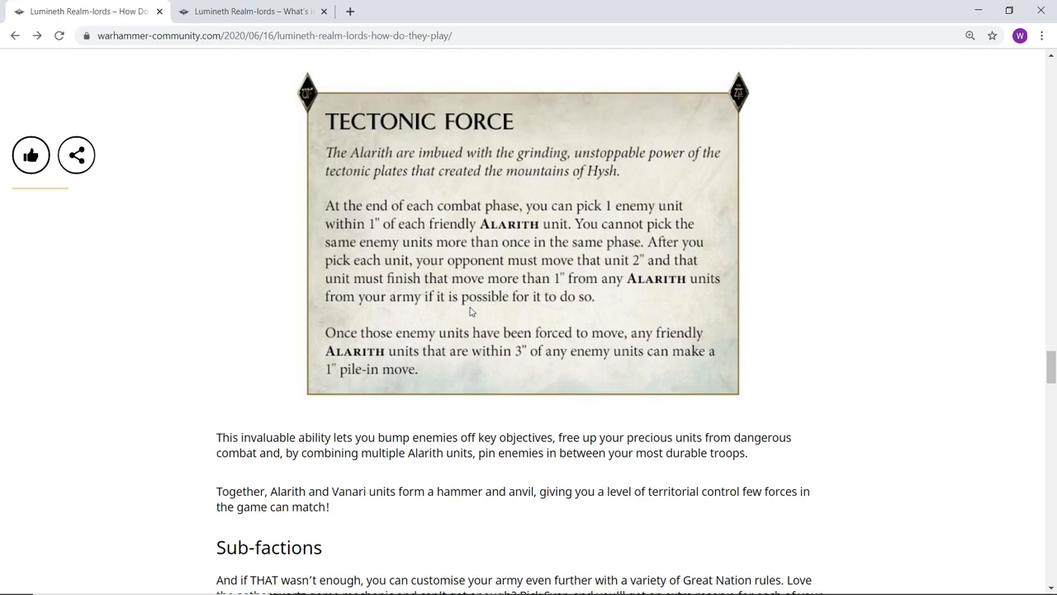
scroll("down", 3)
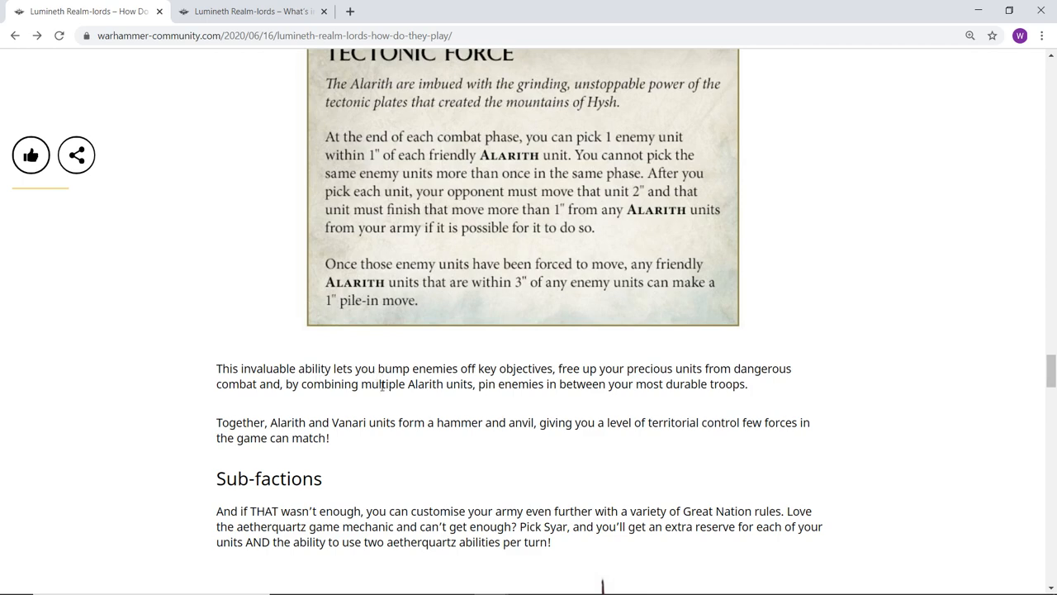
Step: Read the Syar paragraph down to the Gleaming Brightness card with Deplete Reserves
scroll("down", 3)
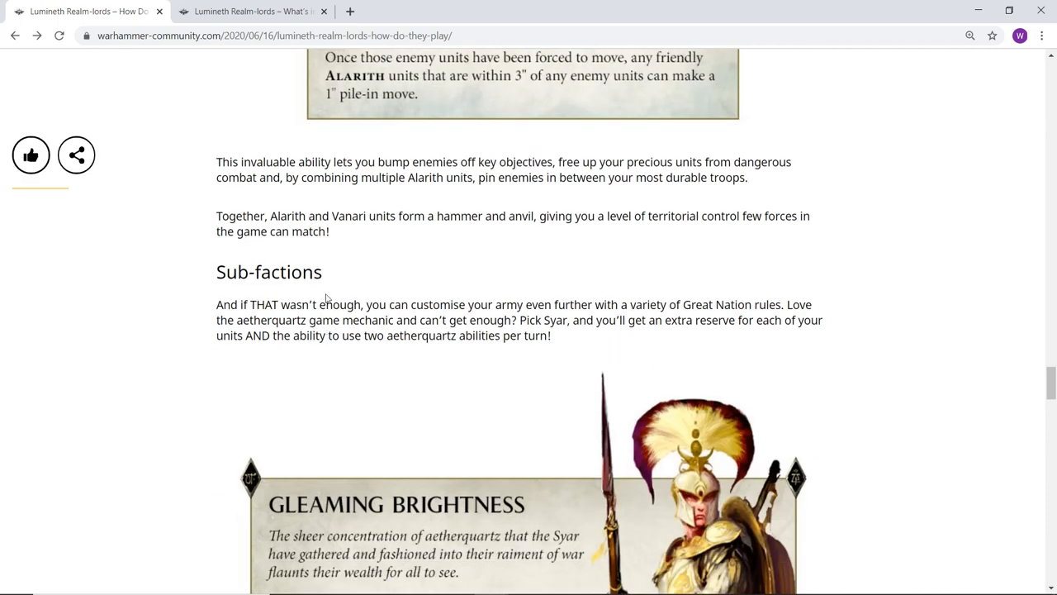
scroll("down", 3)
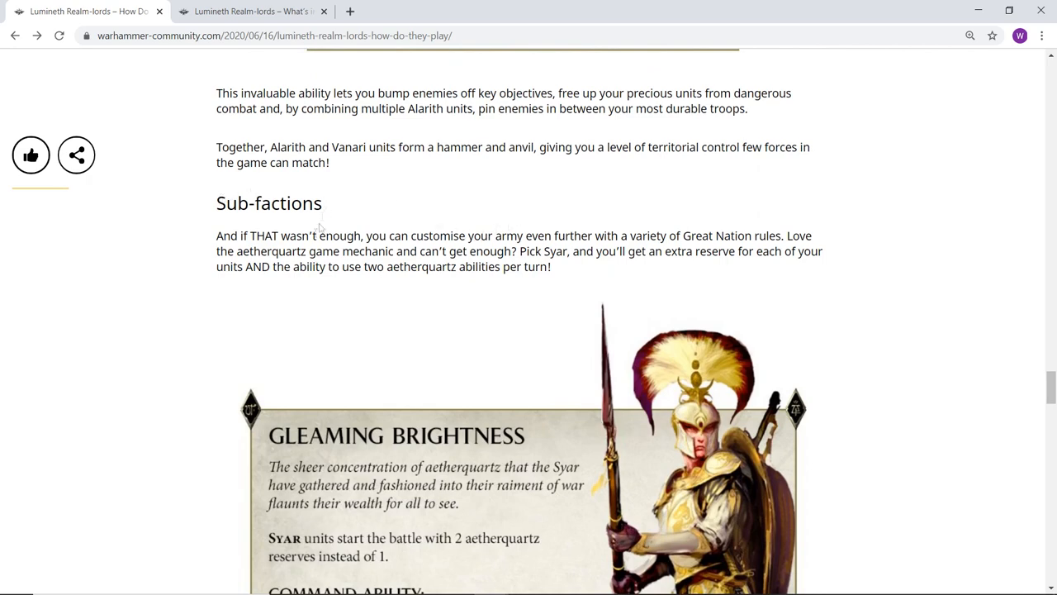
mouse_move(405, 308)
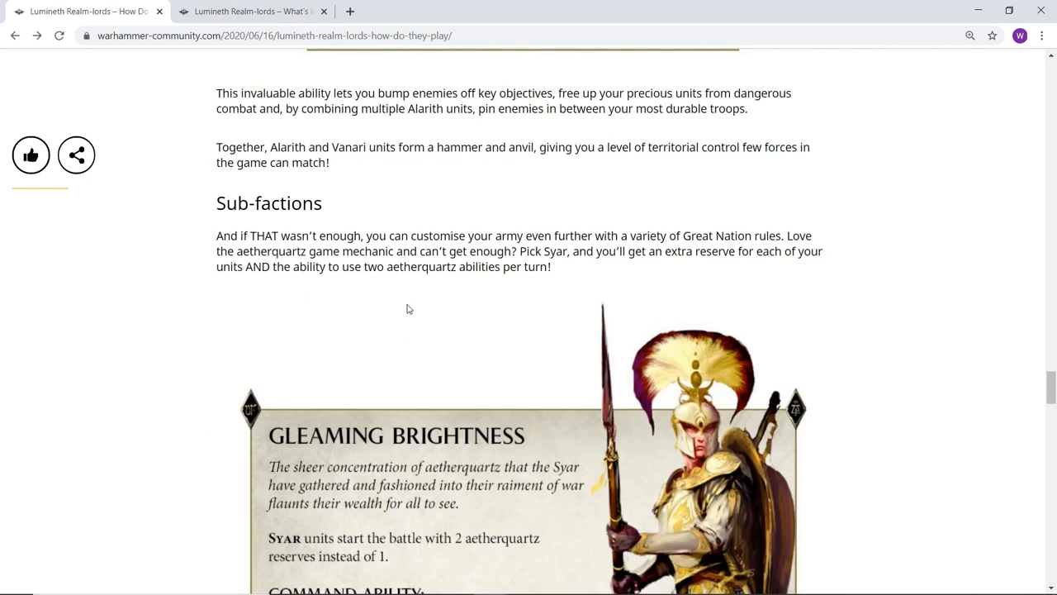
scroll("down", 3)
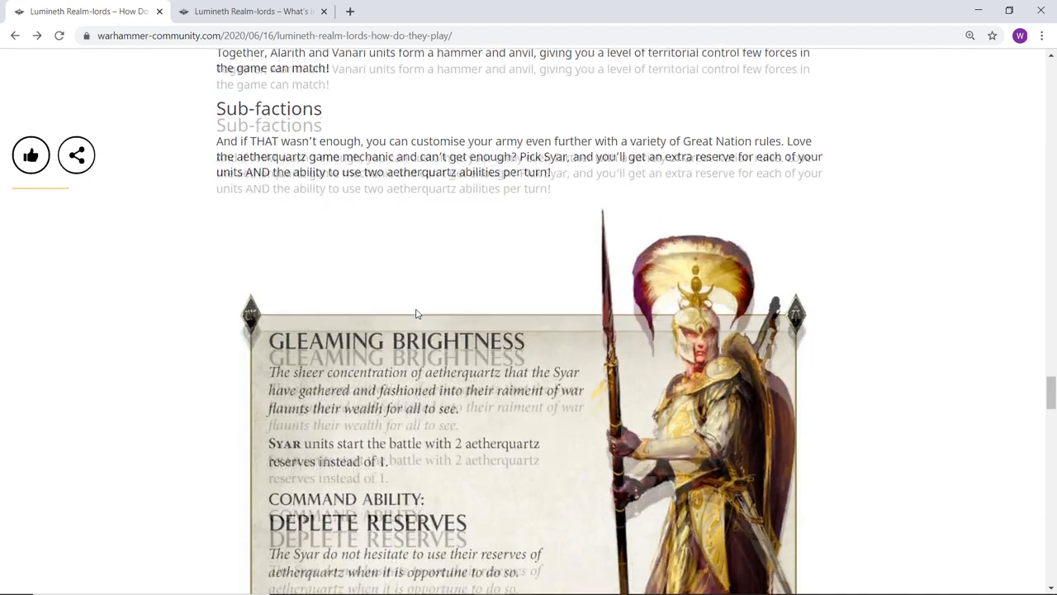
scroll("down", 3)
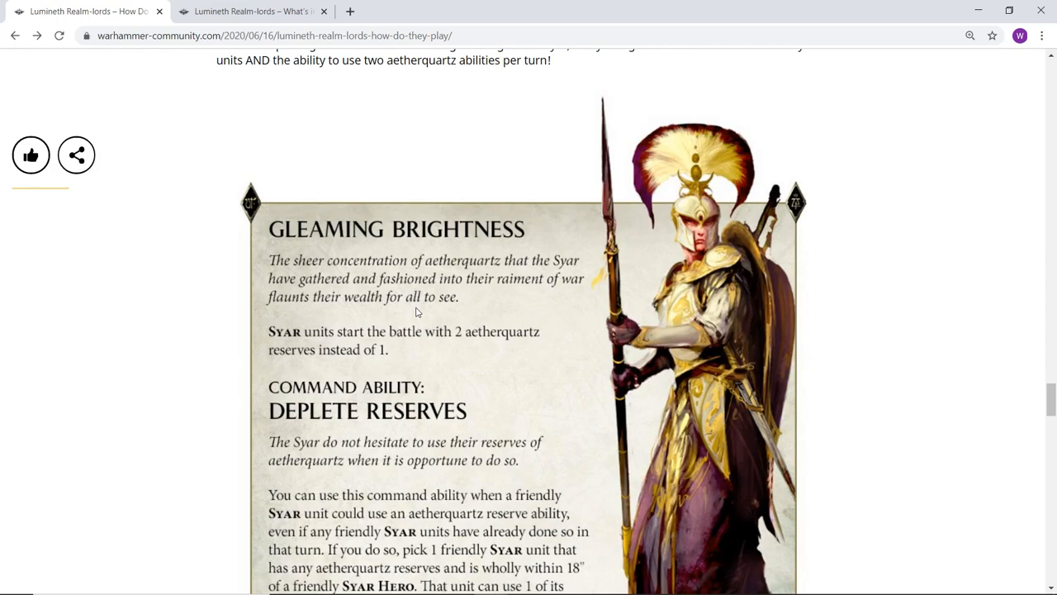
Step: Scroll past the Iliatha paragraph until the Unity of Purpose card with Strike In Unison fully shows
scroll("down", 3)
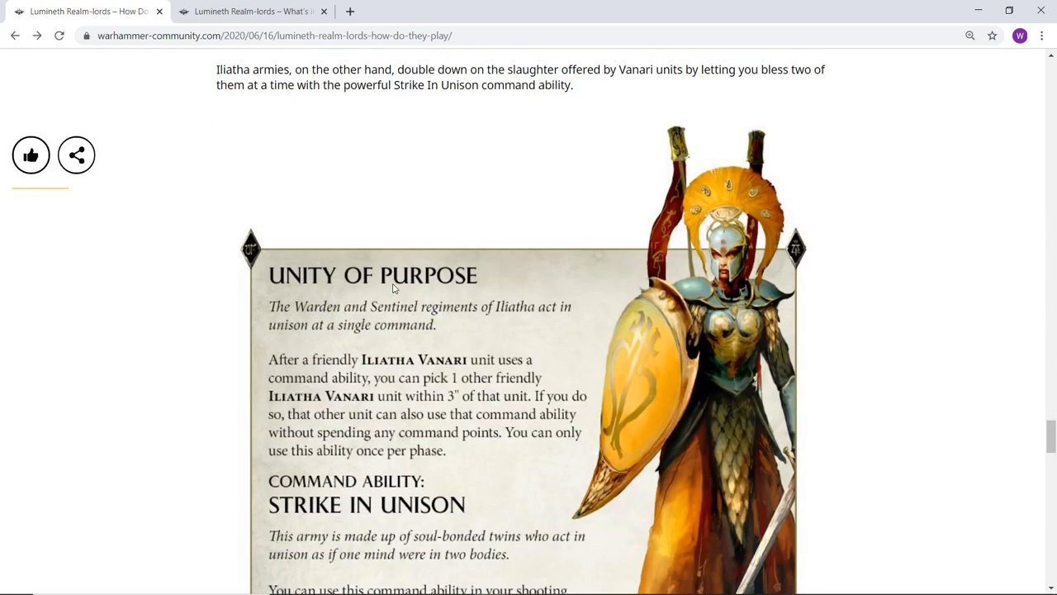
scroll("down", 3)
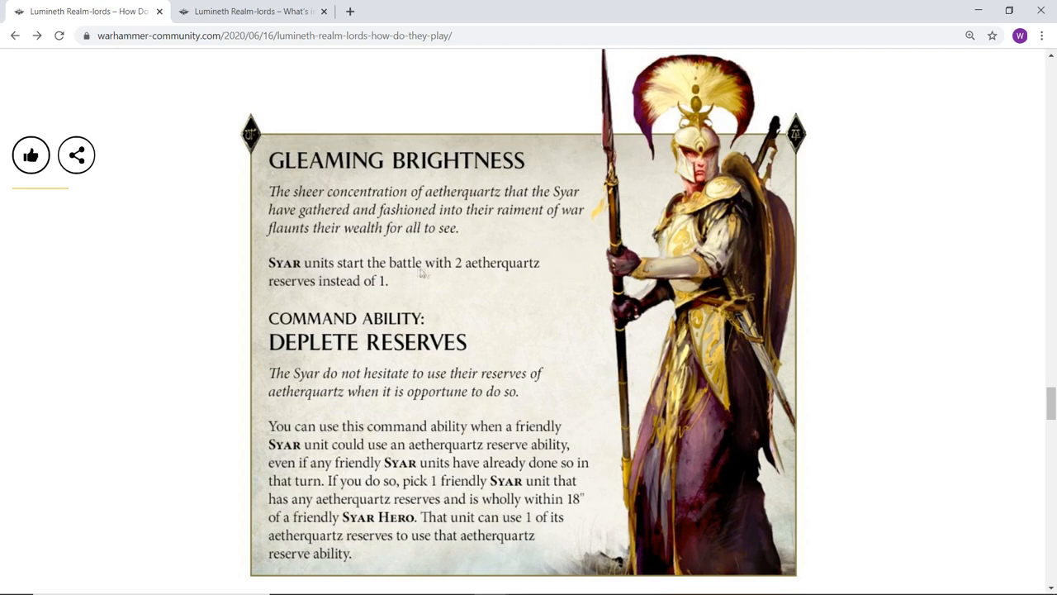
mouse_move(324, 295)
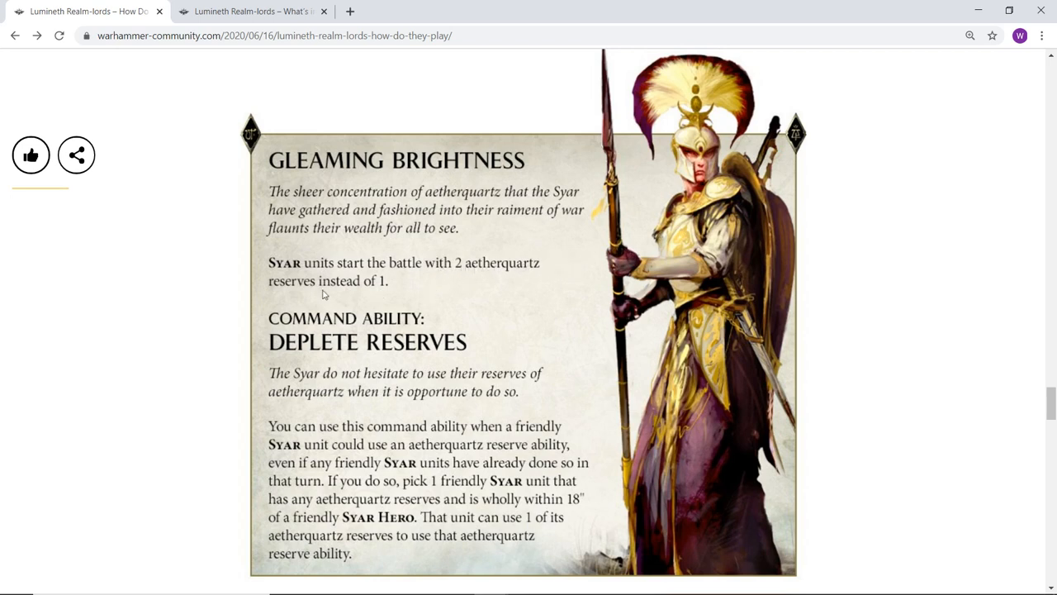
mouse_move(506, 285)
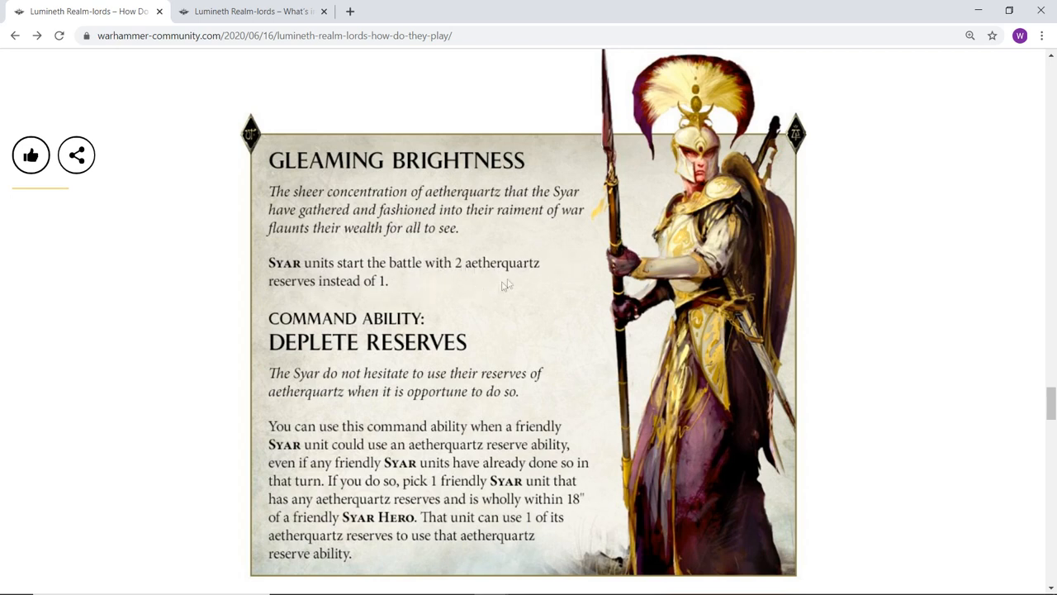
mouse_move(981, 208)
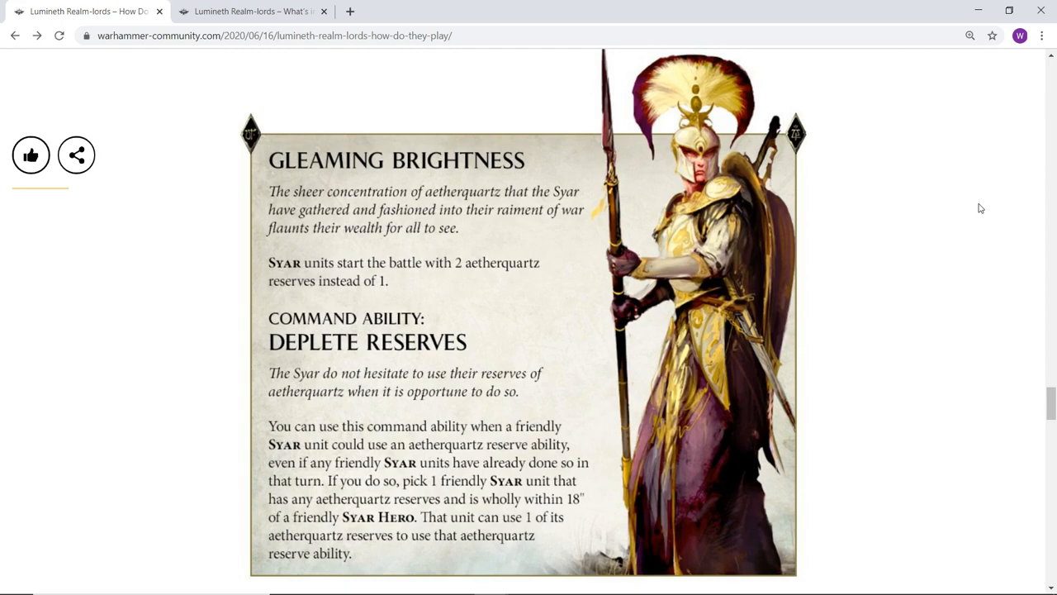
scroll("down", 3)
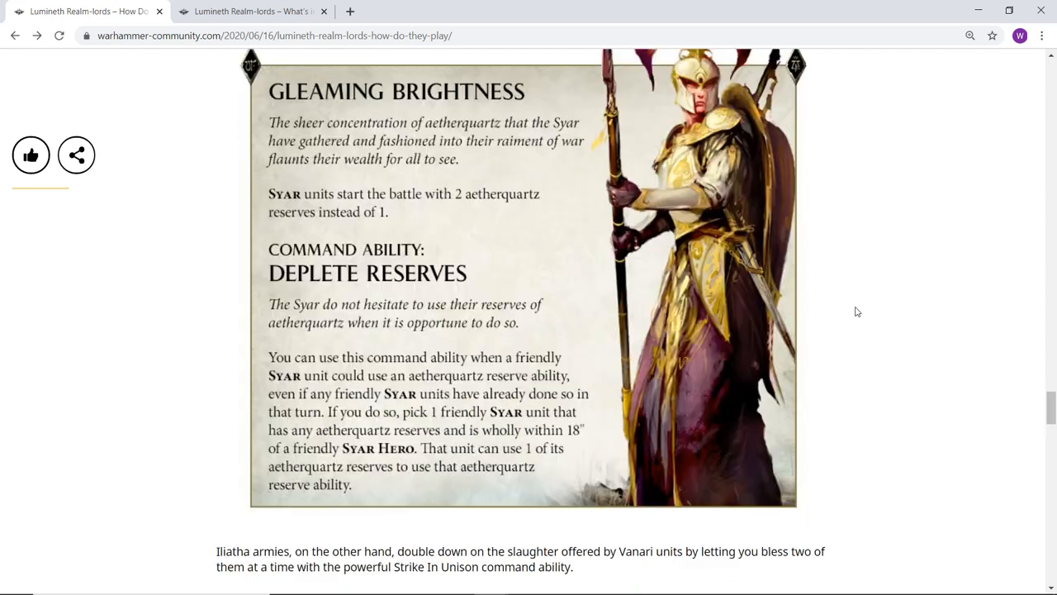
scroll("down", 3)
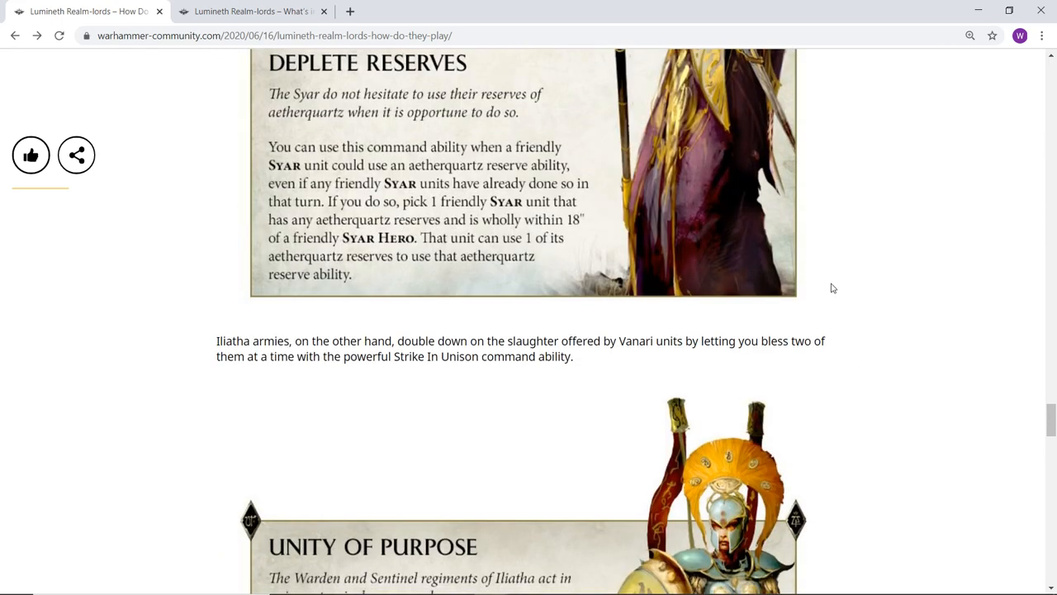
scroll("down", 3)
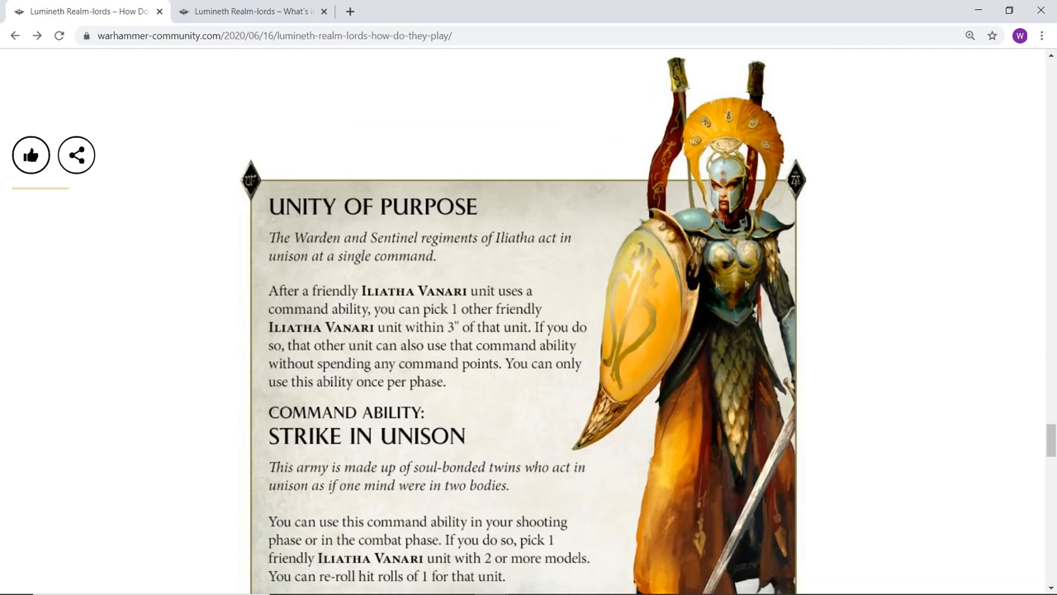
scroll("up", 3)
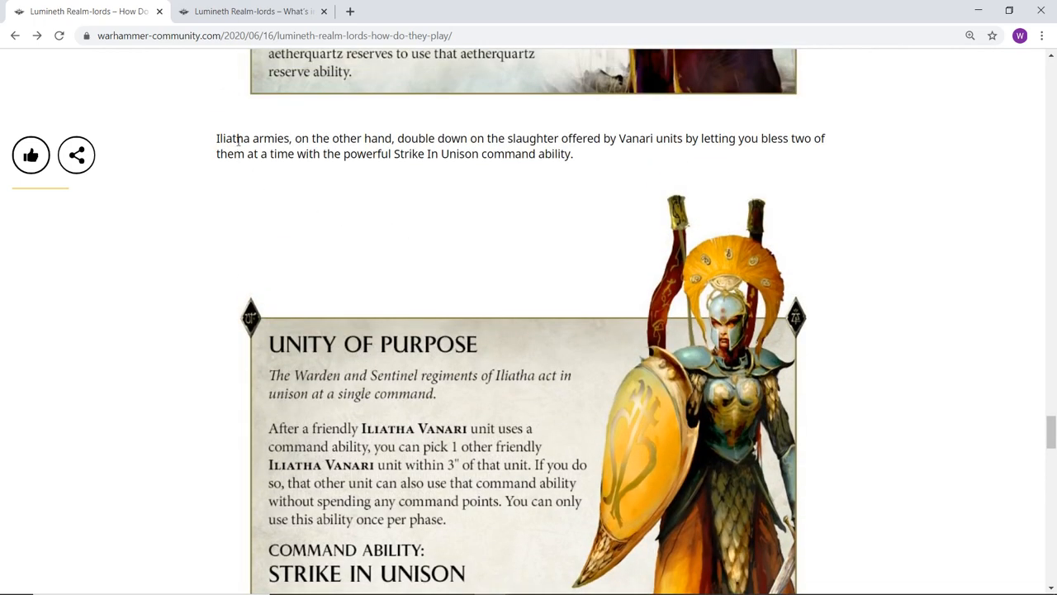
mouse_move(337, 264)
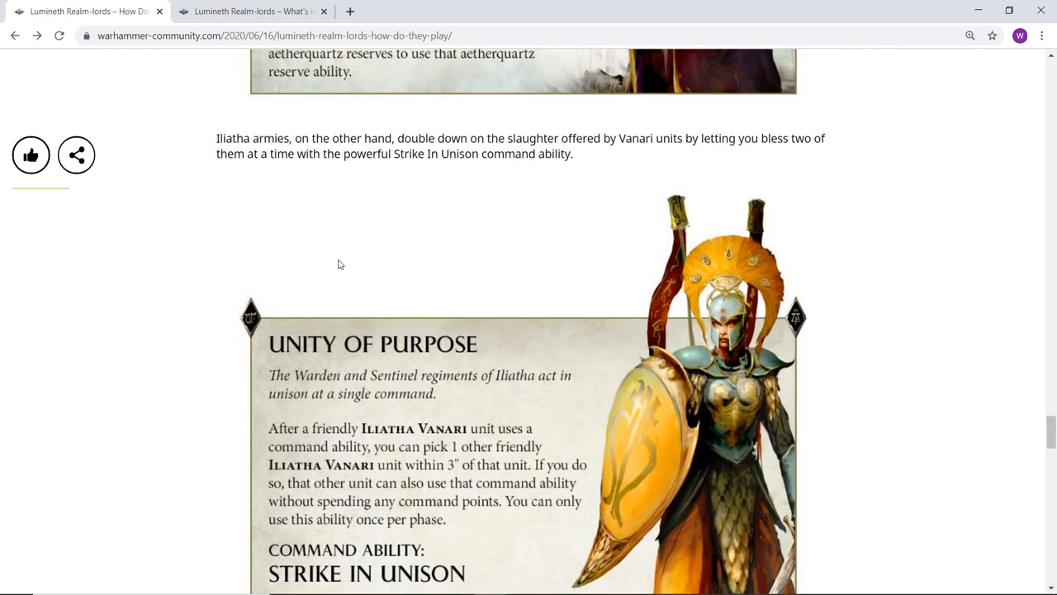
scroll("down", 3)
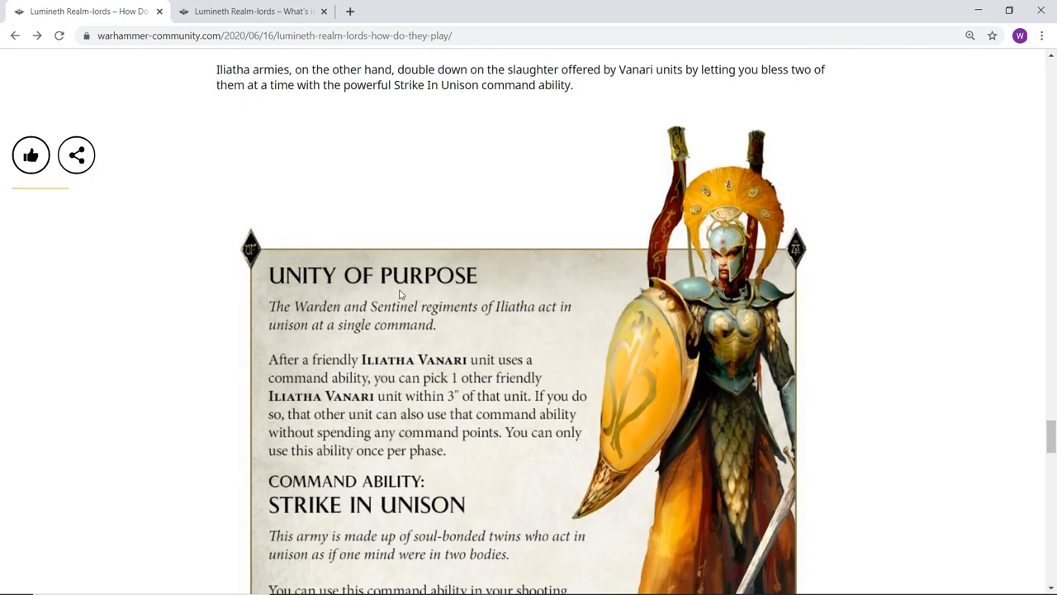
scroll("down", 3)
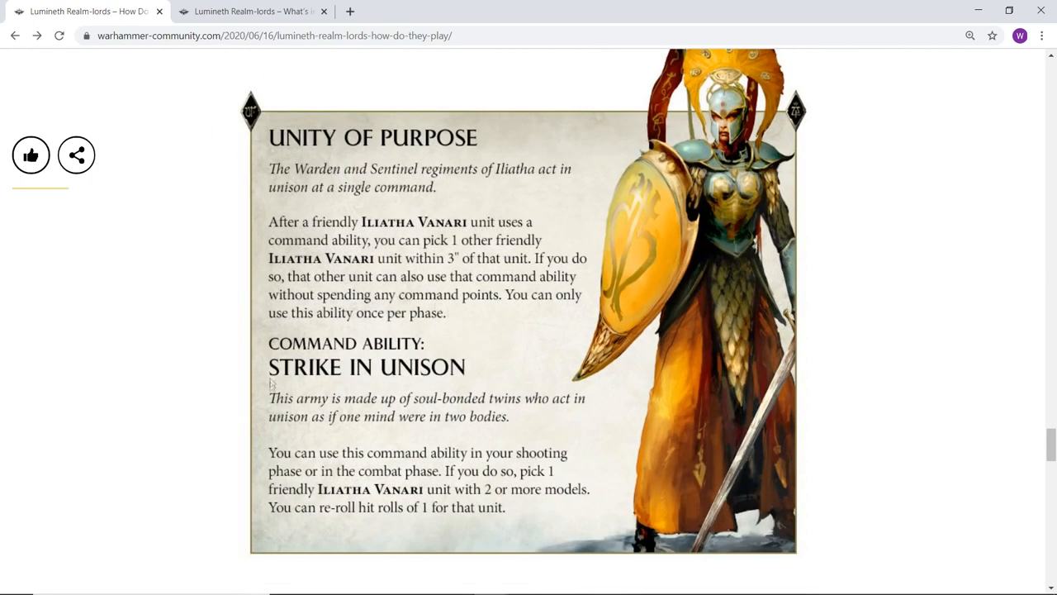
mouse_move(527, 411)
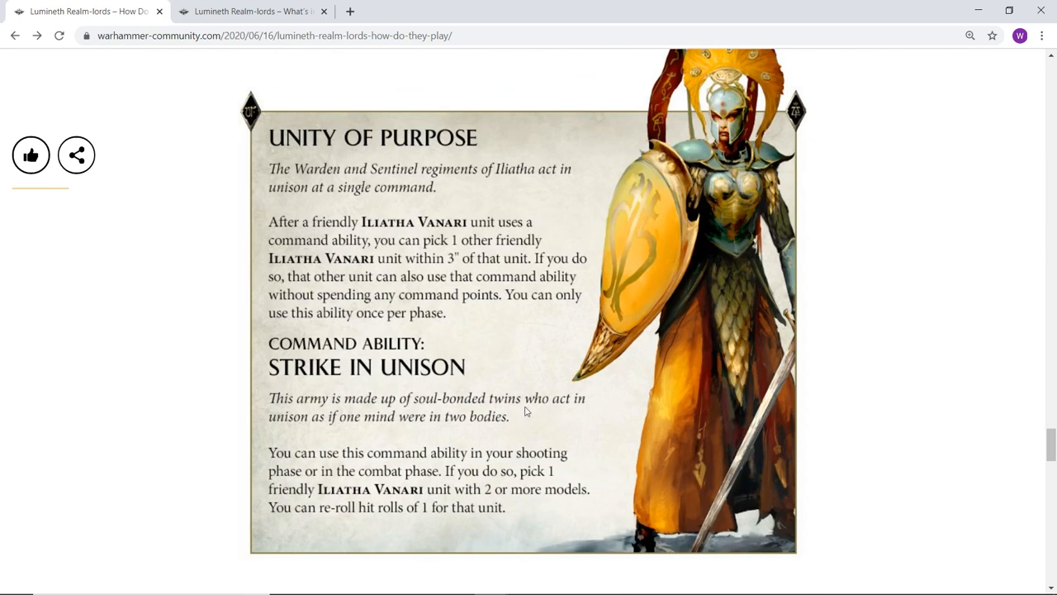
mouse_move(512, 452)
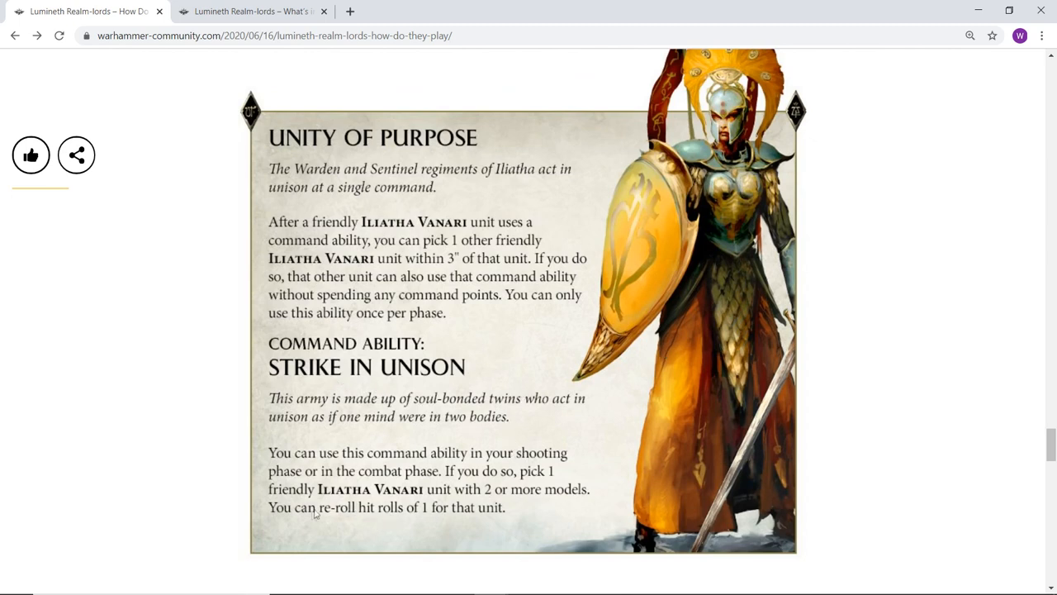
mouse_move(613, 496)
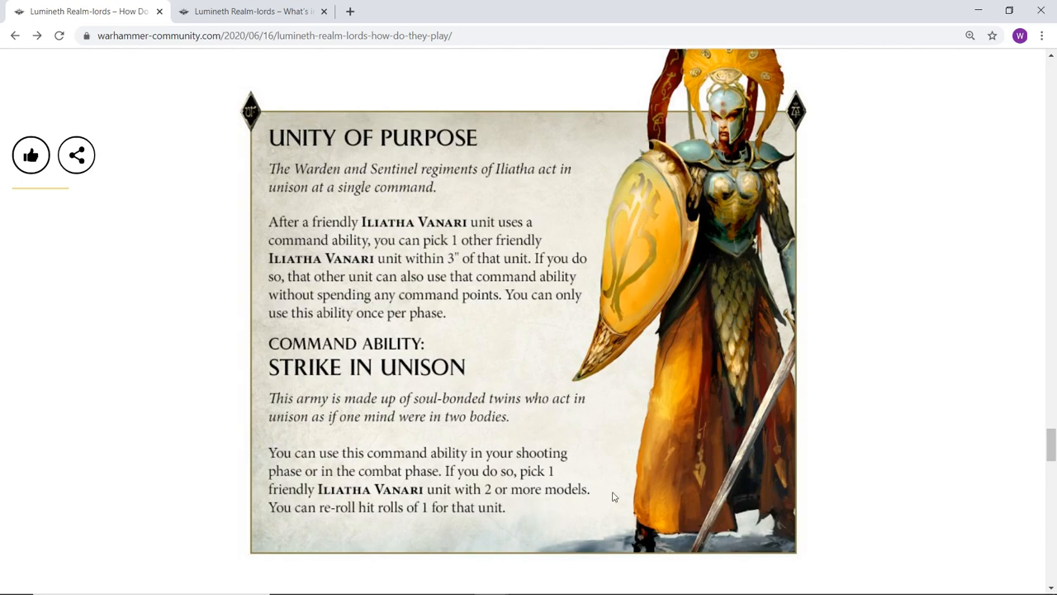
mouse_move(789, 423)
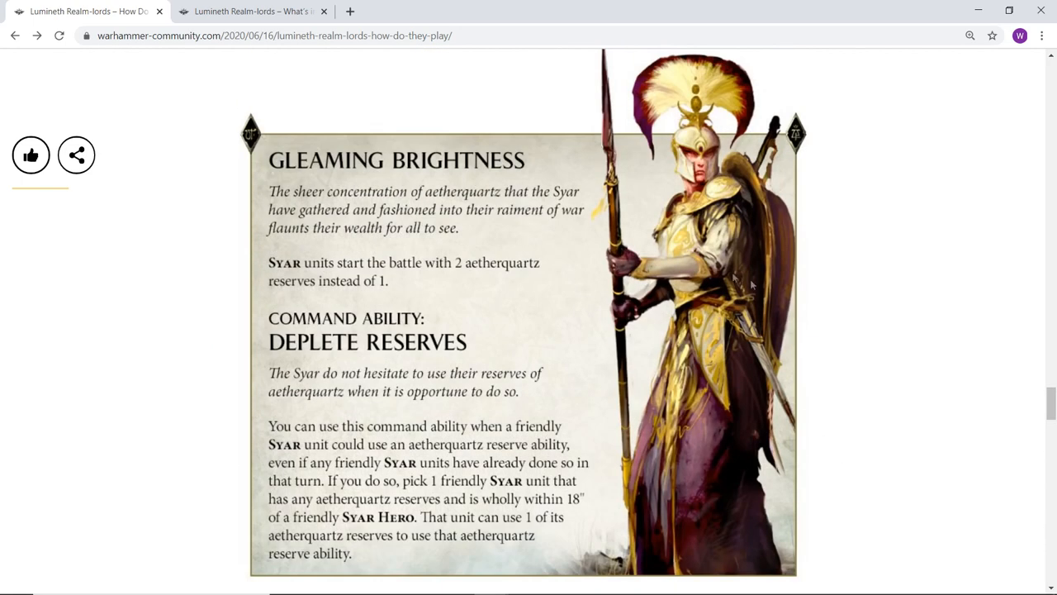
mouse_move(950, 298)
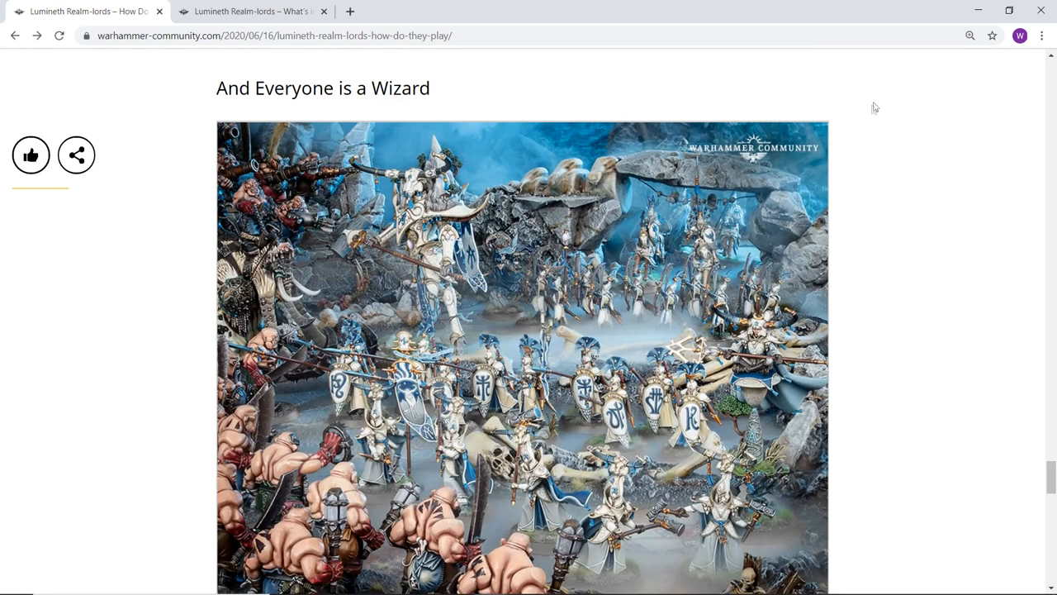
Step: Scroll past the battle image and highlight 'unbind enemy spells' in the Wizards paragraph
scroll("down", 3)
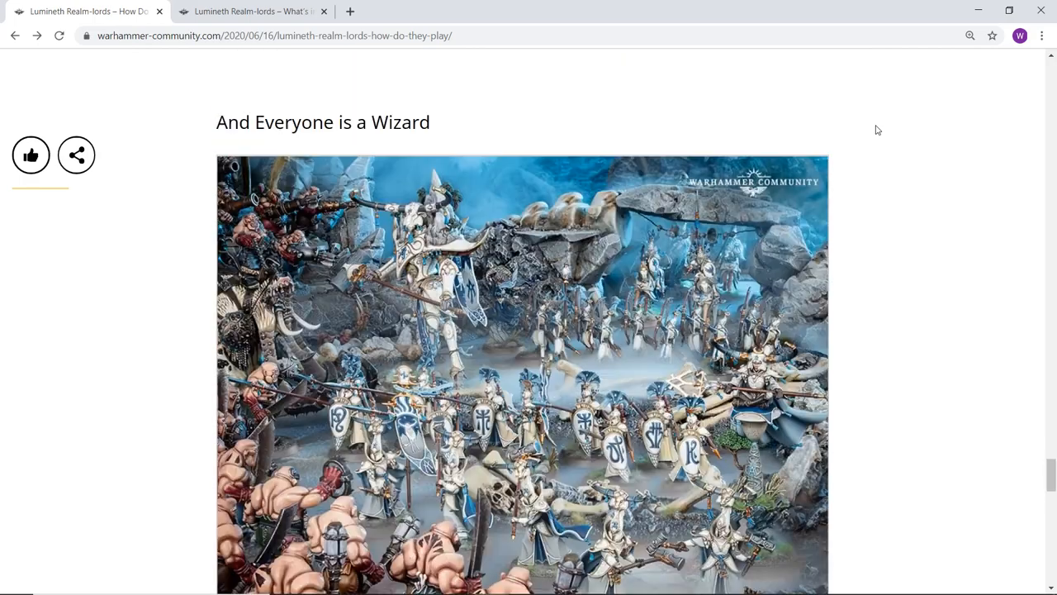
scroll("down", 3)
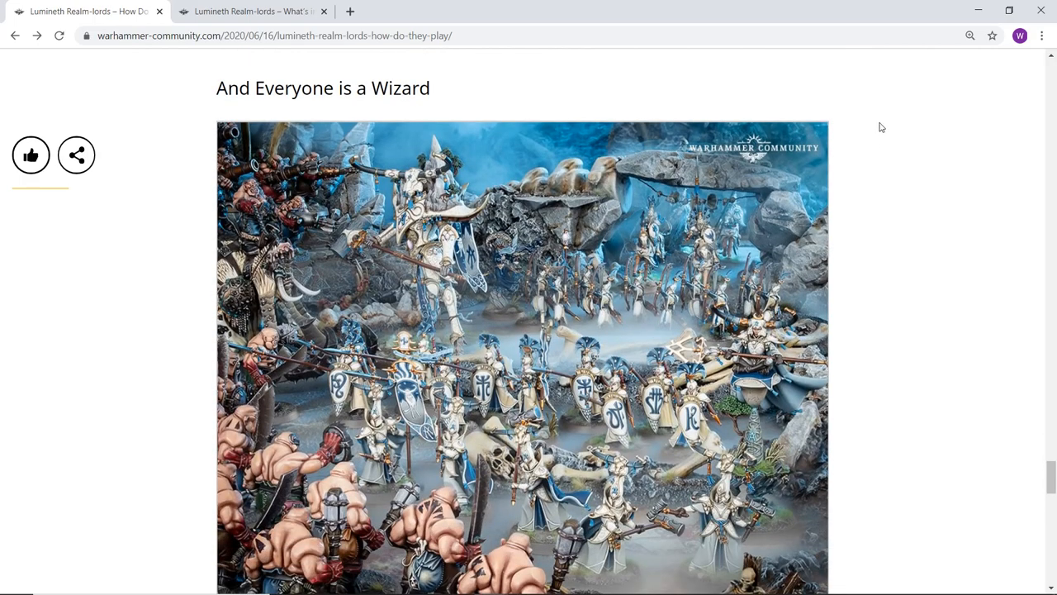
scroll("down", 3)
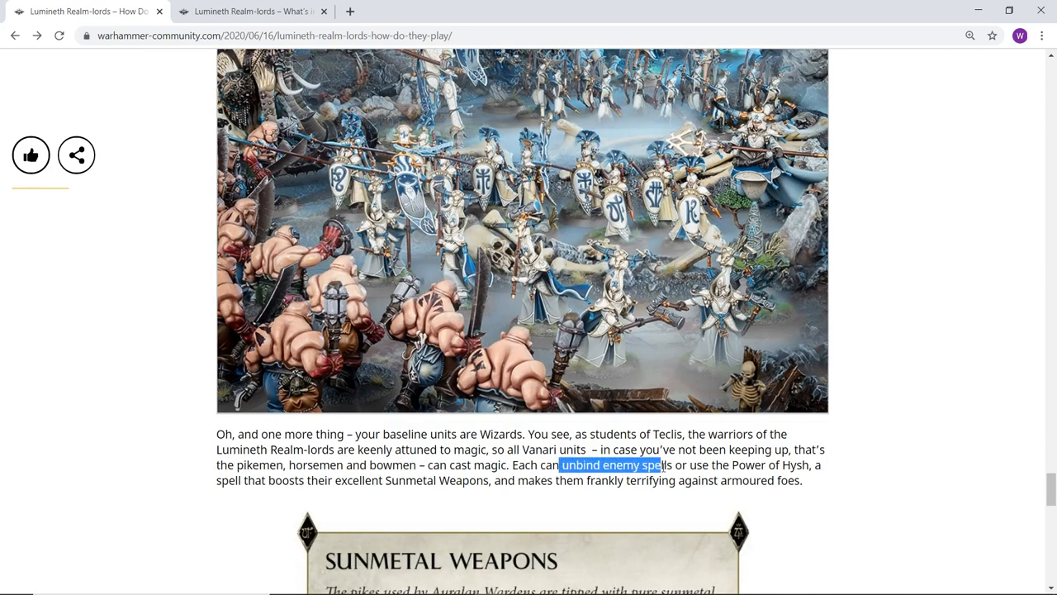
left_click_drag(657, 464, 820, 464)
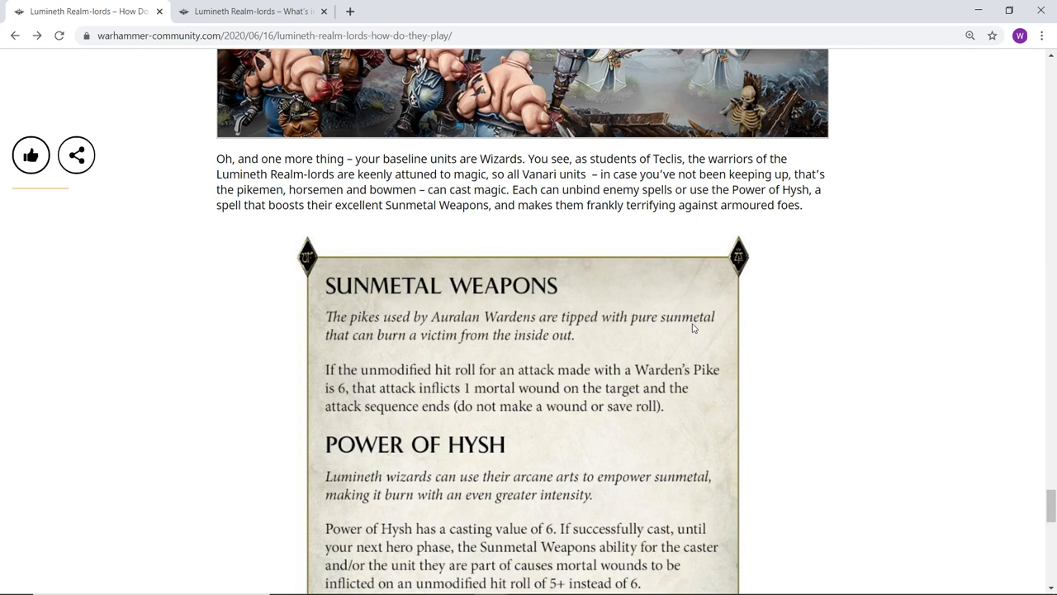
Step: Scroll down to read the full Sunmetal Weapons and Power of Hysh rules card
scroll("down", 3)
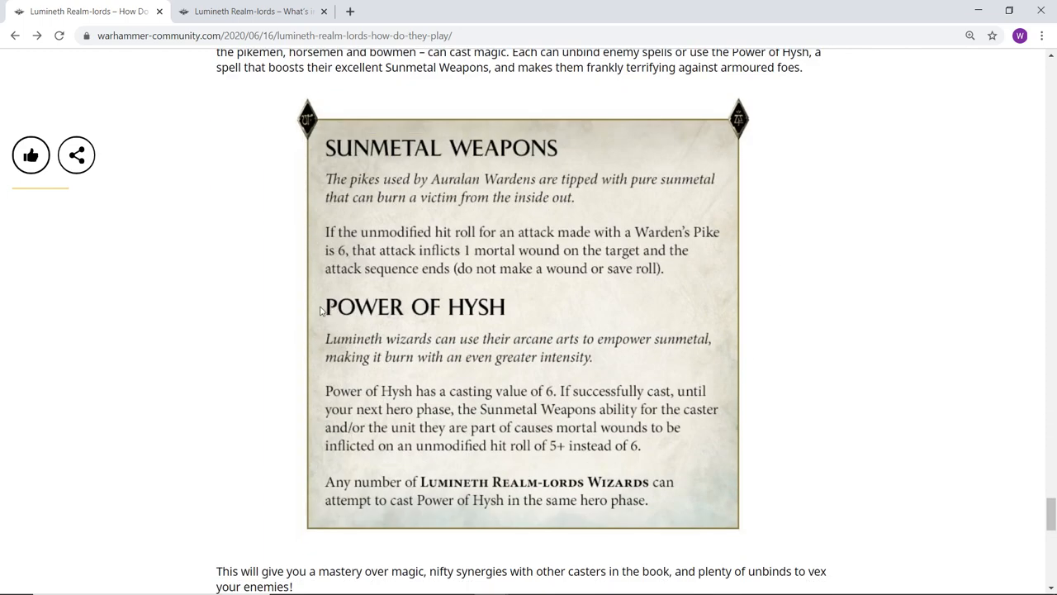
mouse_move(534, 352)
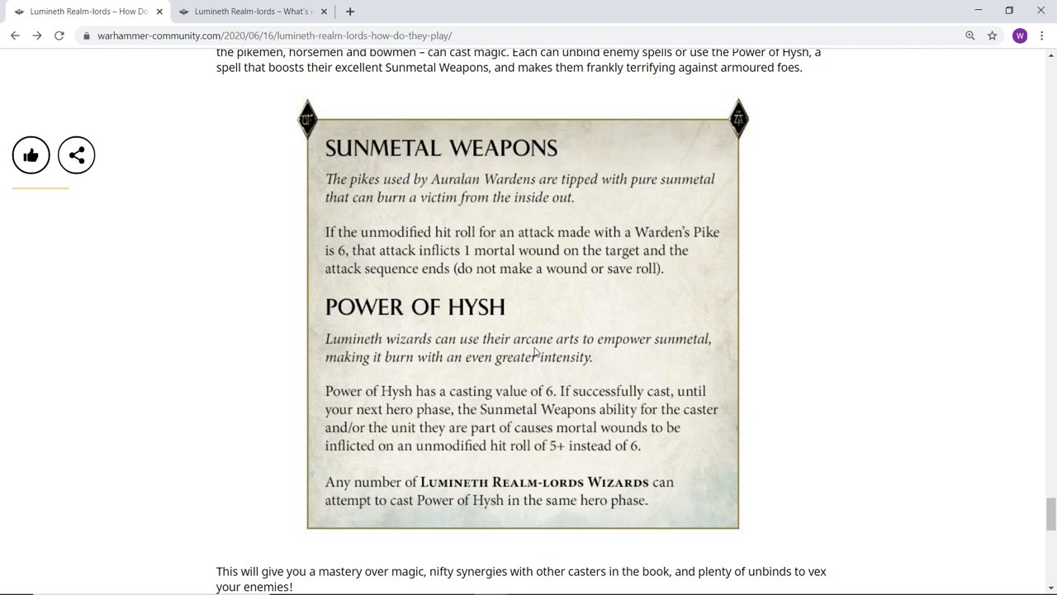
mouse_move(782, 332)
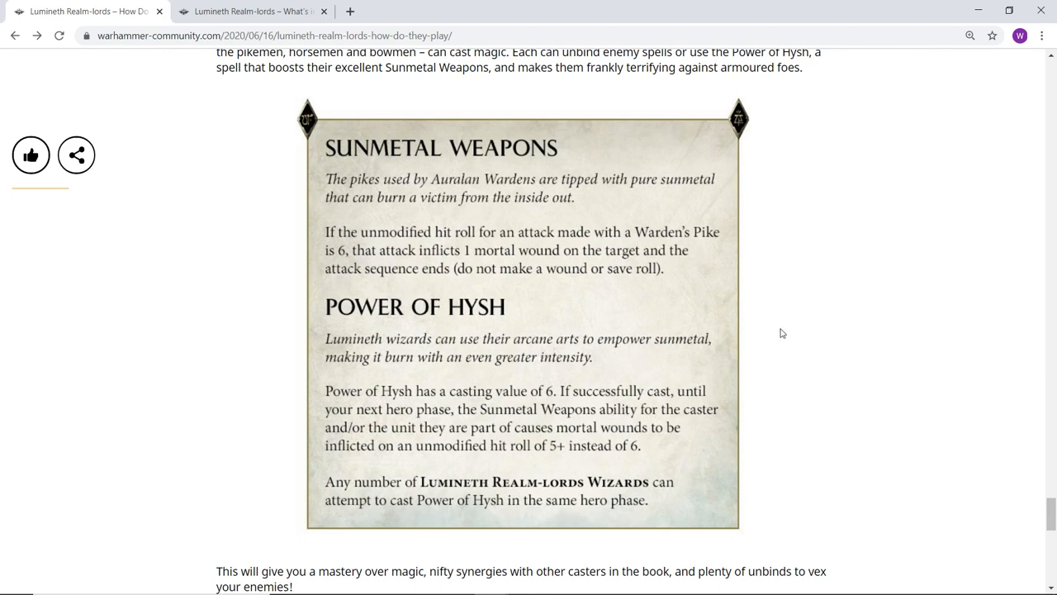
mouse_move(942, 366)
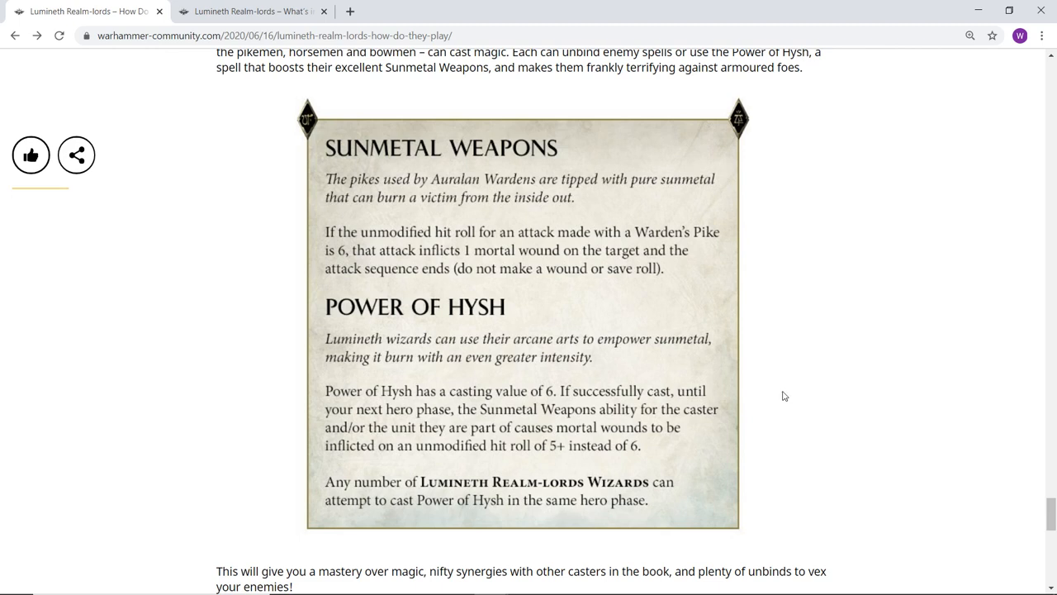
mouse_move(805, 392)
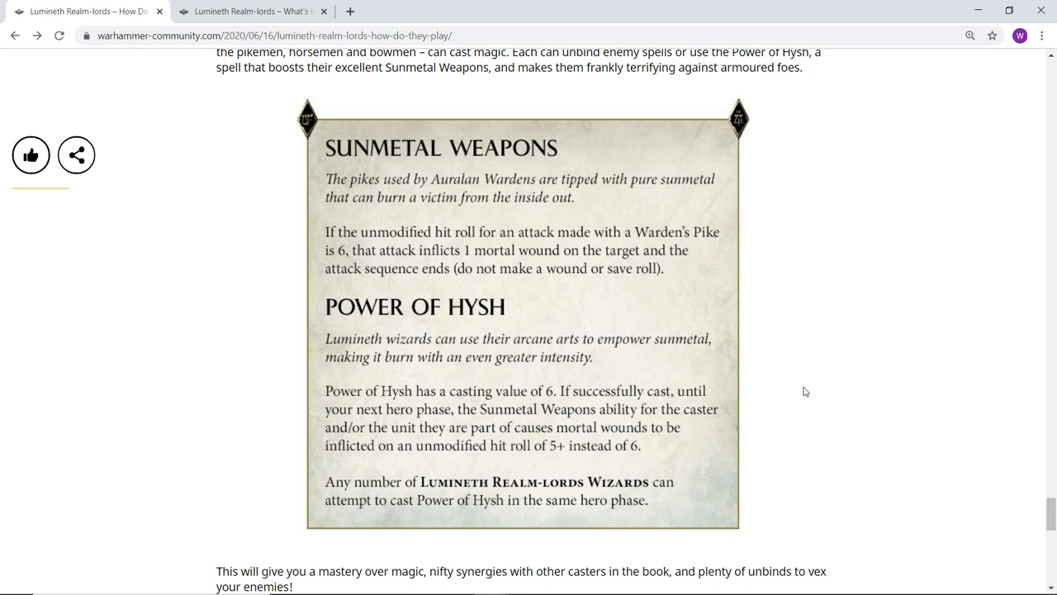
mouse_move(776, 381)
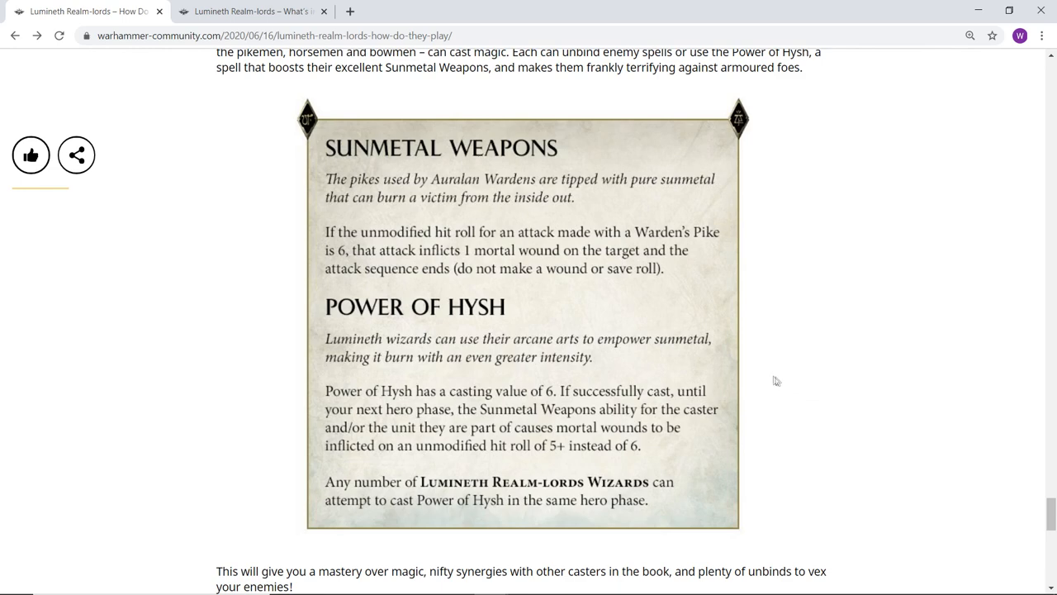
scroll("down", 3)
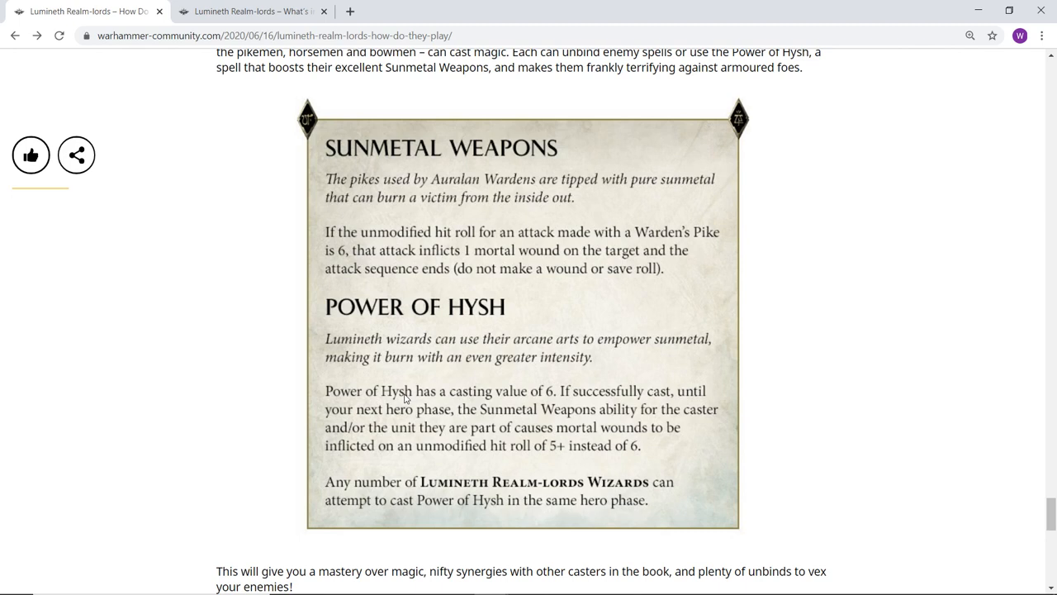
mouse_move(531, 399)
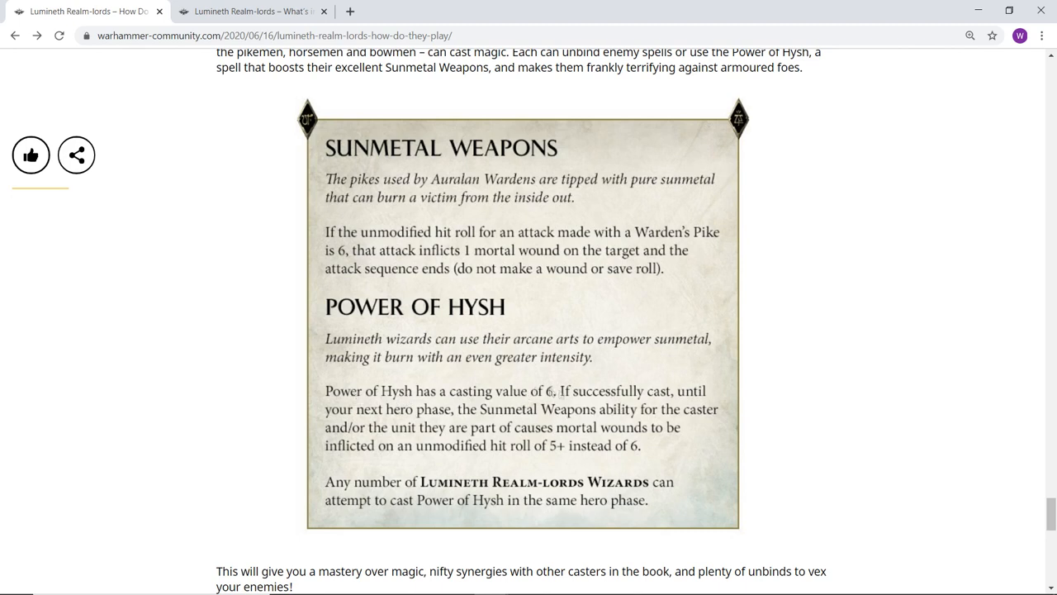
mouse_move(460, 496)
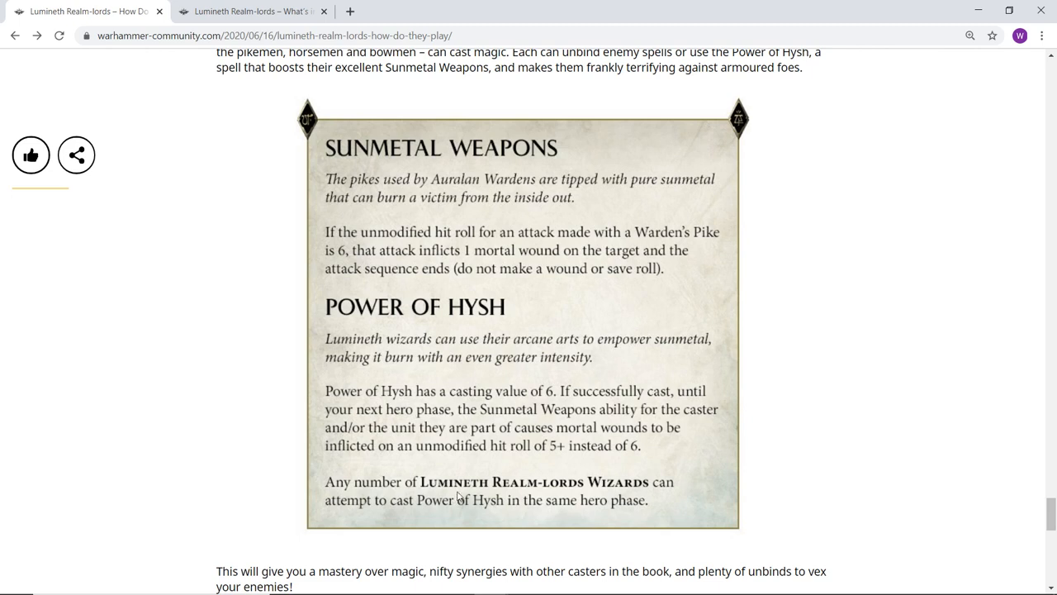
mouse_move(551, 493)
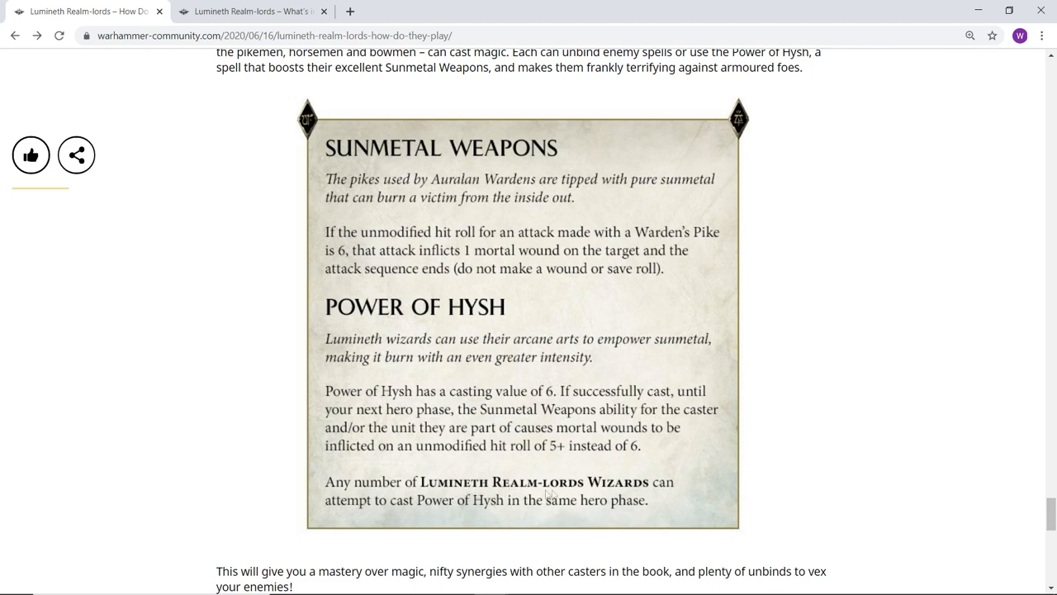
mouse_move(746, 400)
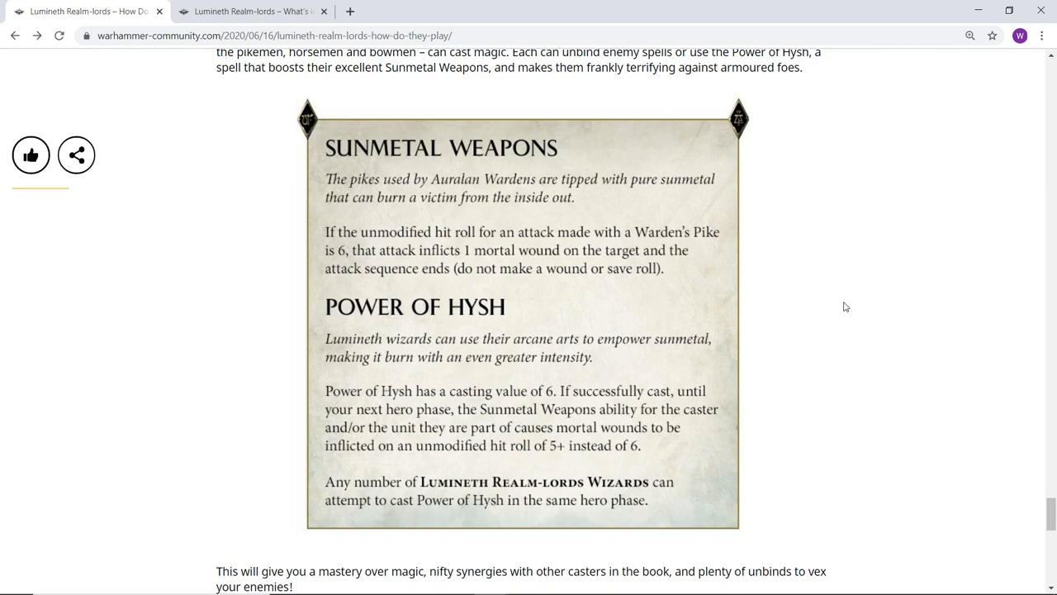
scroll("down", 3)
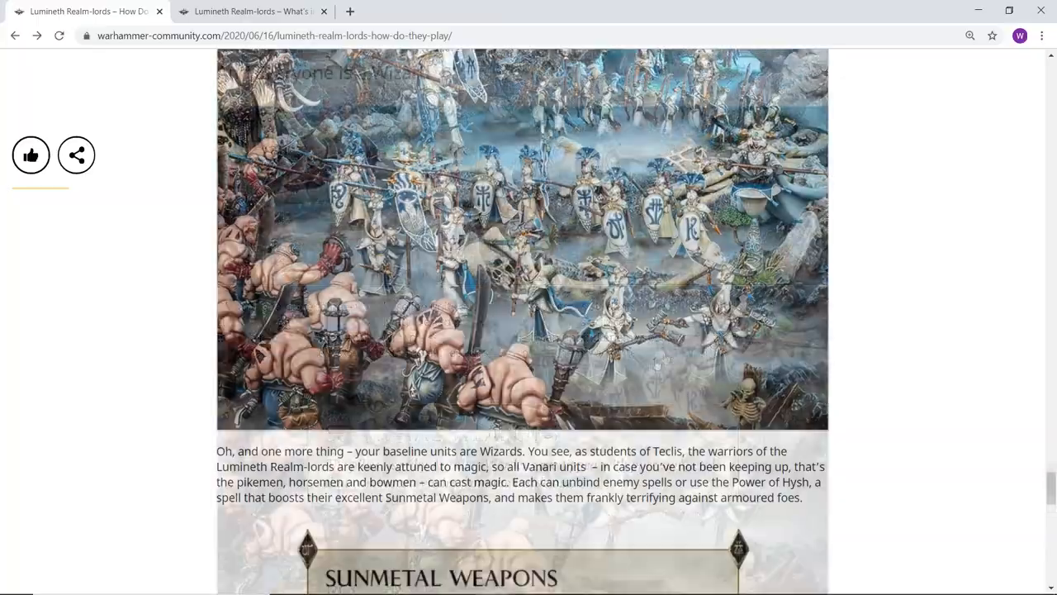
Step: Scroll back up to the article's title and header image
scroll("down", 3)
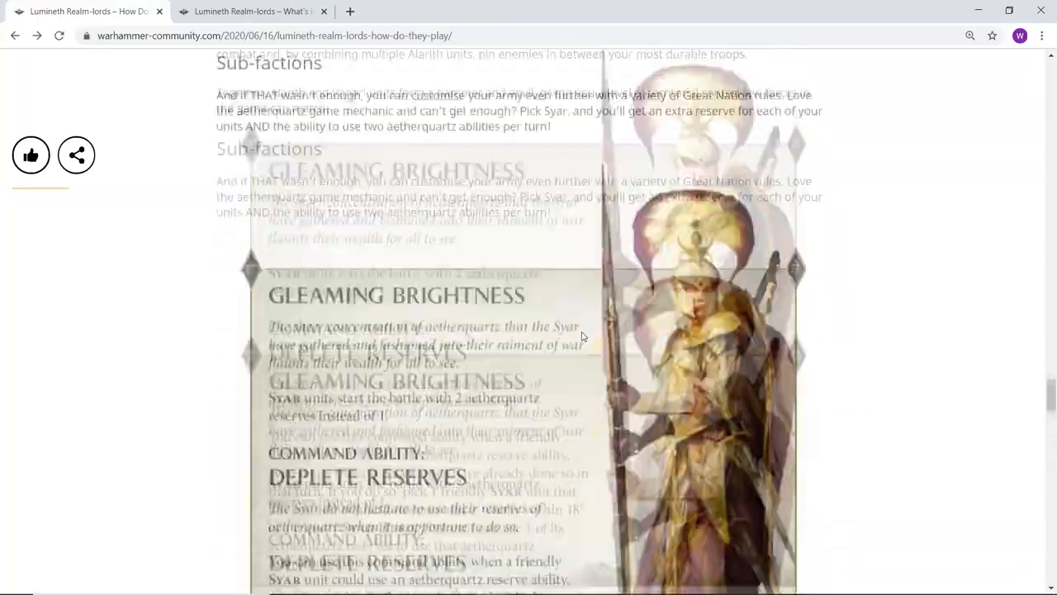
scroll("up", 3)
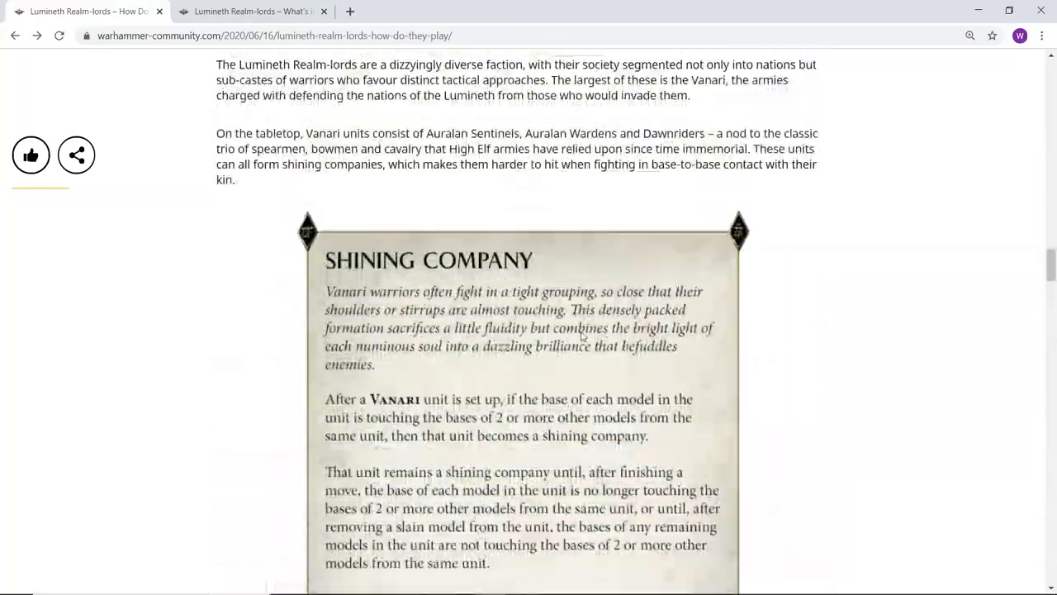
scroll("down", 3)
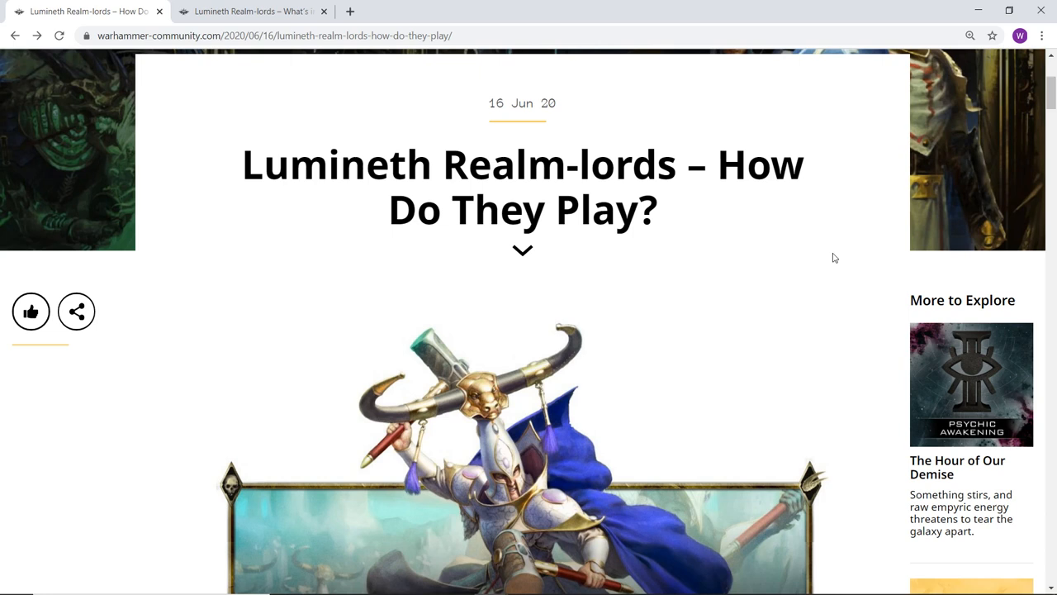
mouse_move(599, 97)
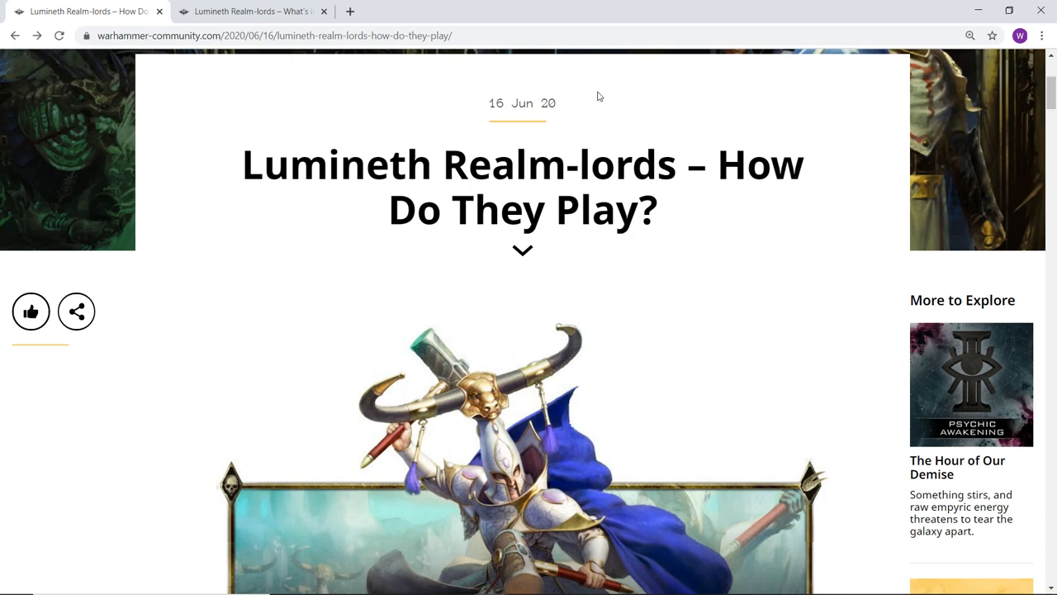
mouse_move(696, 176)
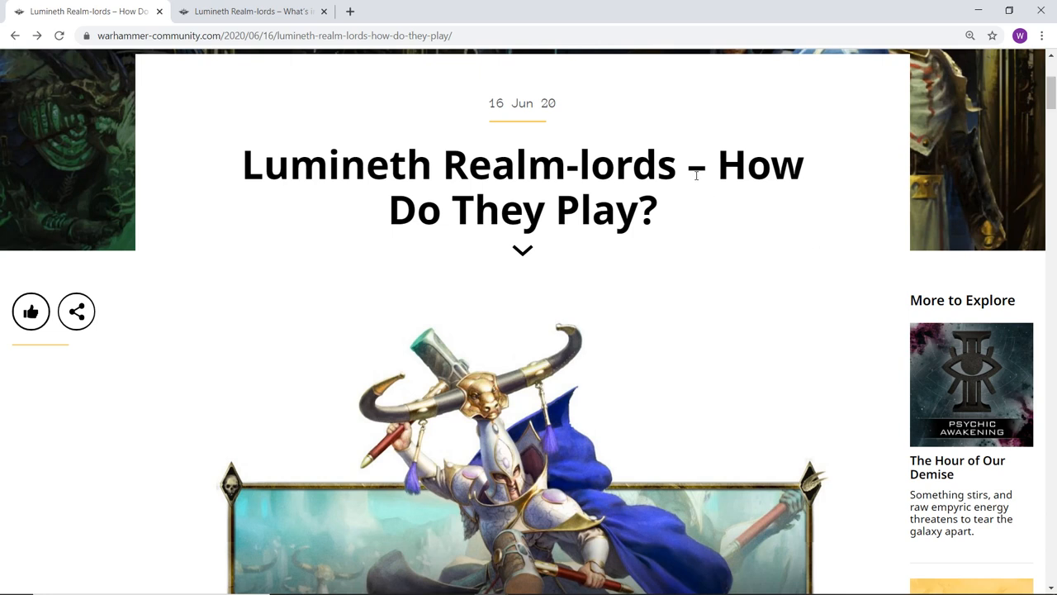
mouse_move(705, 199)
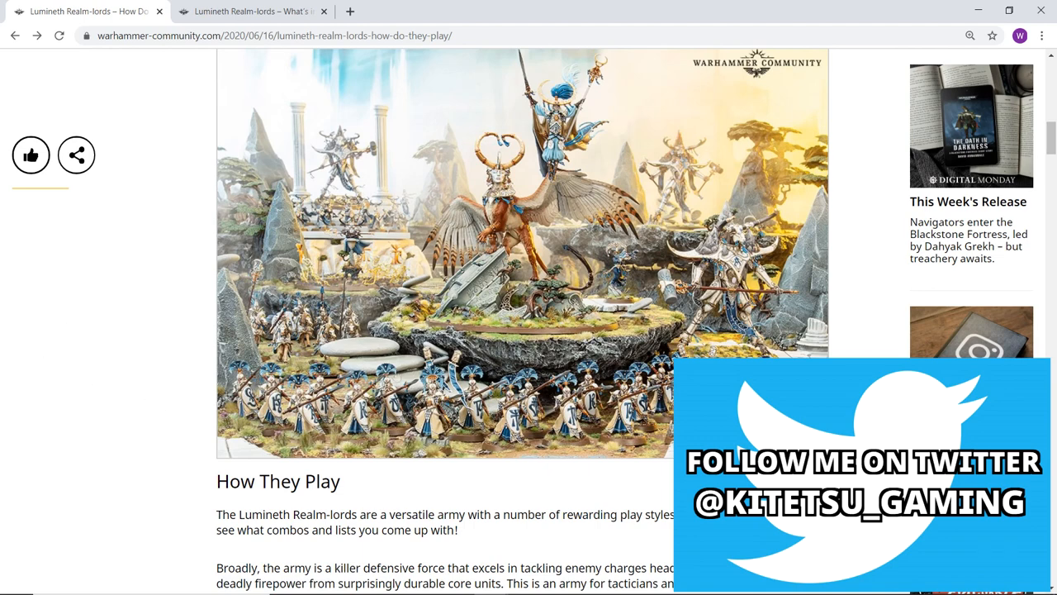
mouse_move(621, 314)
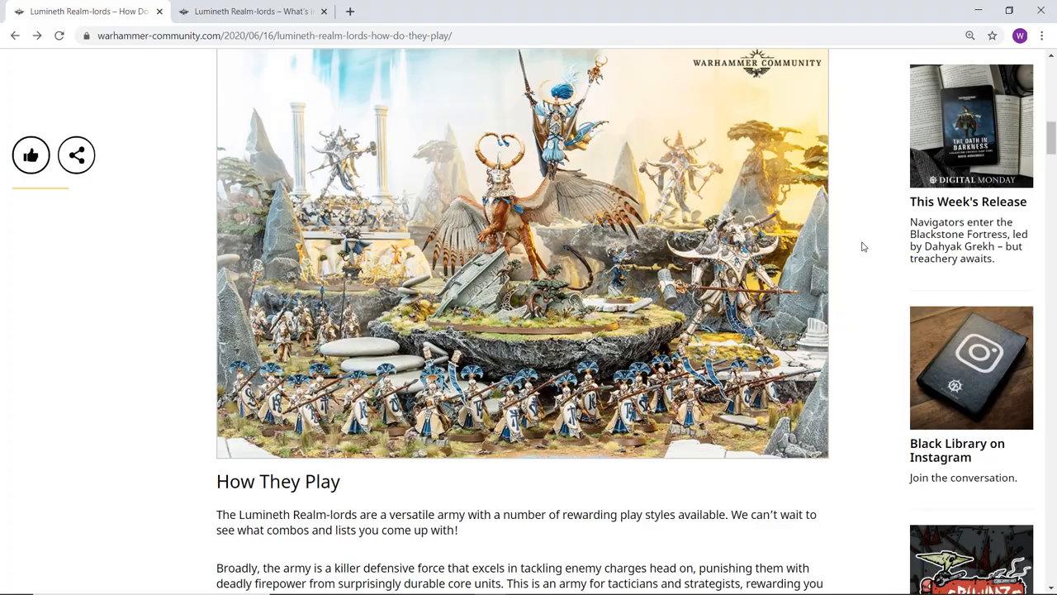
Step: Scroll past the intro and army photo to 'How They Play' and the Aetherquartz Reserve card
scroll("up", 3)
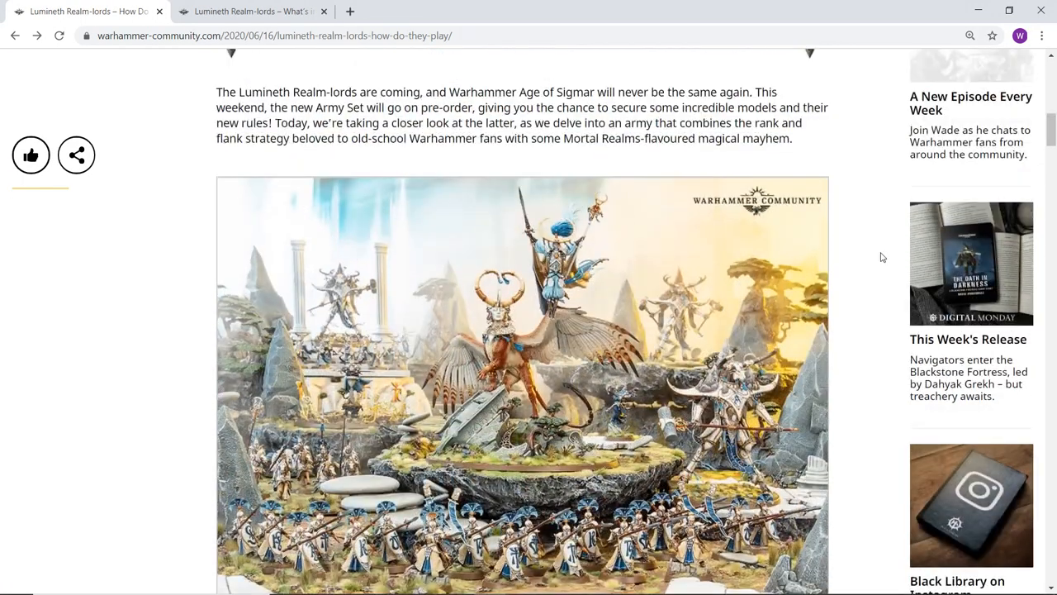
scroll("down", 3)
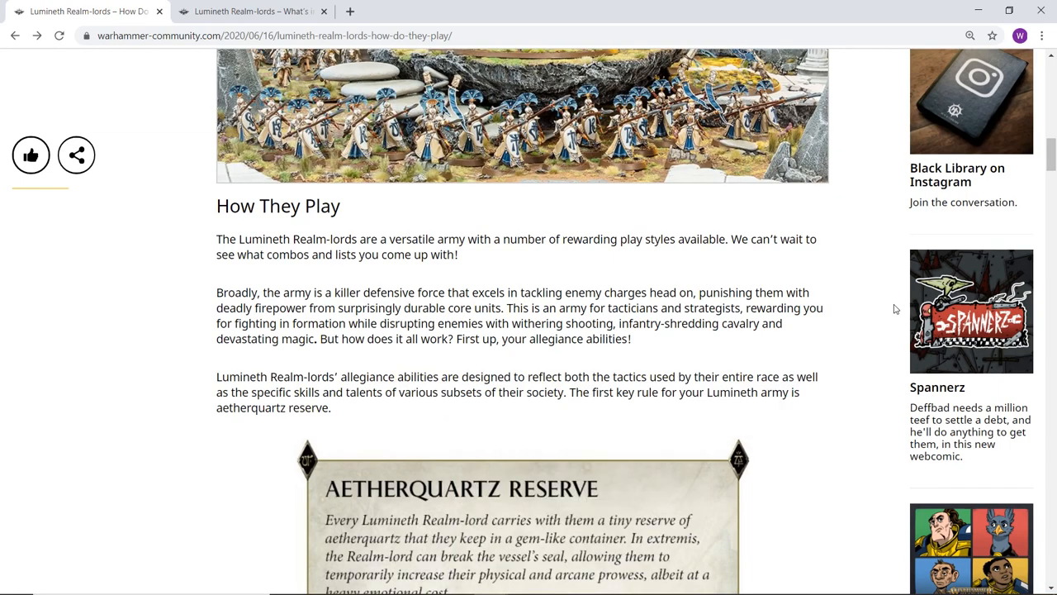
mouse_move(890, 312)
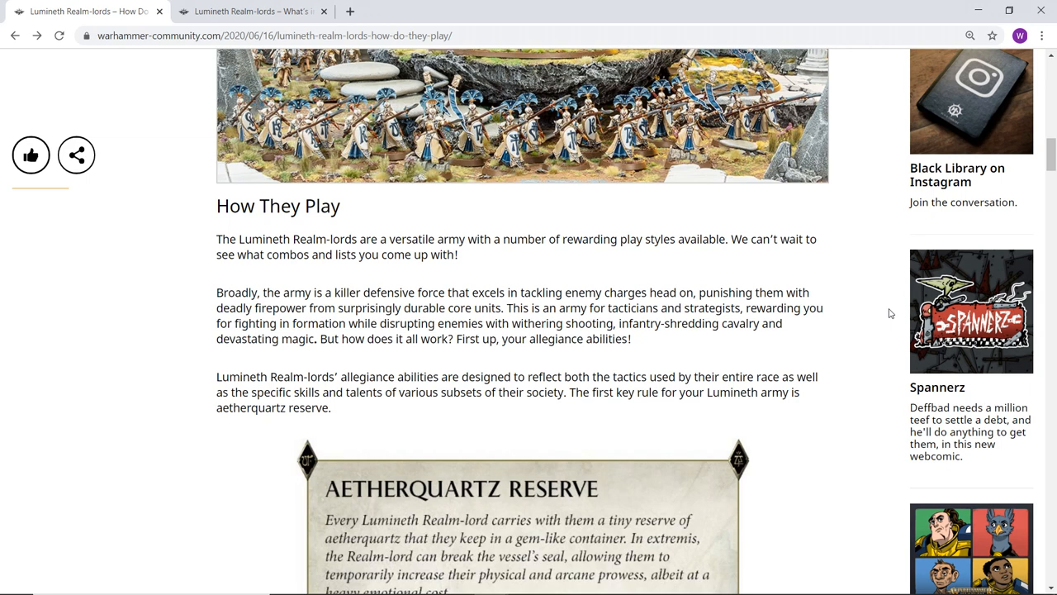